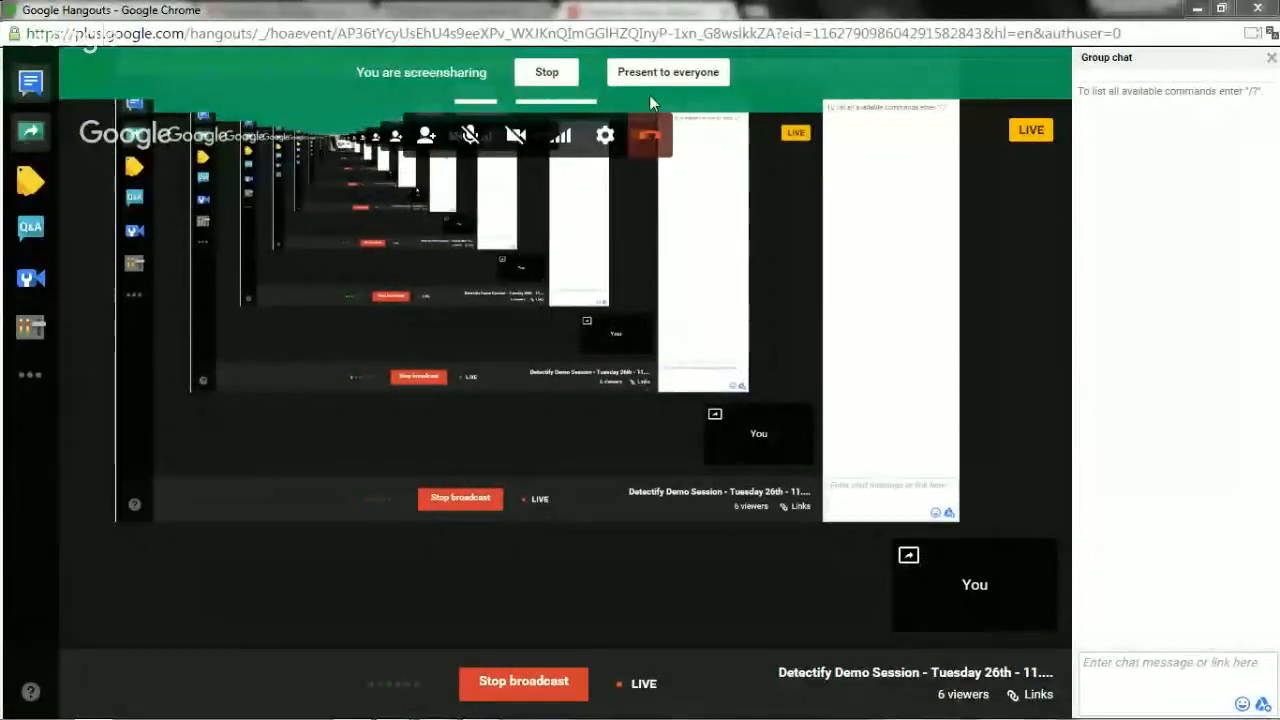
Step: Present the Hangouts screen share to everyone and switch back to the Detectify homepage
click(667, 71)
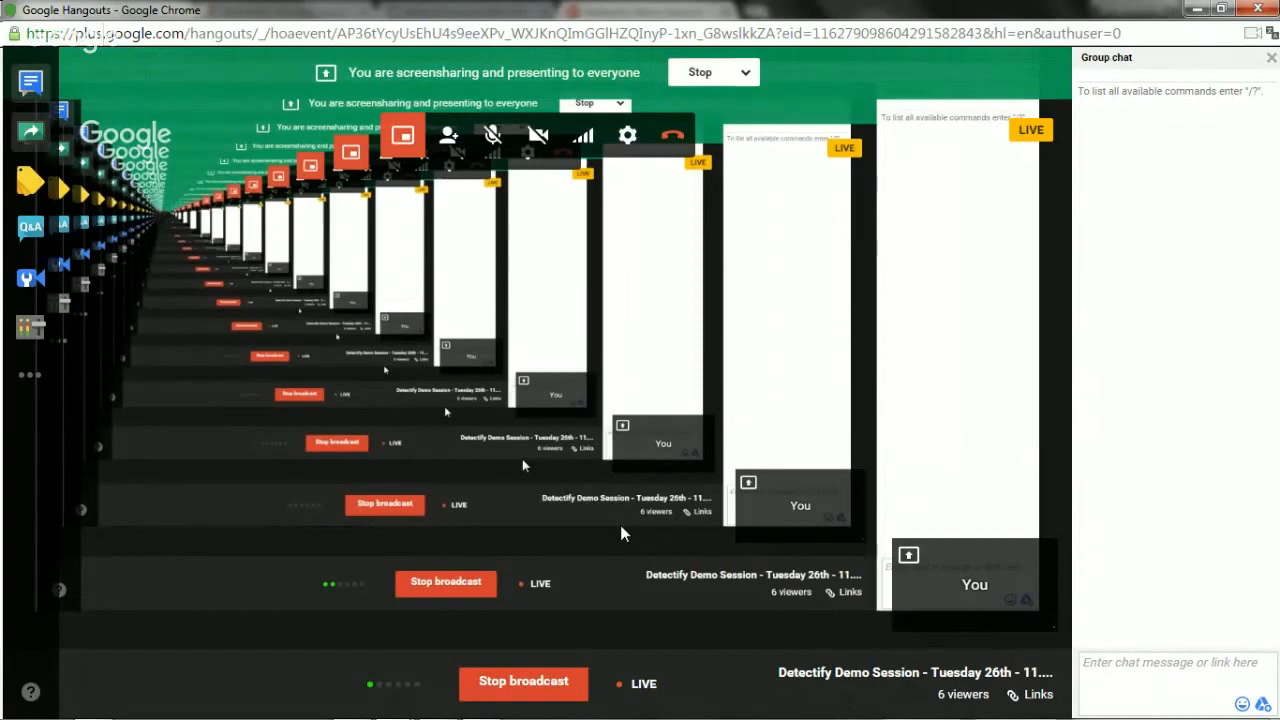
key(alt+tab)
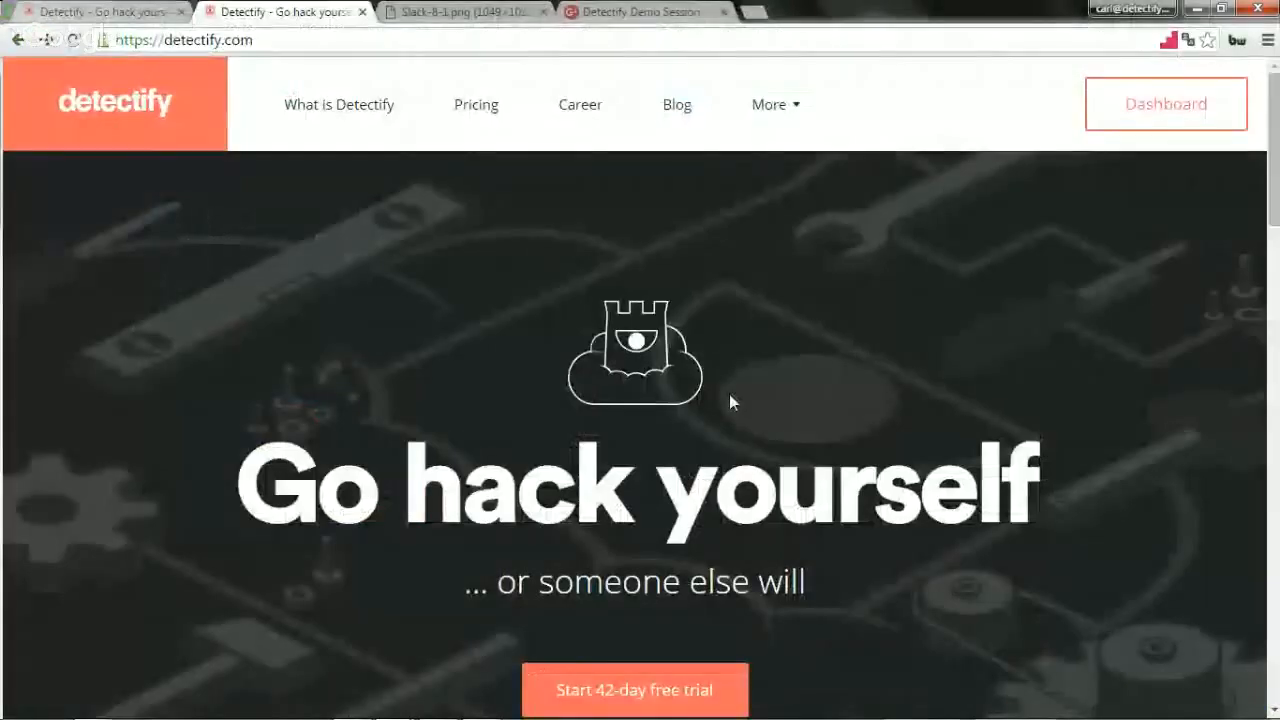
mouse_move(1075, 200)
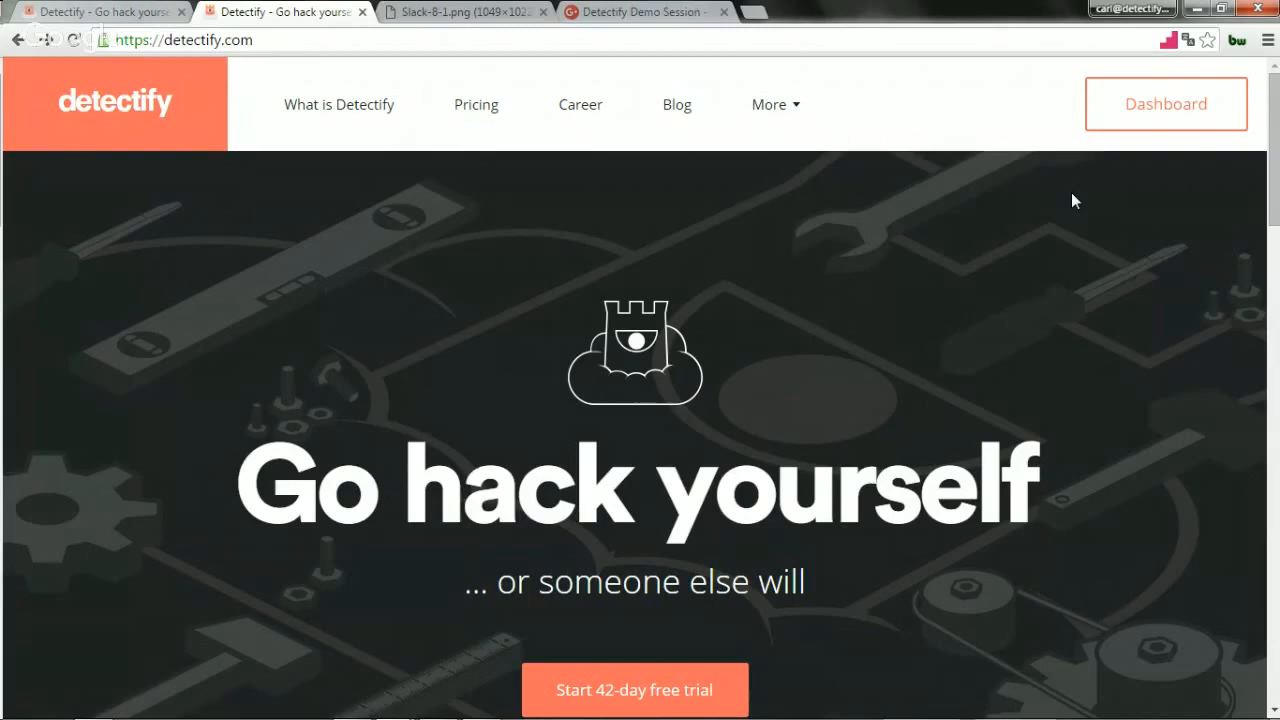
mouse_move(1165, 103)
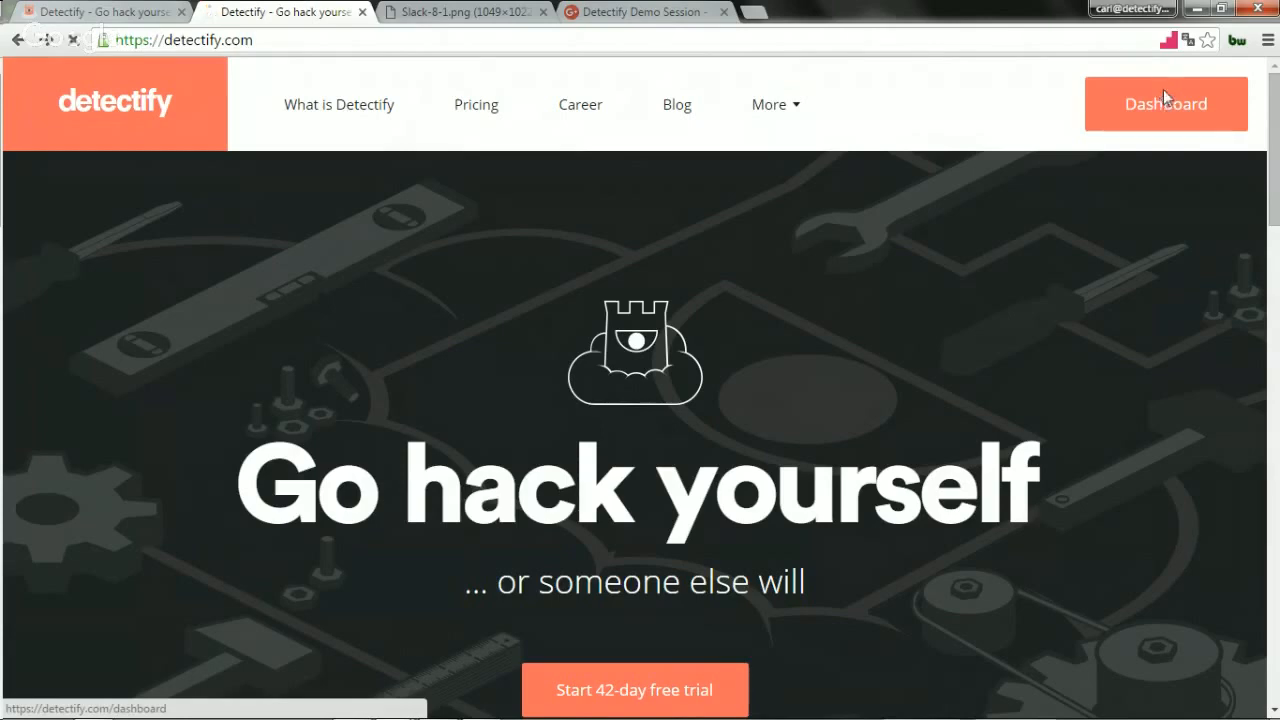
Step: Open the Detectify dashboard showing the six monitored domains and their scan statuses
click(1165, 103)
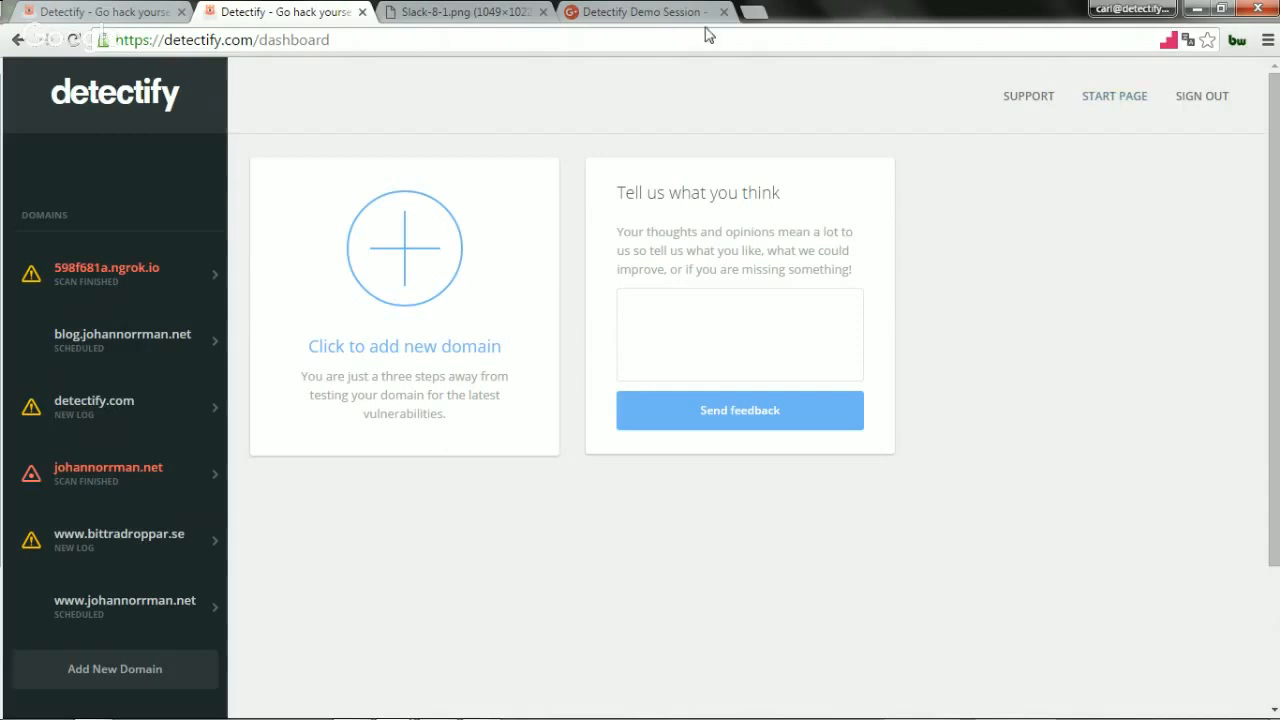
mouse_move(450, 177)
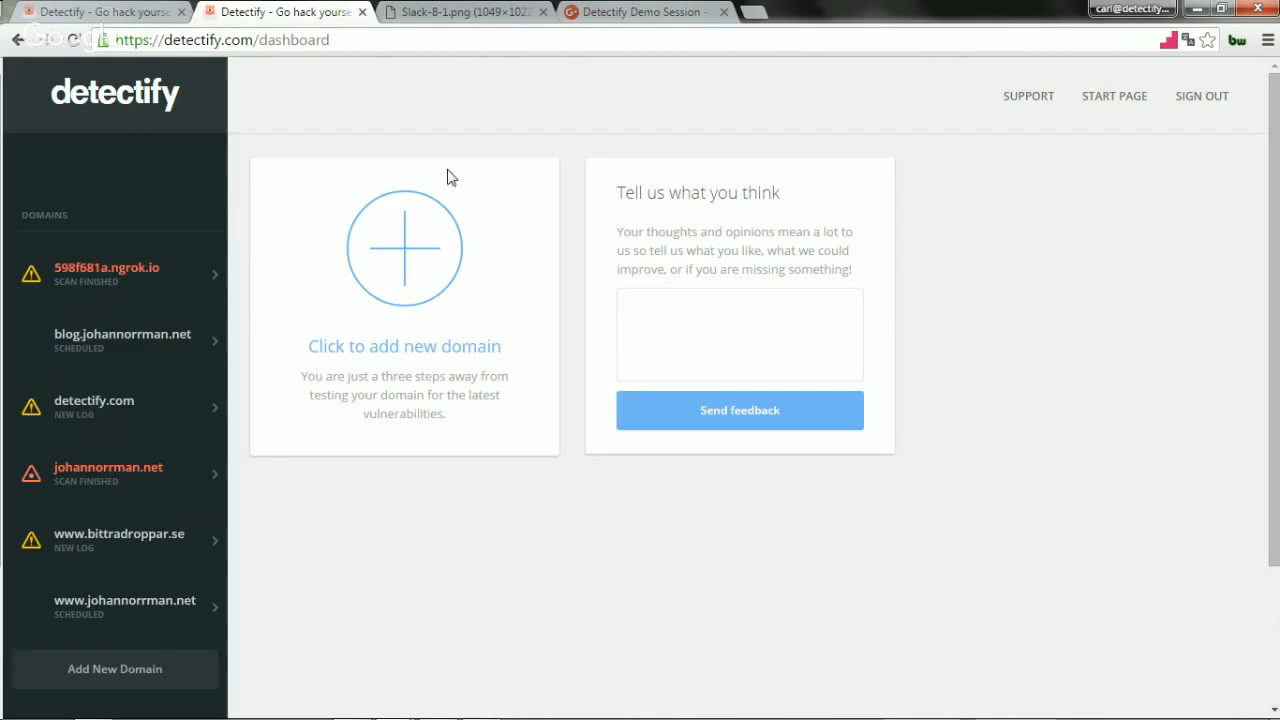
mouse_move(290, 350)
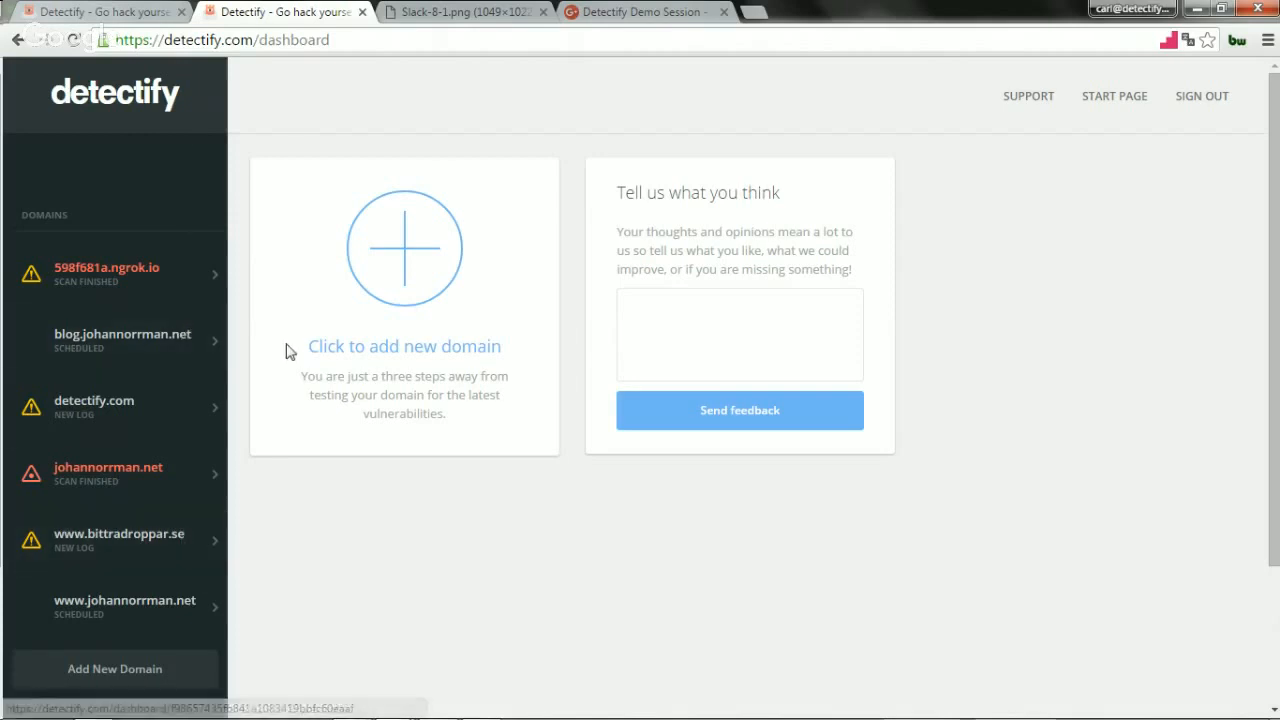
mouse_move(404, 243)
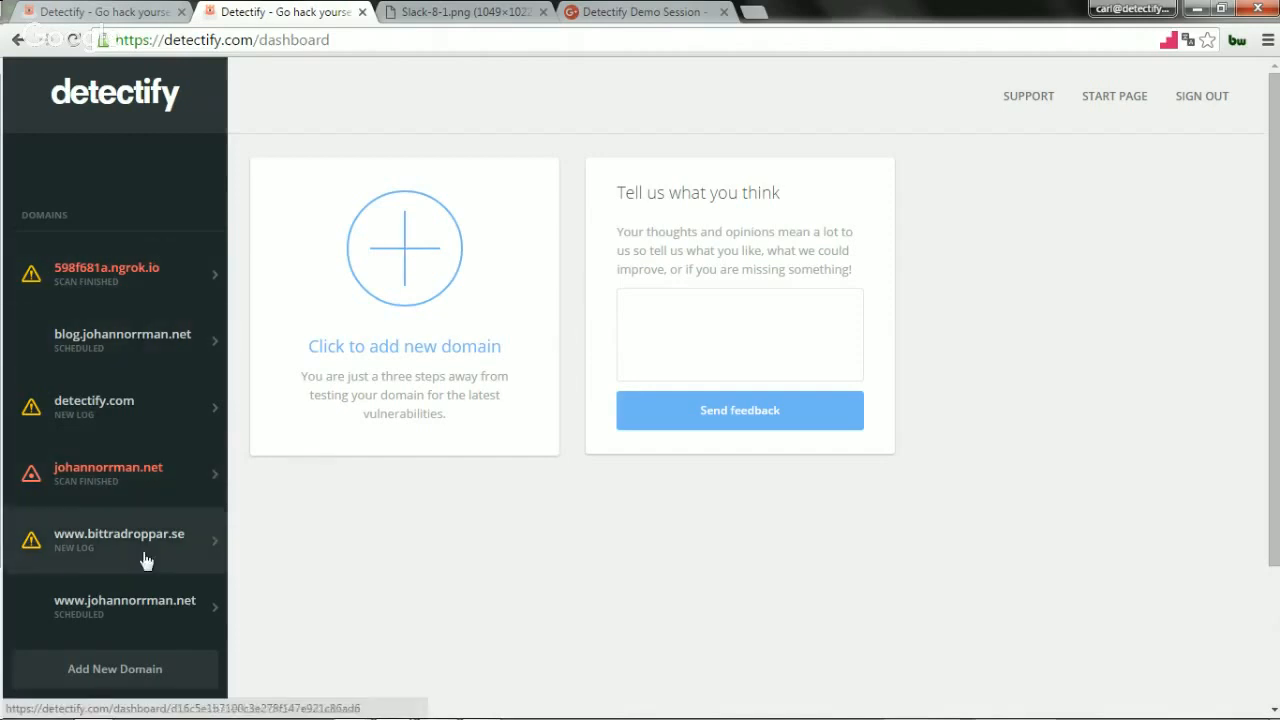
mouse_move(235, 250)
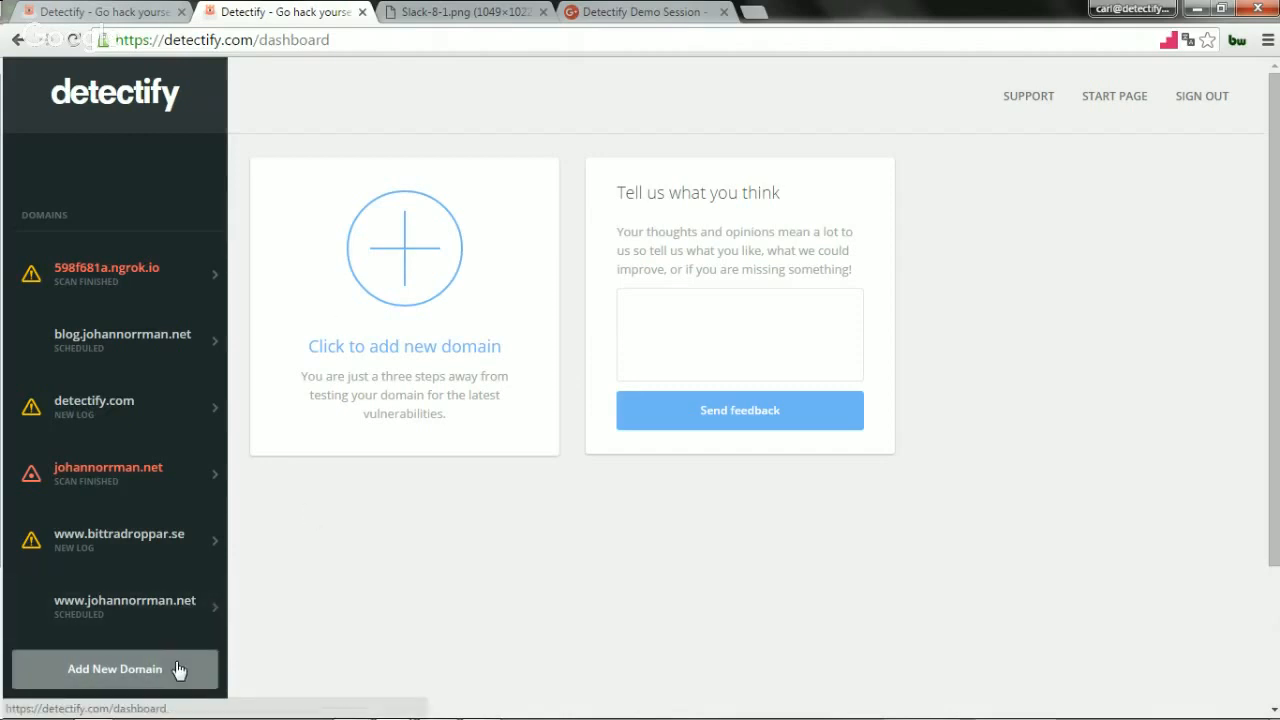
Step: Add the domain example.com, which appears as not verified
click(404, 248)
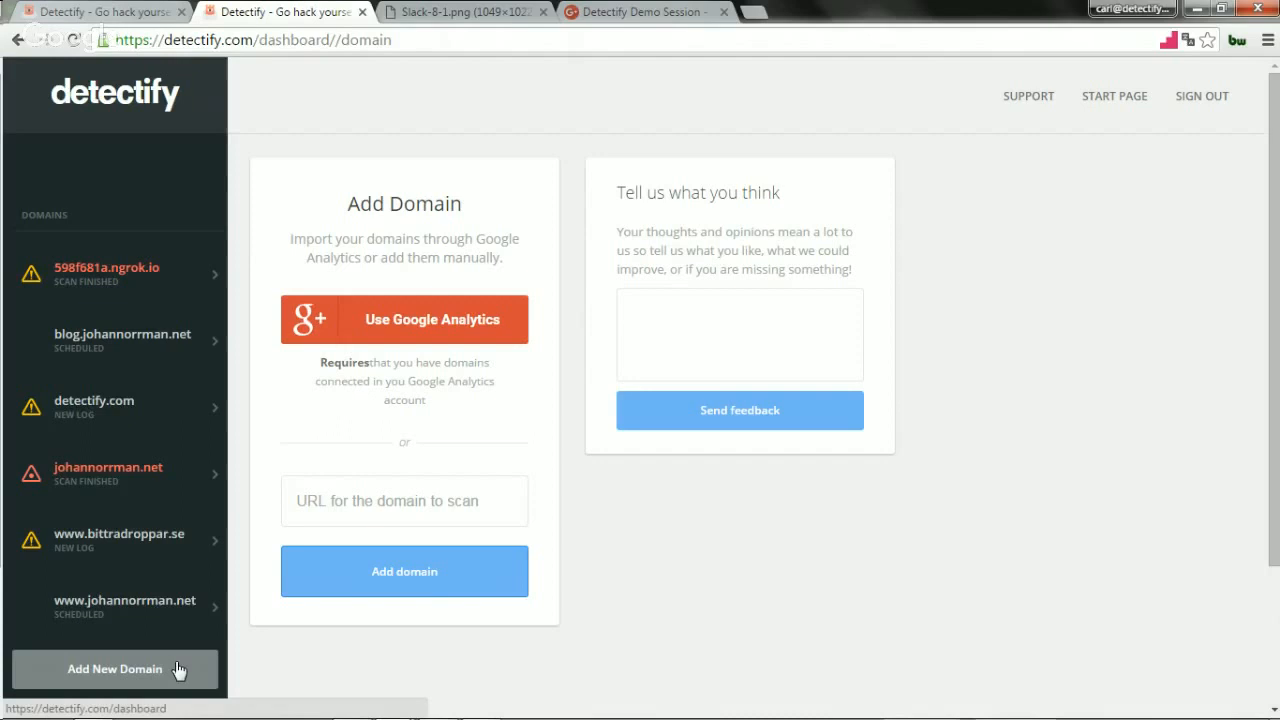
text(e)
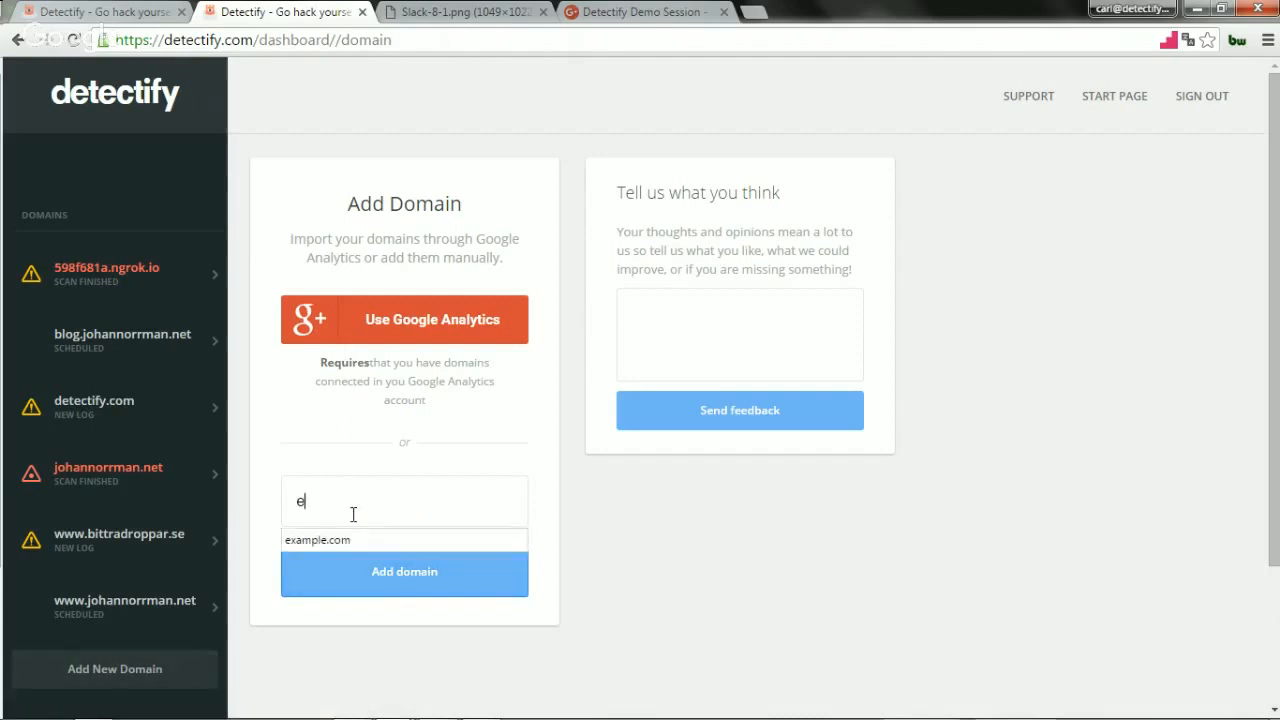
text(xample)
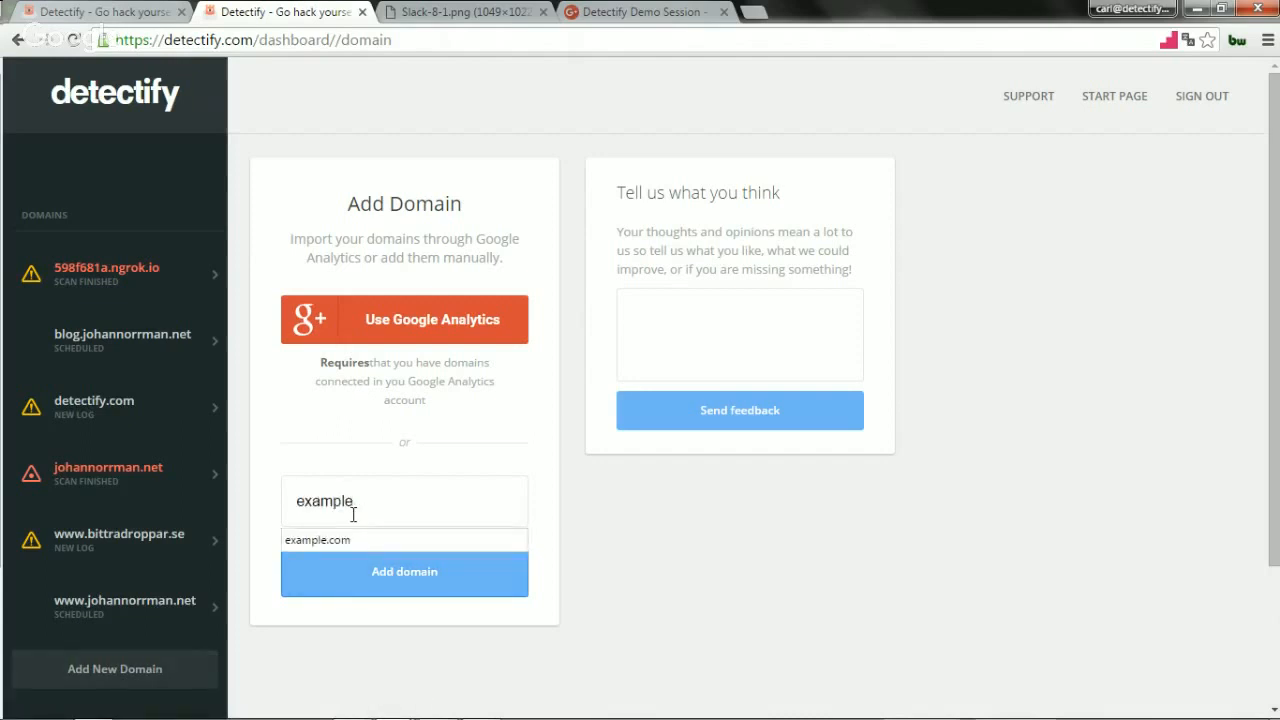
text(.com)
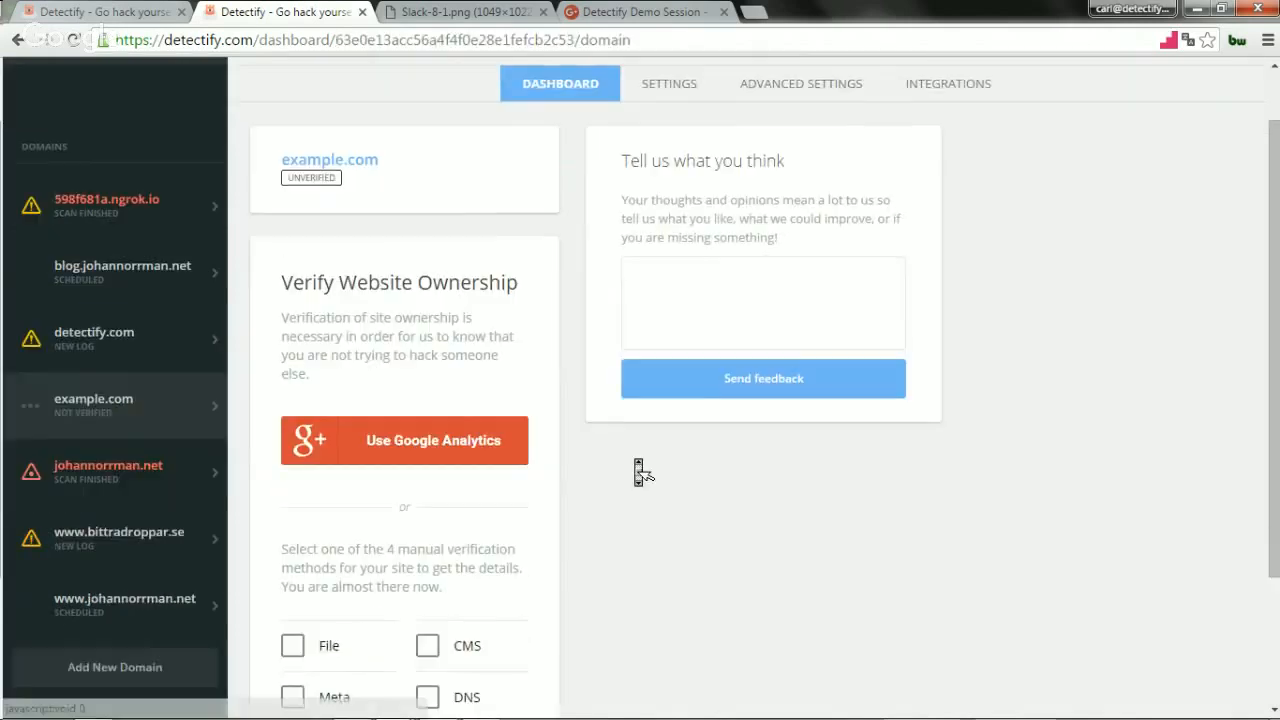
Step: Try verifying example.com through Google Analytics, then dismiss the Google account chooser
scroll(down, 3)
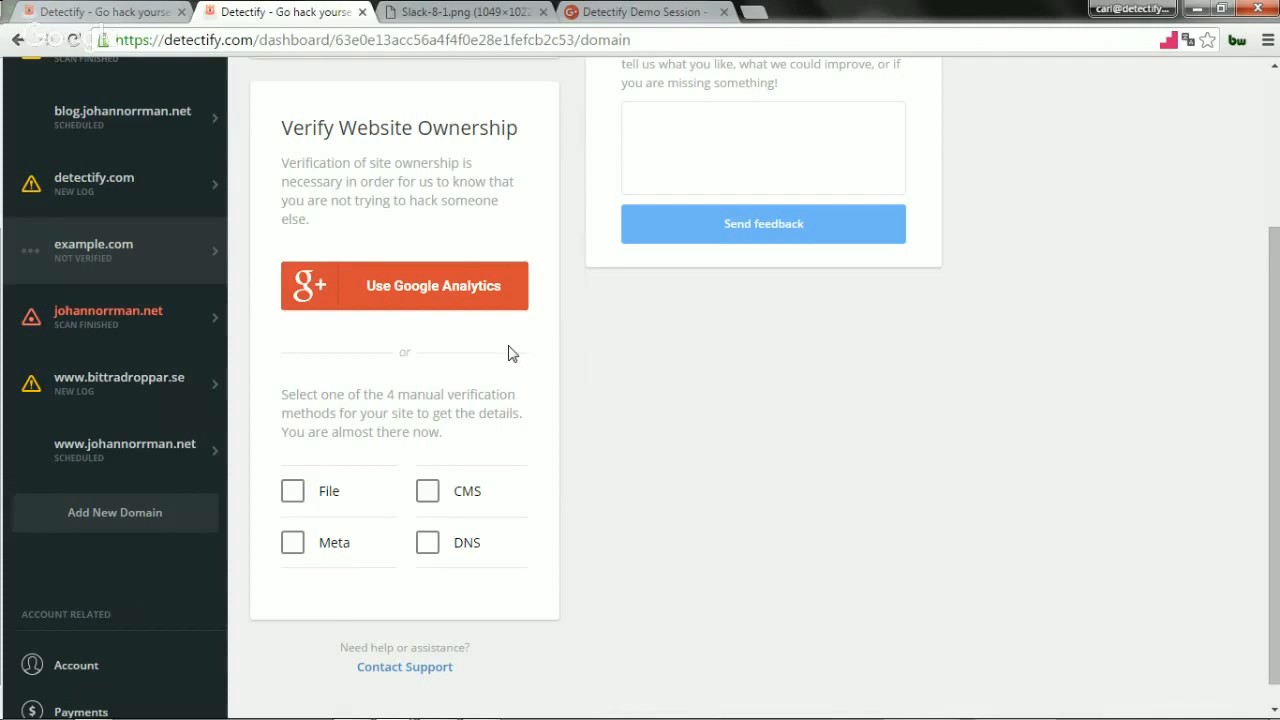
click(404, 285)
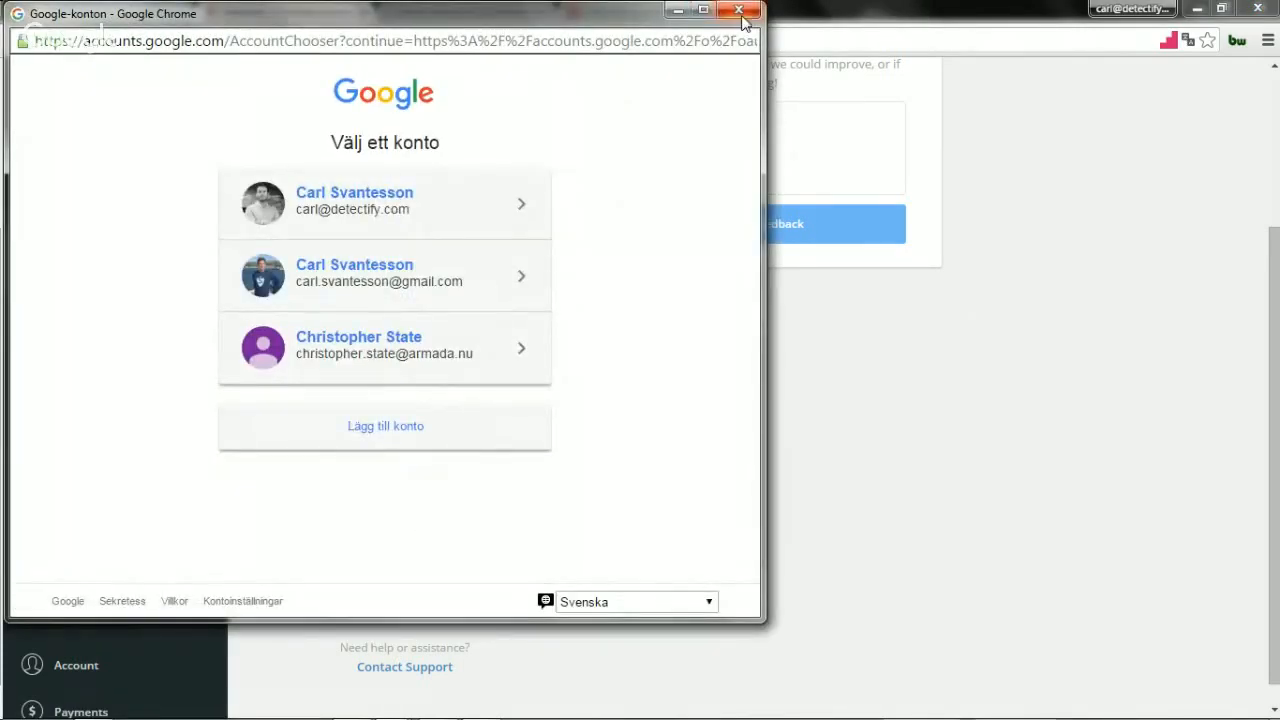
click(738, 10)
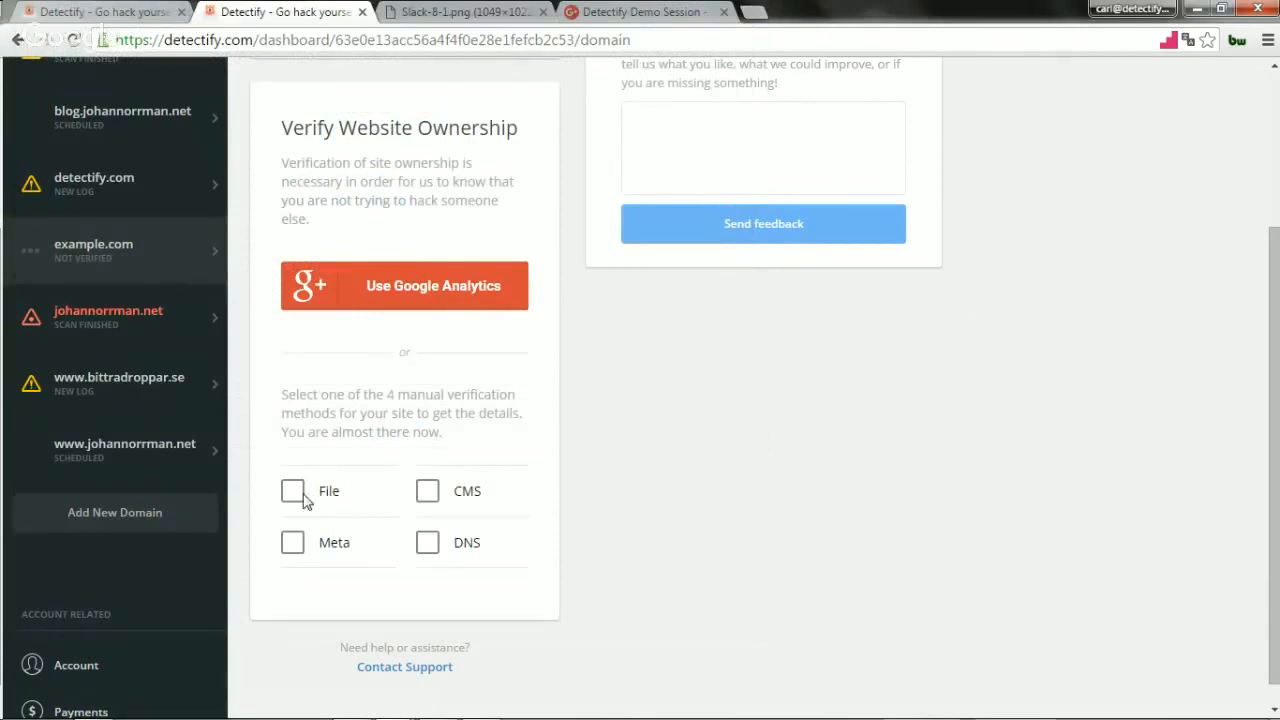
Step: Review the CMS plugin and DNS verification options, ending on the file verification instructions
click(292, 490)
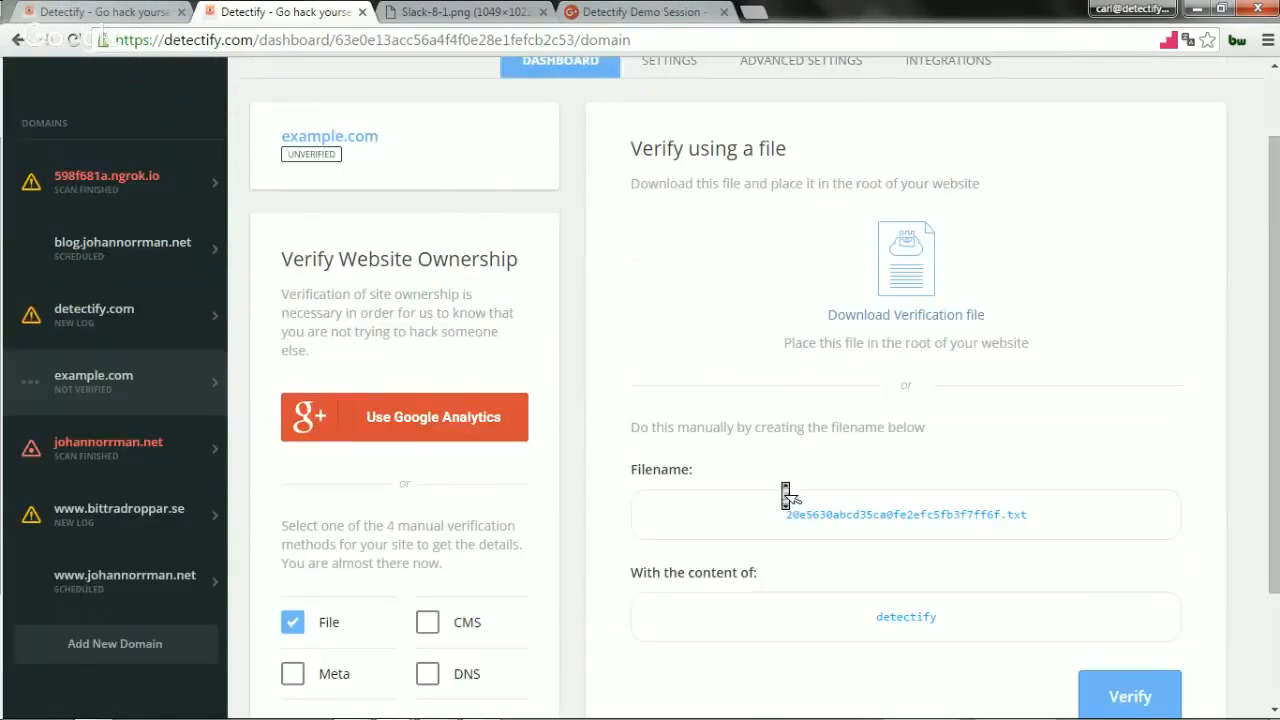
click(427, 465)
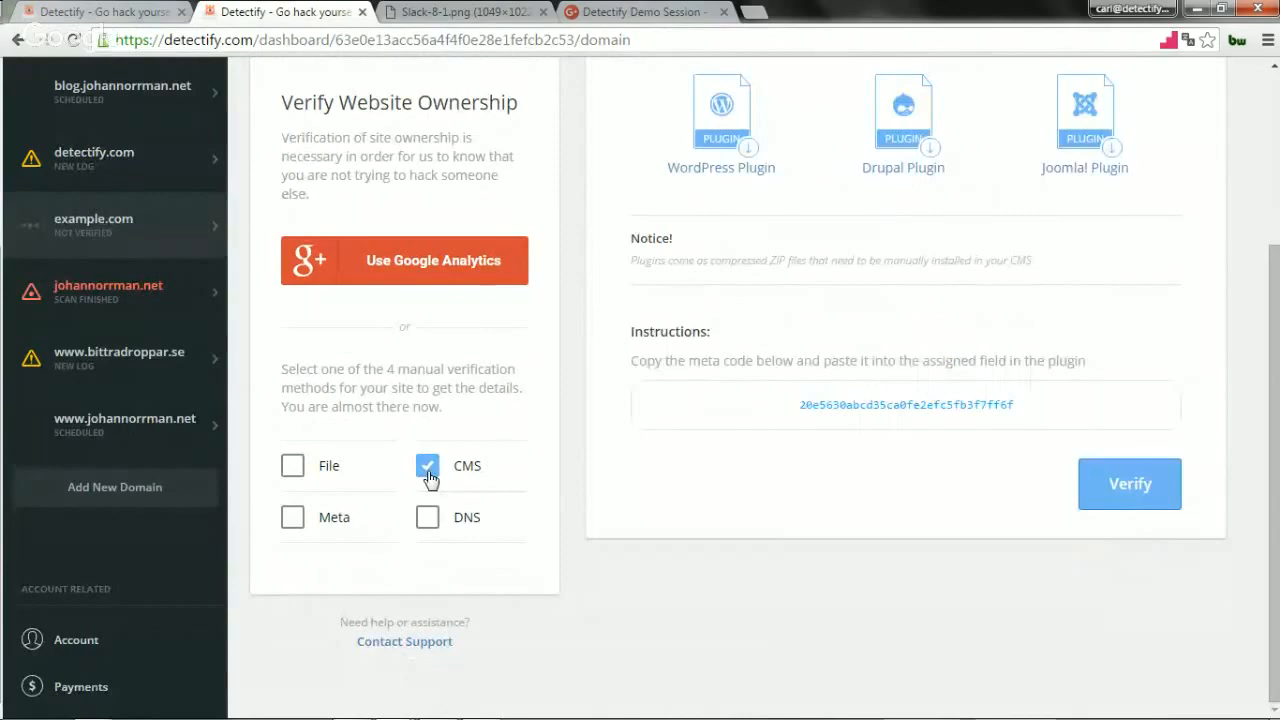
scroll(down, 3)
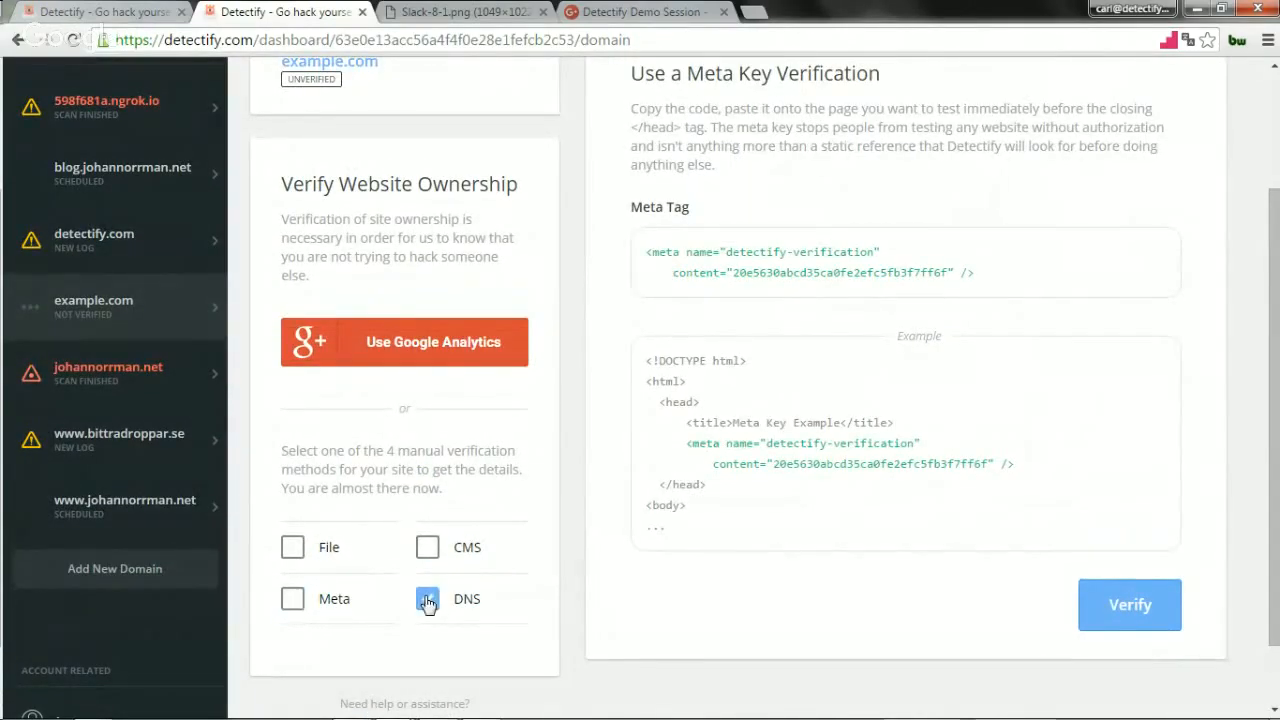
click(427, 598)
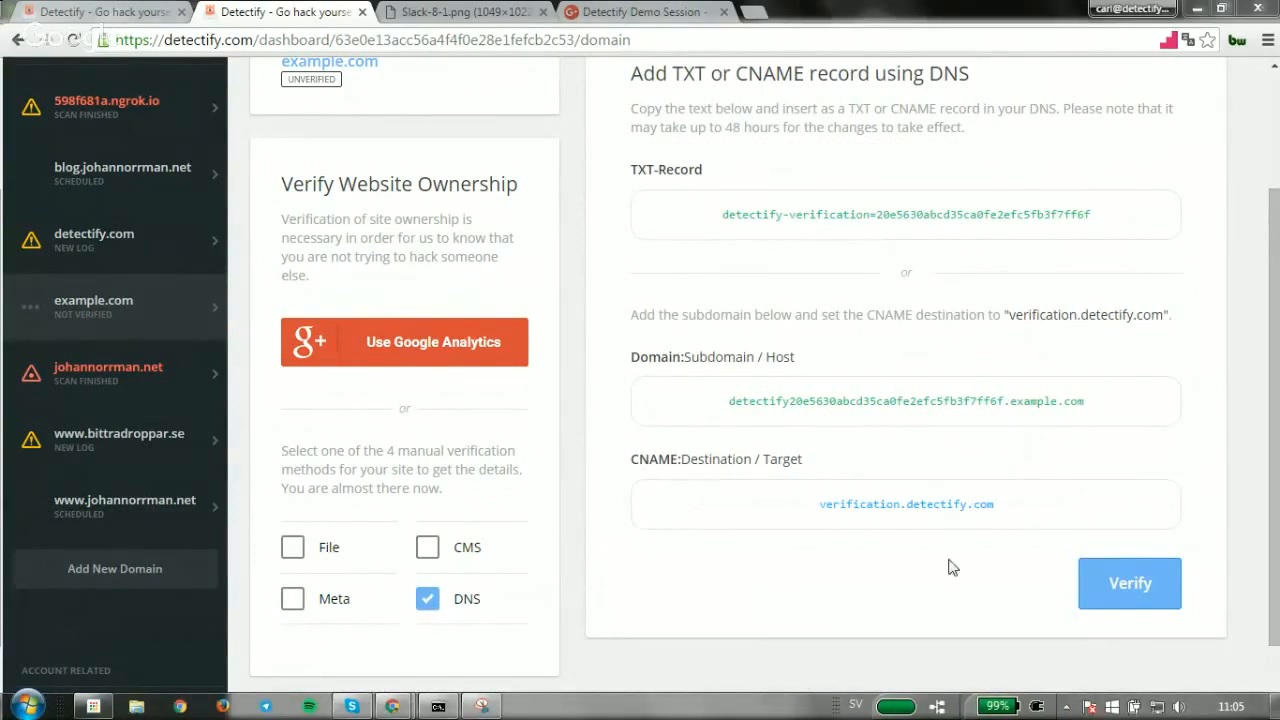
click(292, 547)
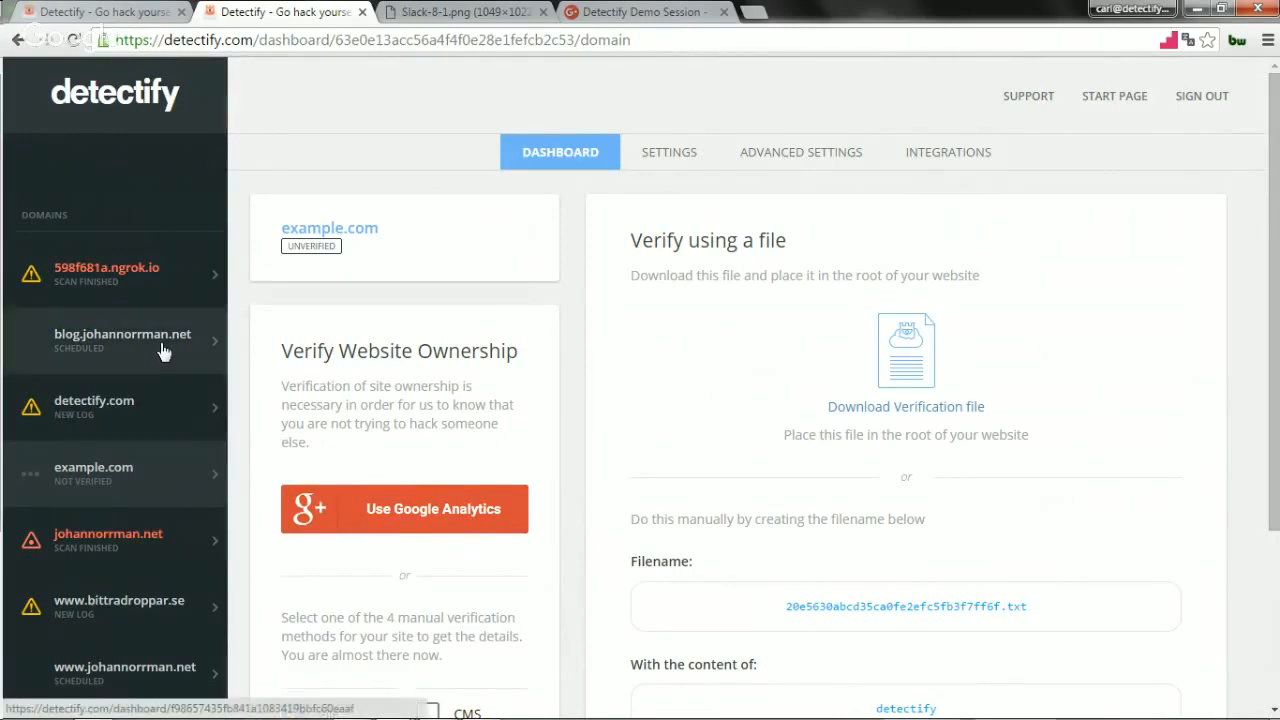
Step: Open the johannorrman.net overview and start monitoring it with a new scan
click(108, 533)
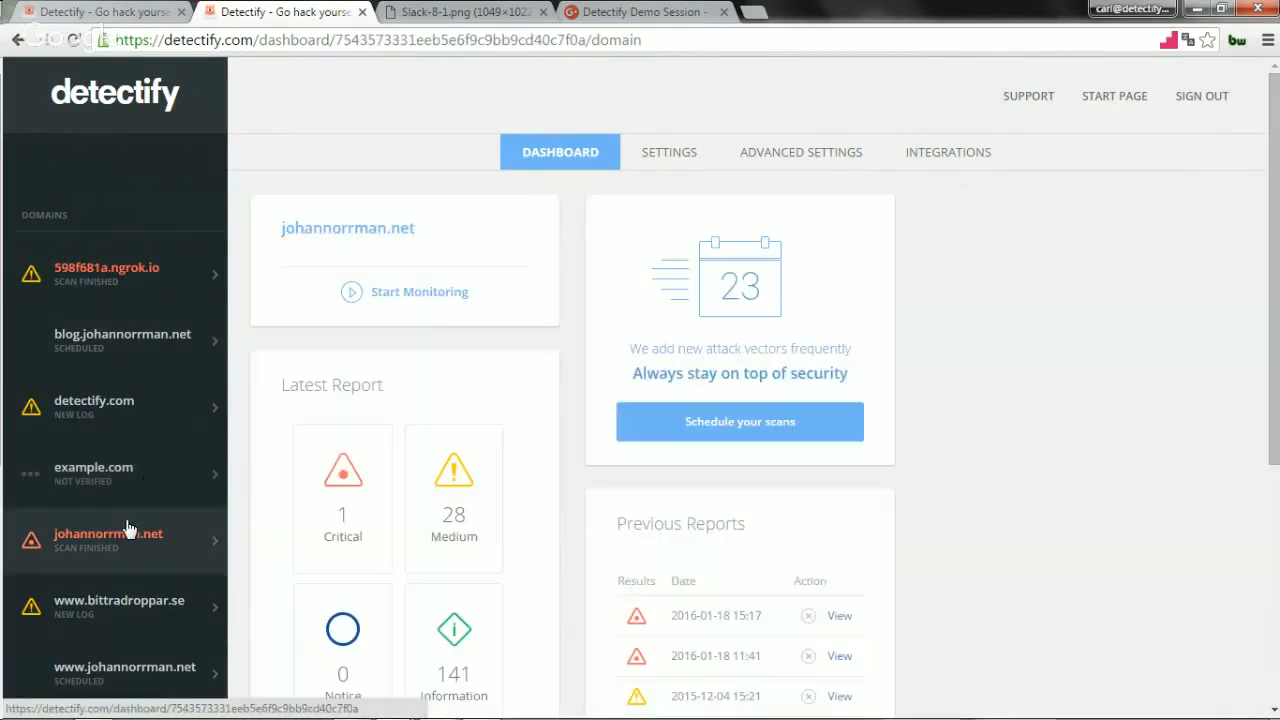
scroll(down, 3)
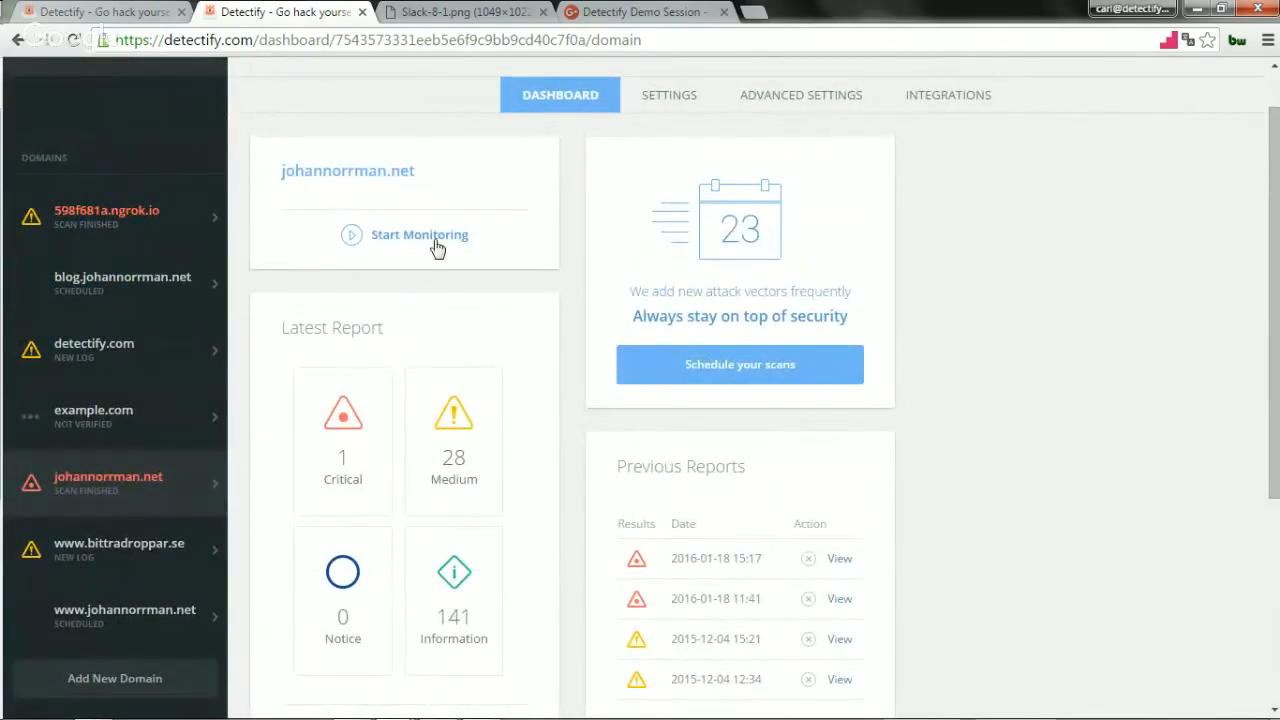
click(419, 234)
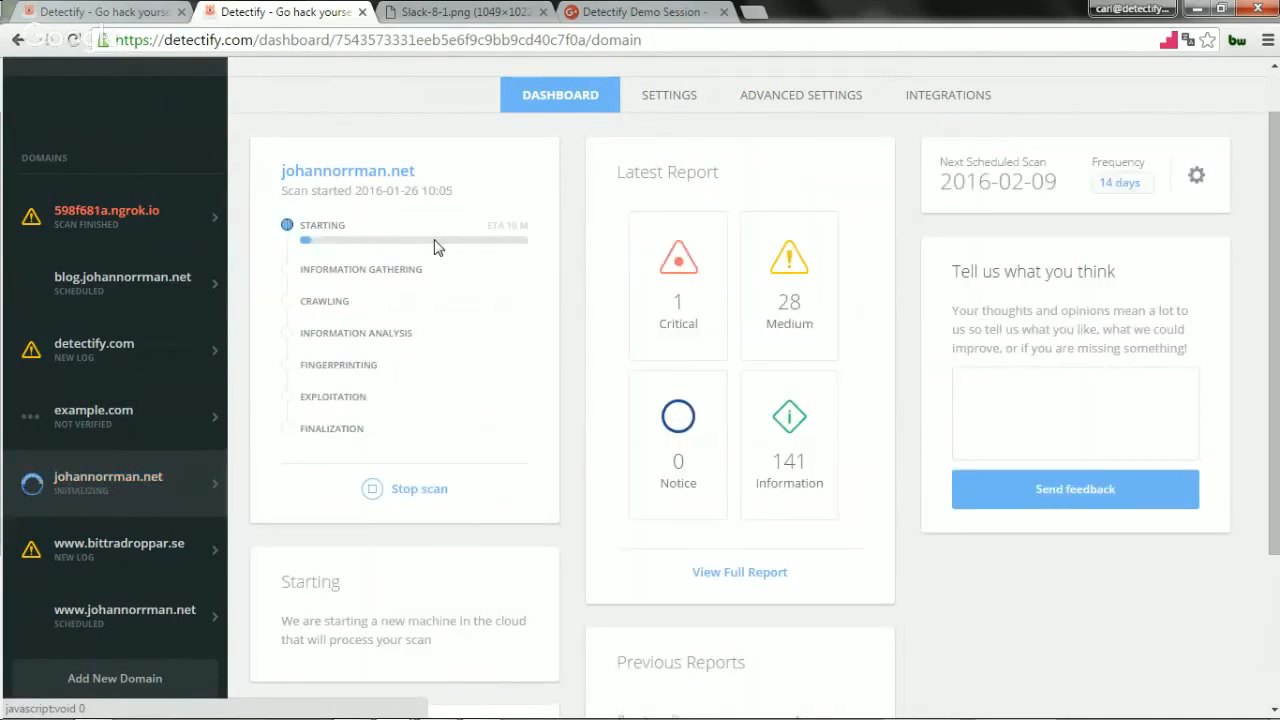
mouse_move(557, 415)
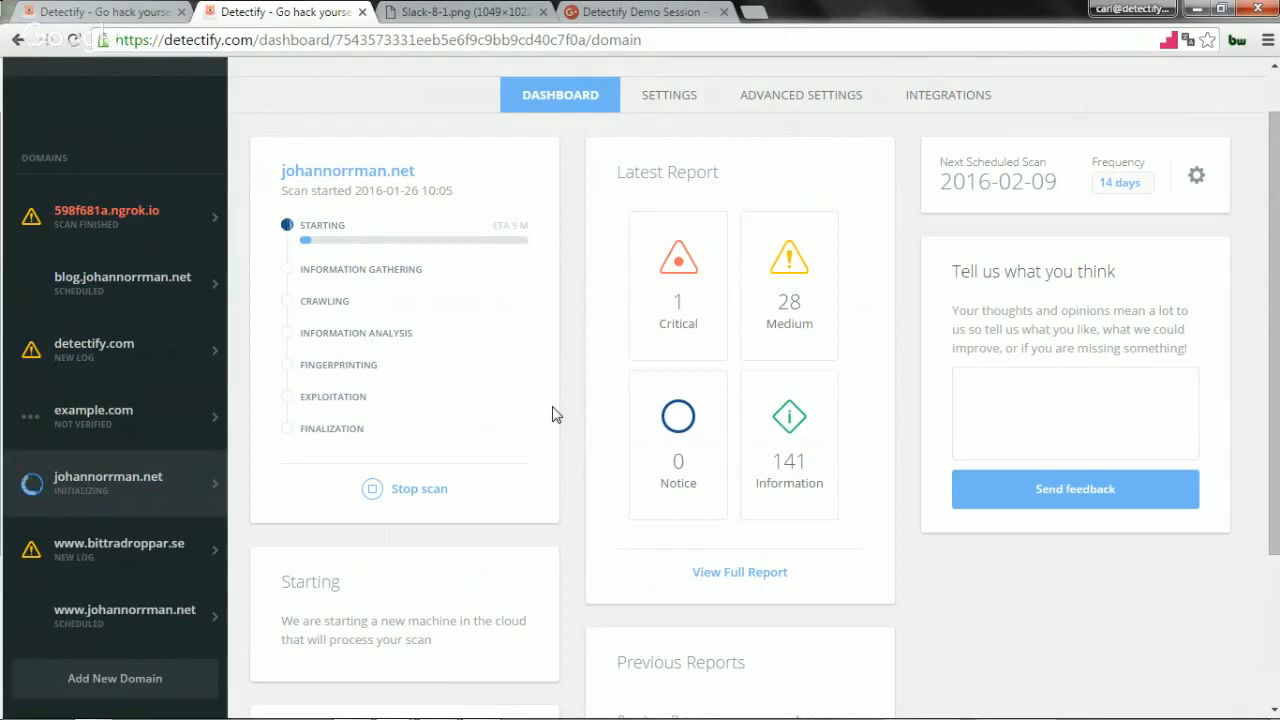
mouse_move(1020, 307)
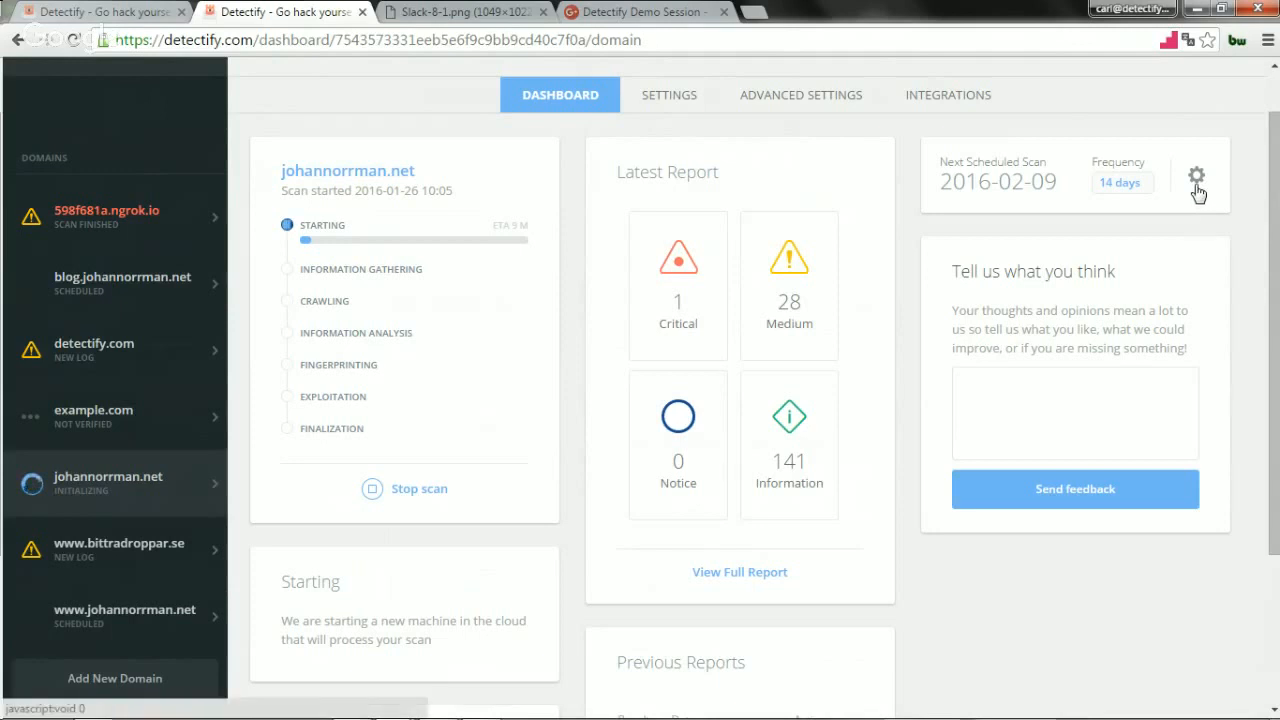
Step: Set the johannorrman.net recurring scan frequency to every 14 days
click(1196, 177)
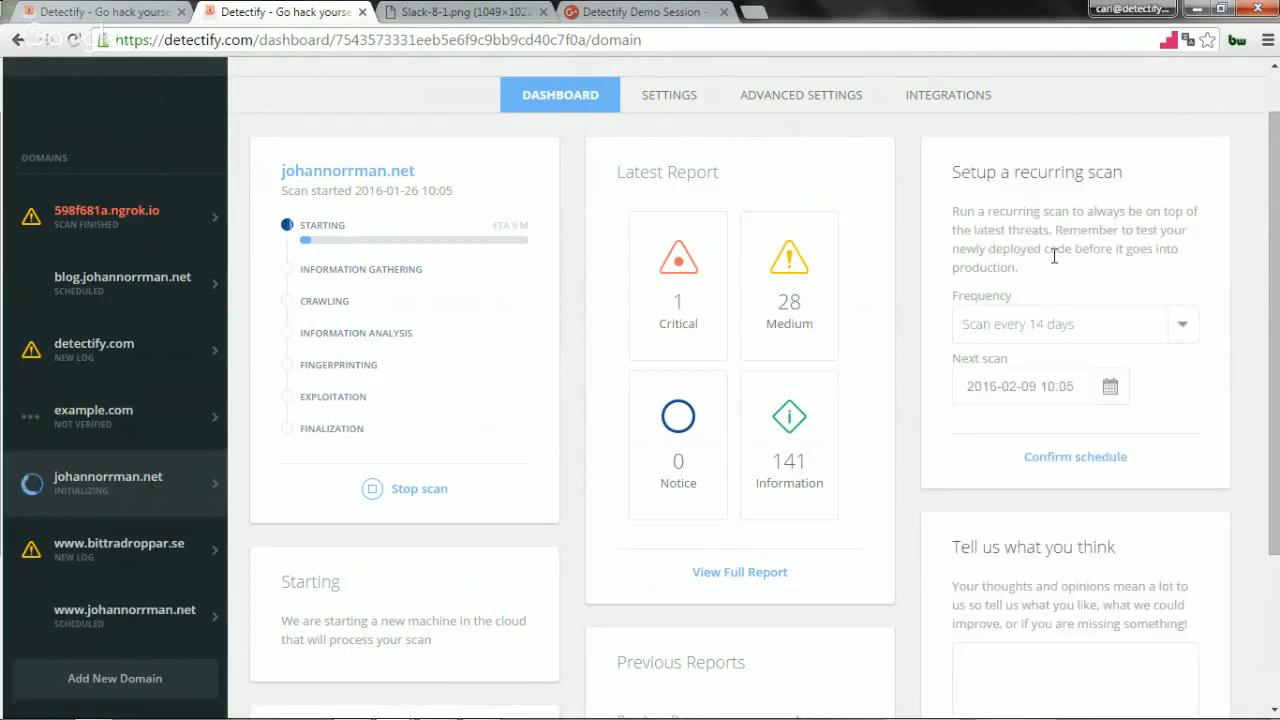
mouse_move(972, 388)
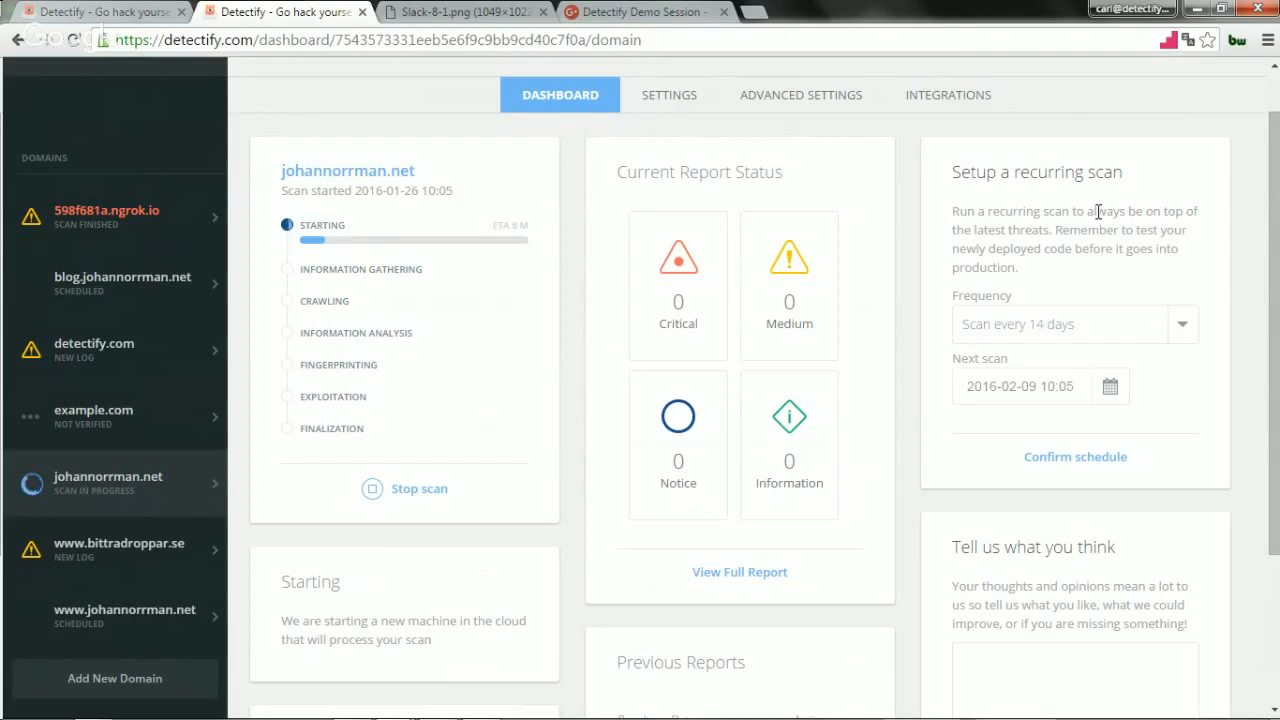
click(1182, 324)
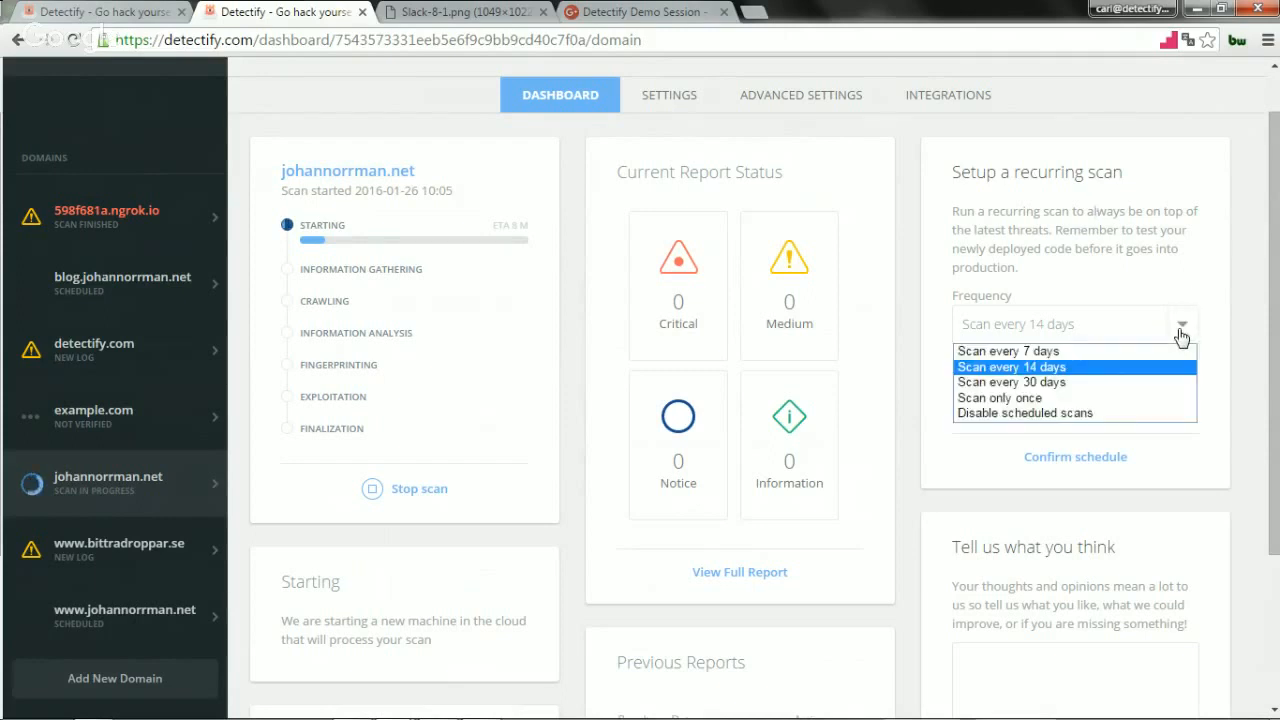
mouse_move(1008, 351)
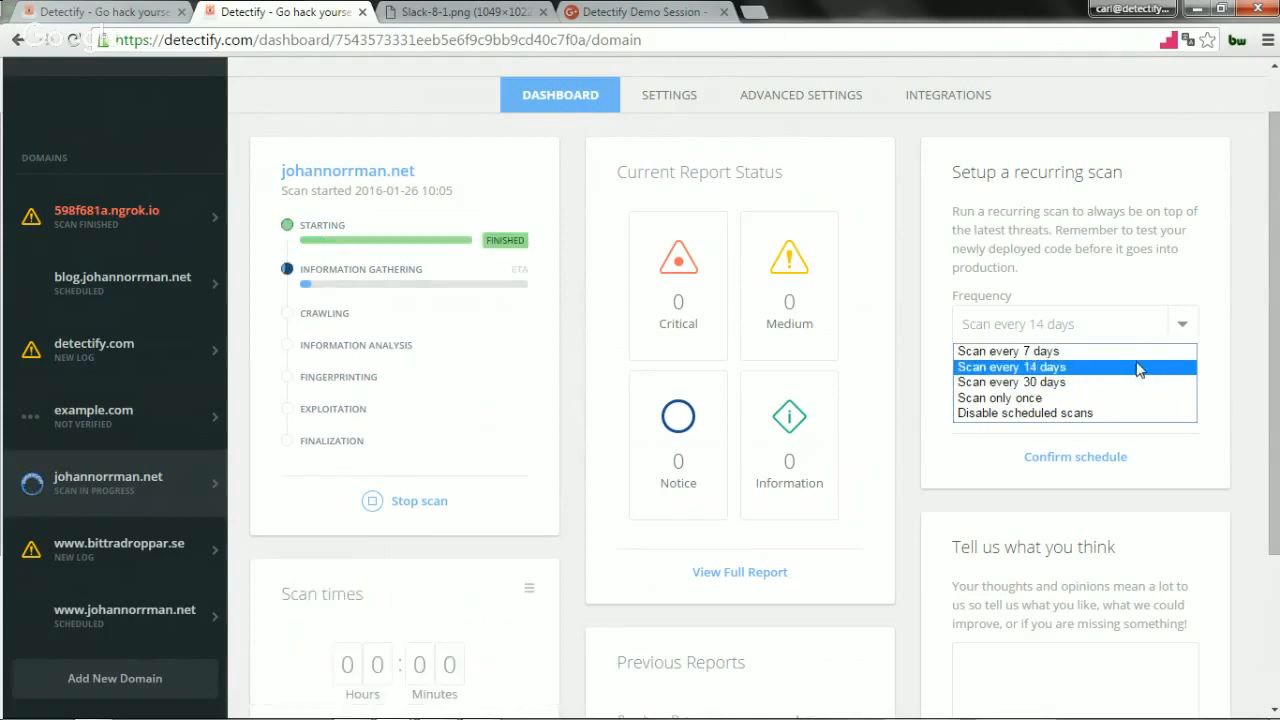
mouse_move(1010, 351)
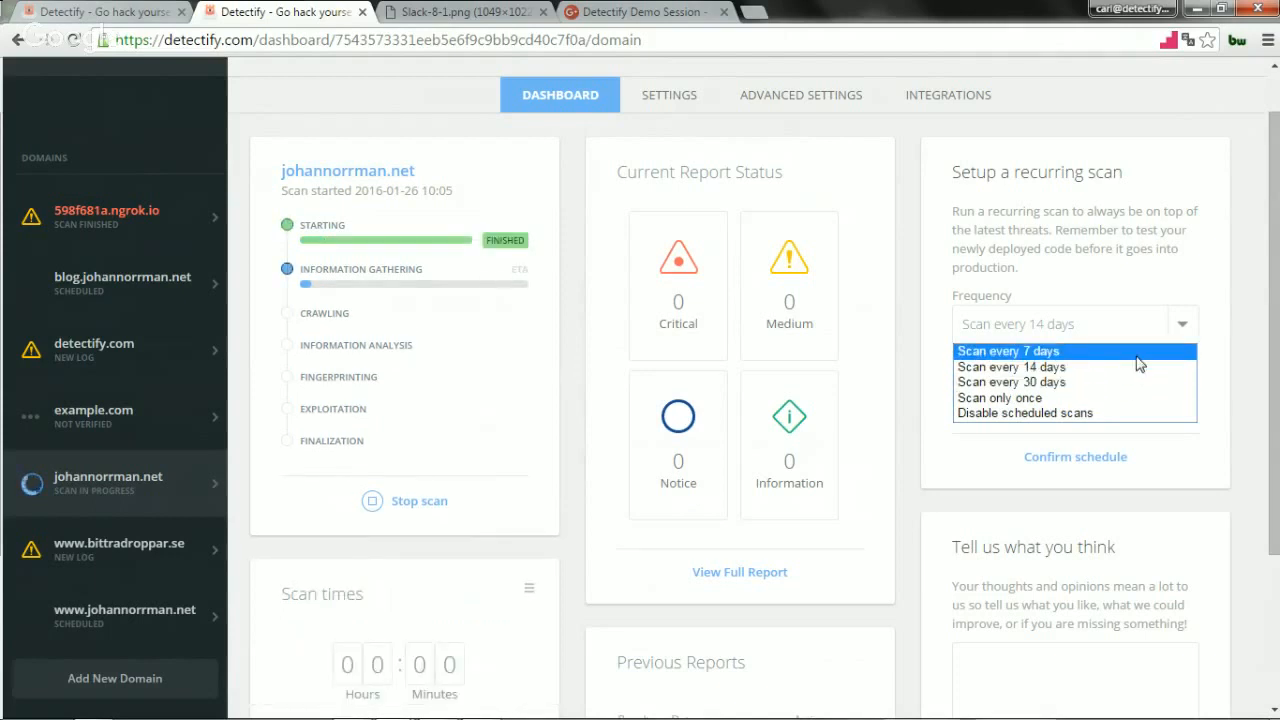
click(1011, 367)
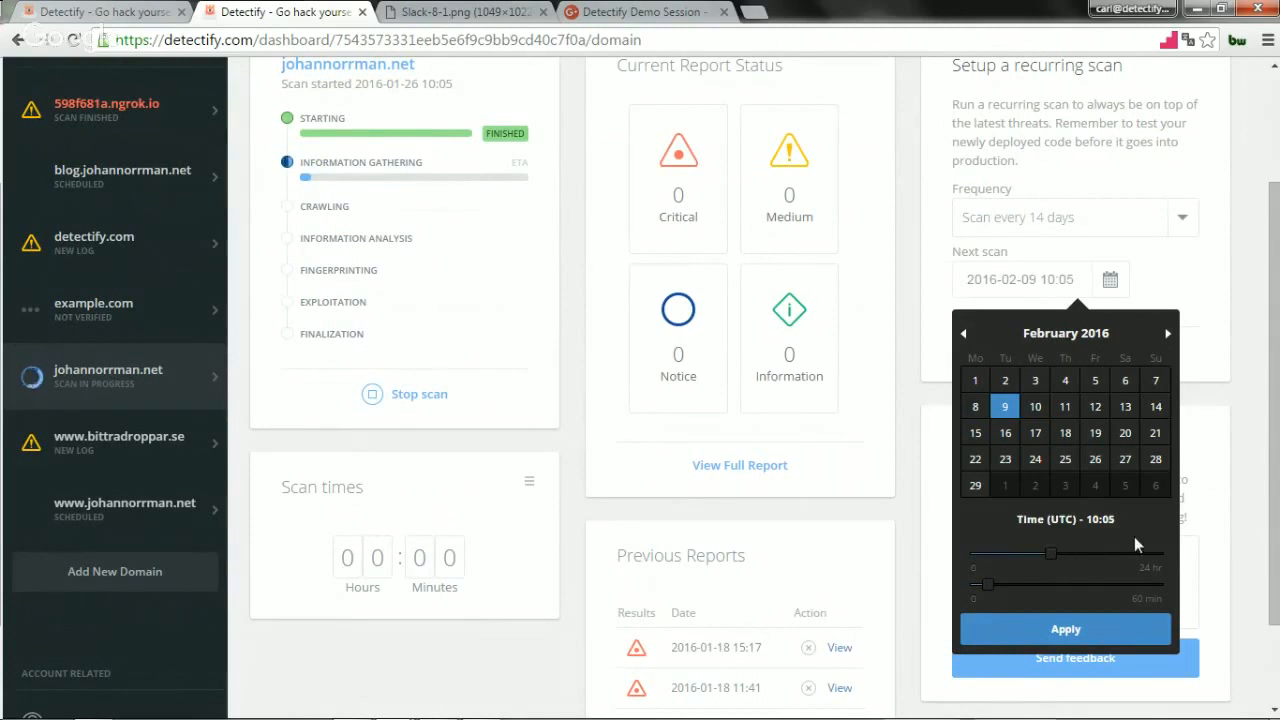
mouse_move(1247, 502)
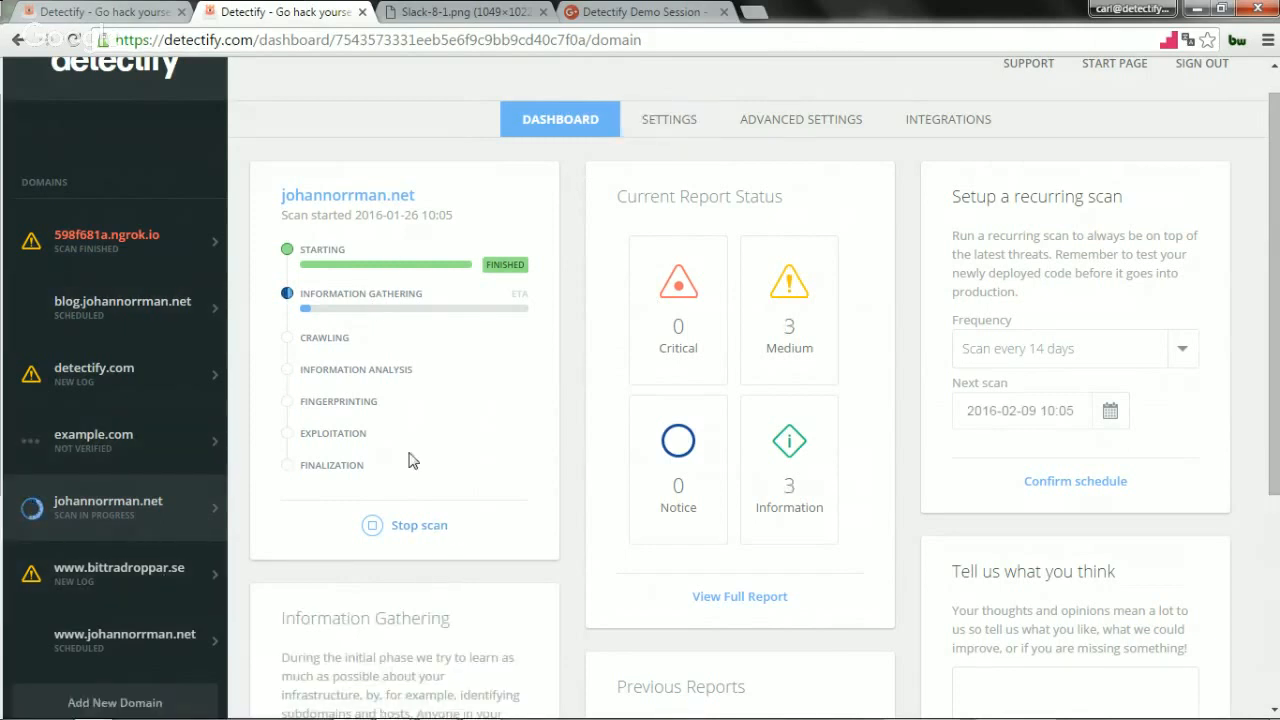
click(419, 525)
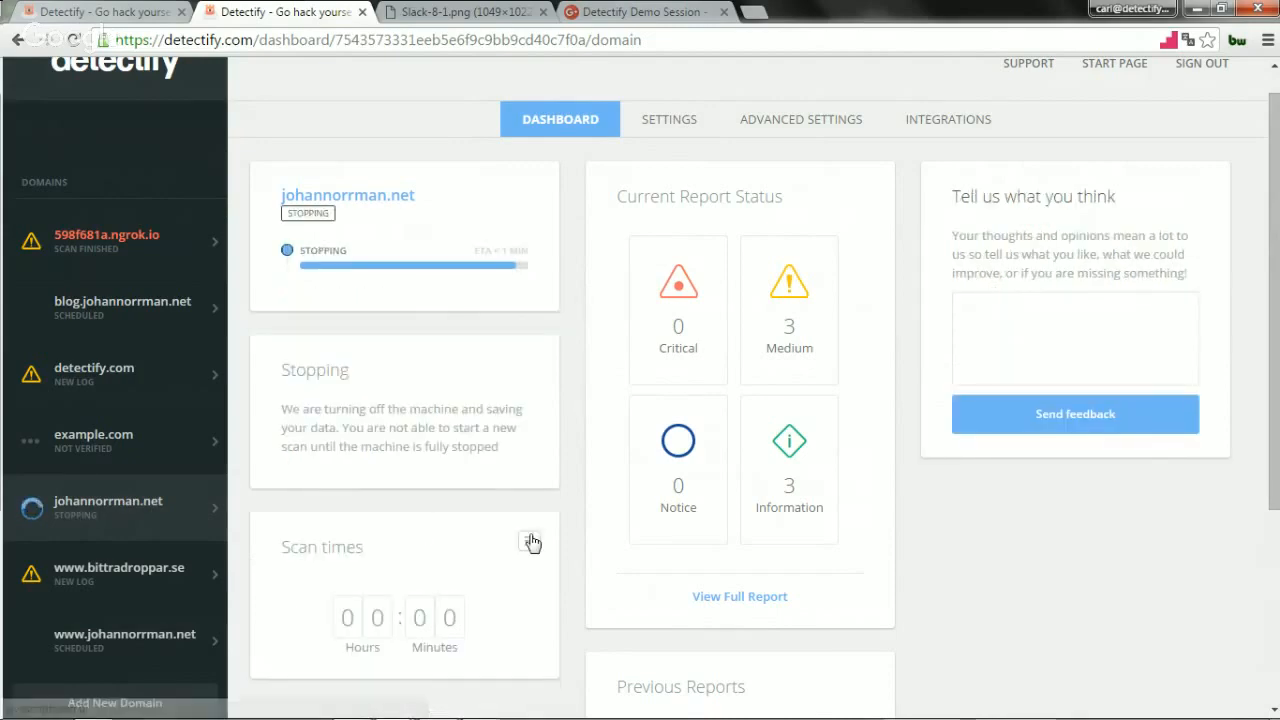
scroll(down, 3)
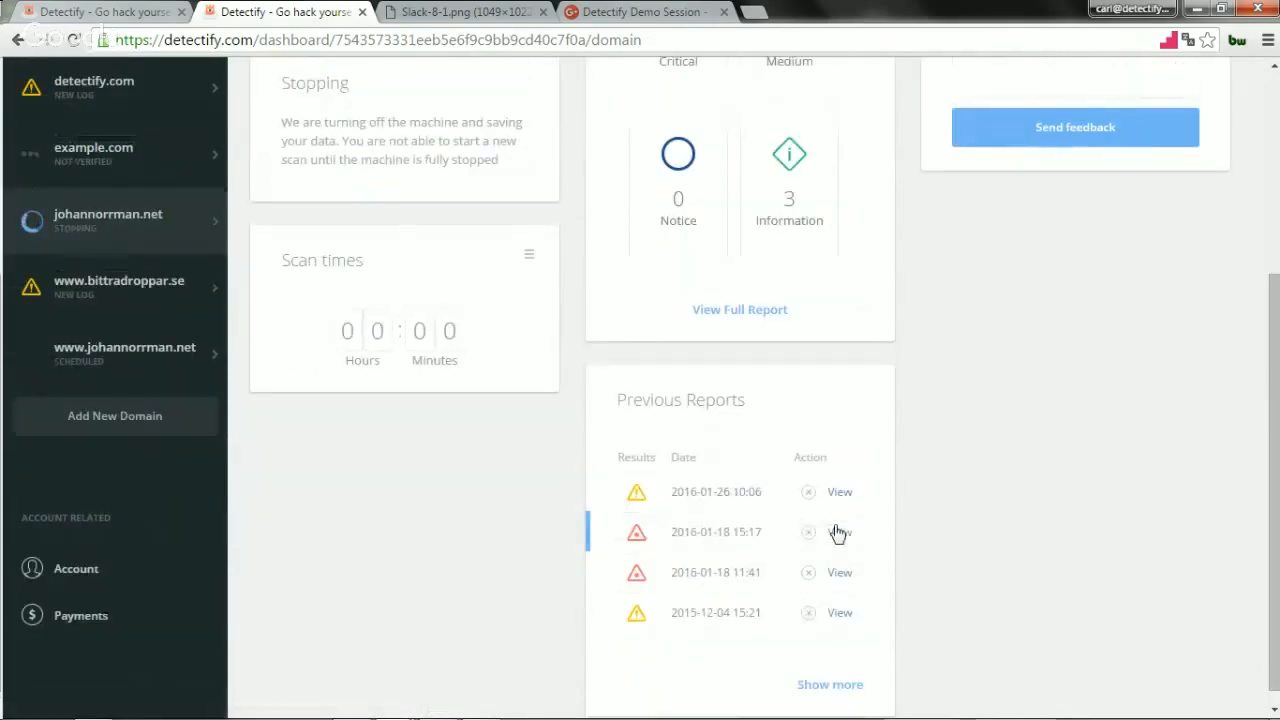
click(840, 531)
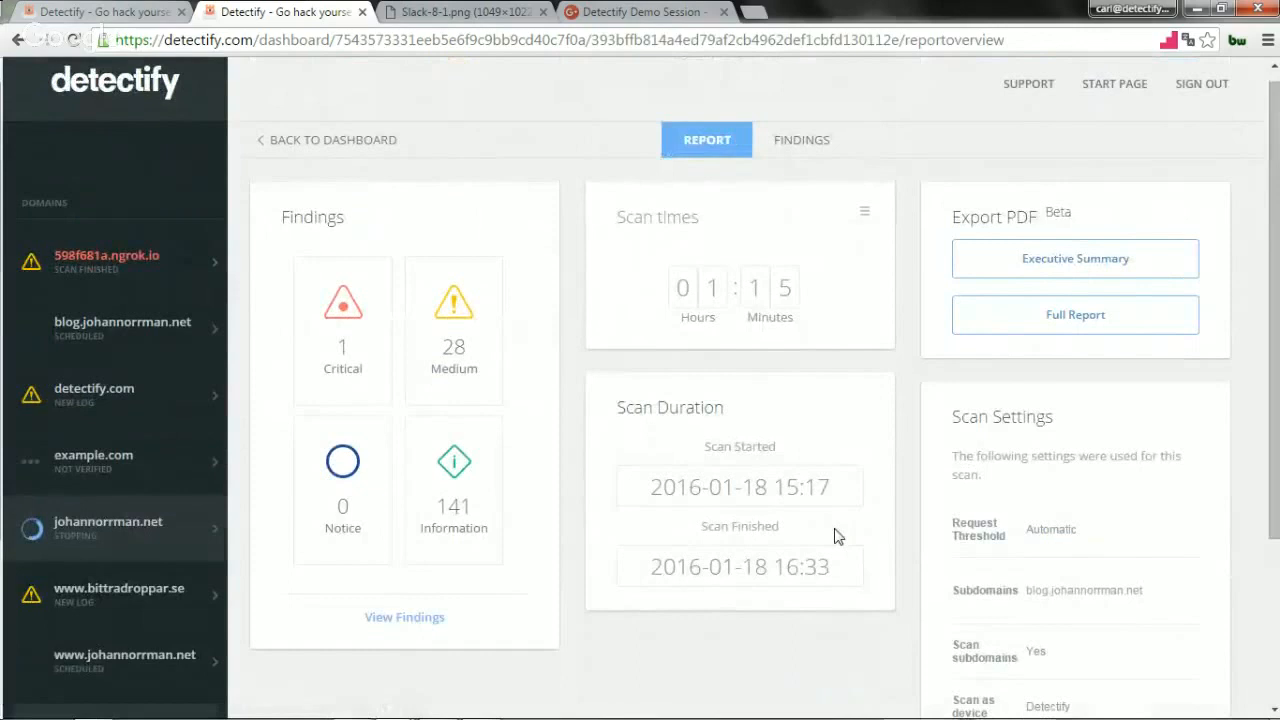
mouse_move(801, 140)
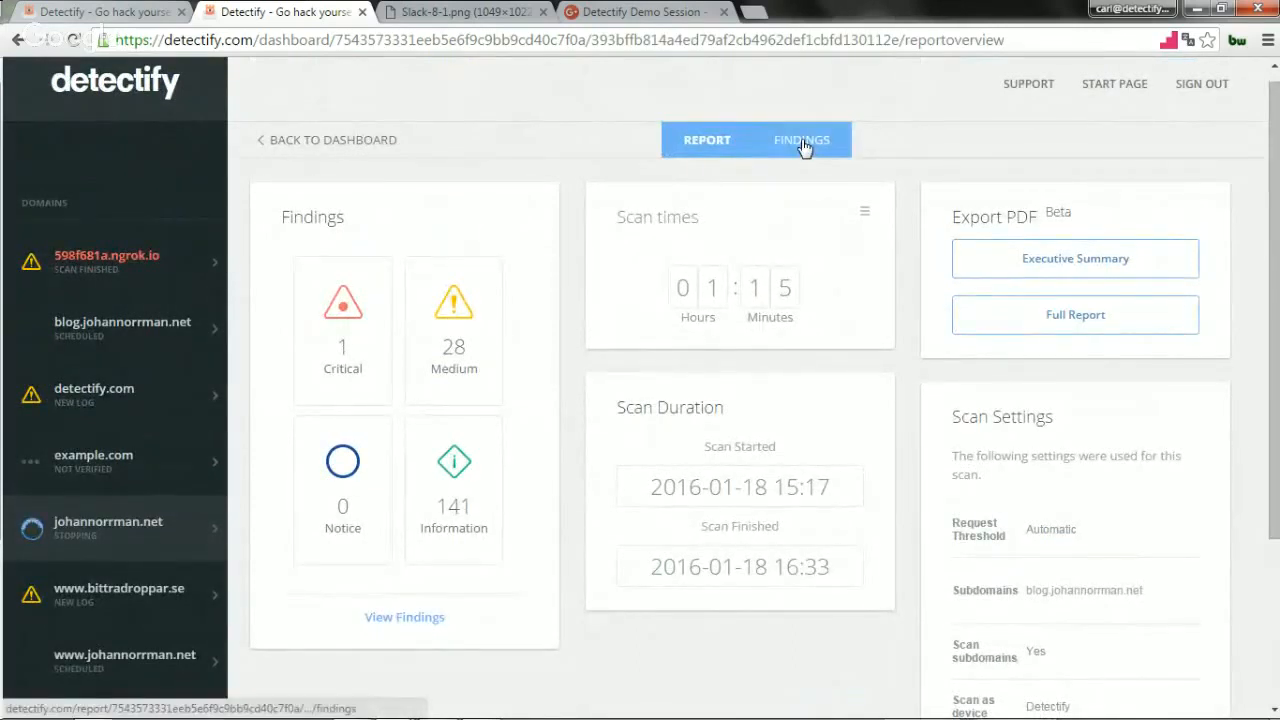
click(801, 140)
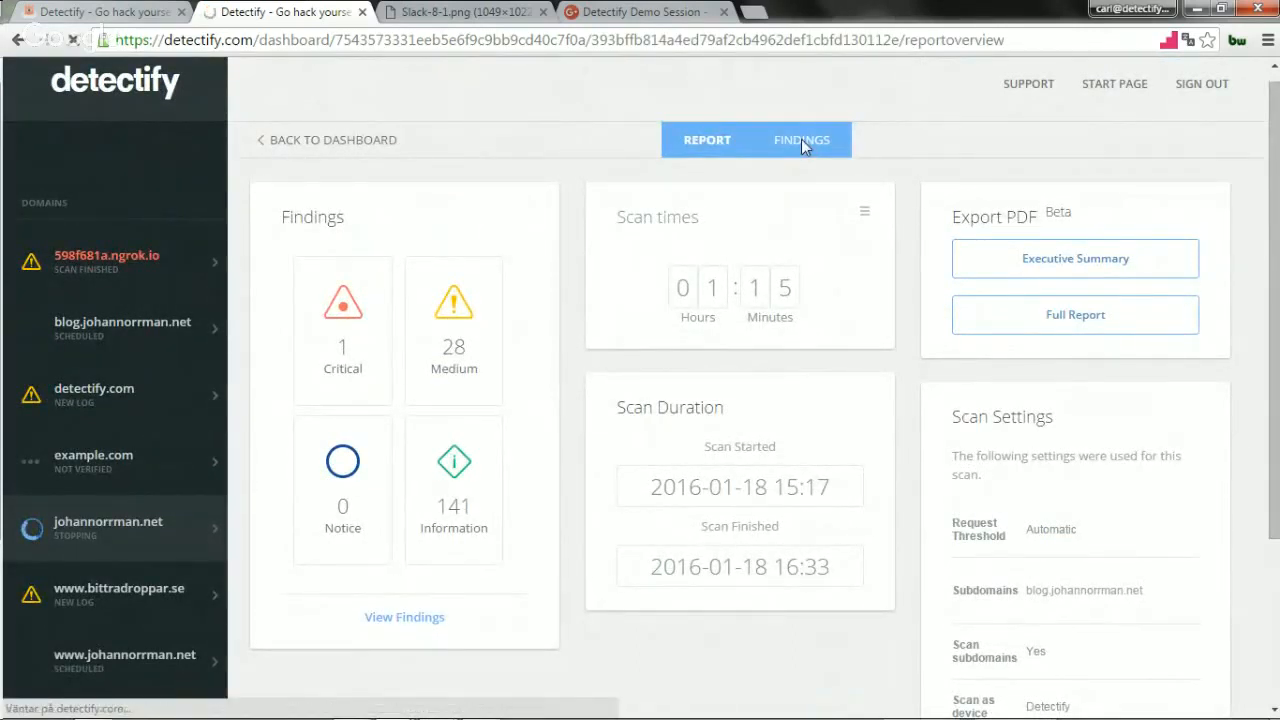
click(801, 139)
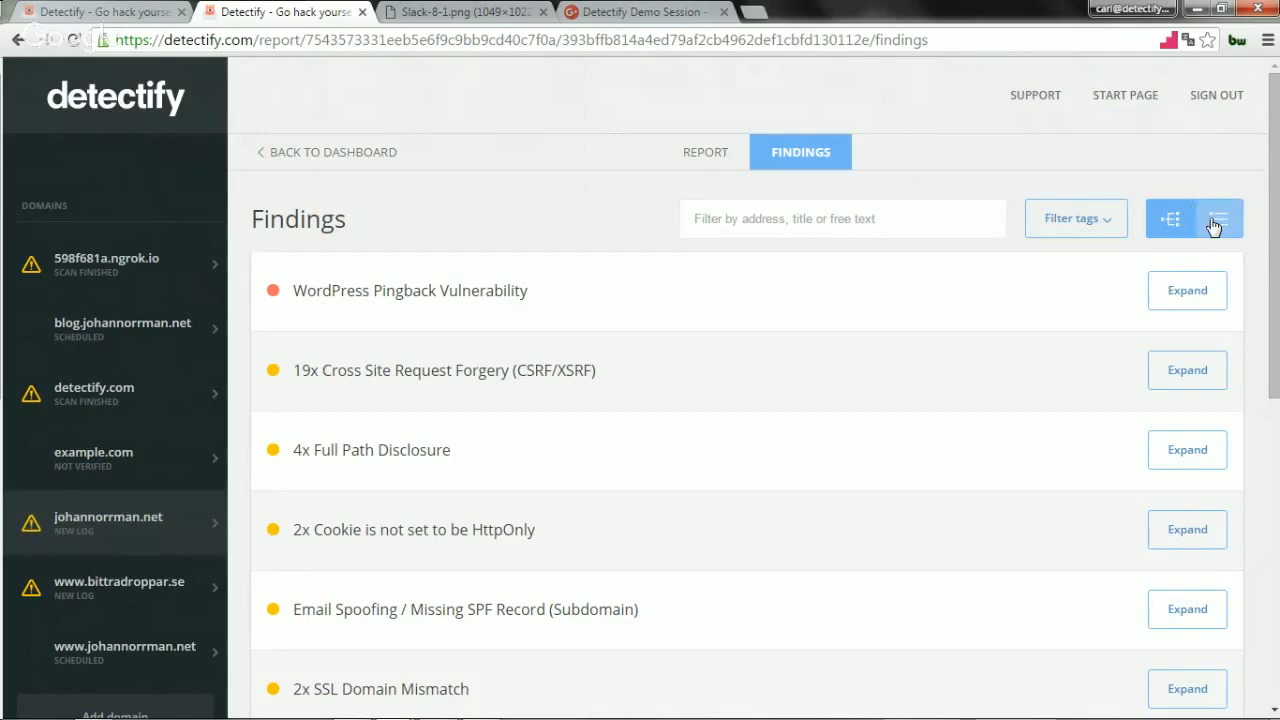
Step: Show findings as a list and read the critical WordPress Pingback Vulnerability details (CVSS 6.4)
click(1219, 218)
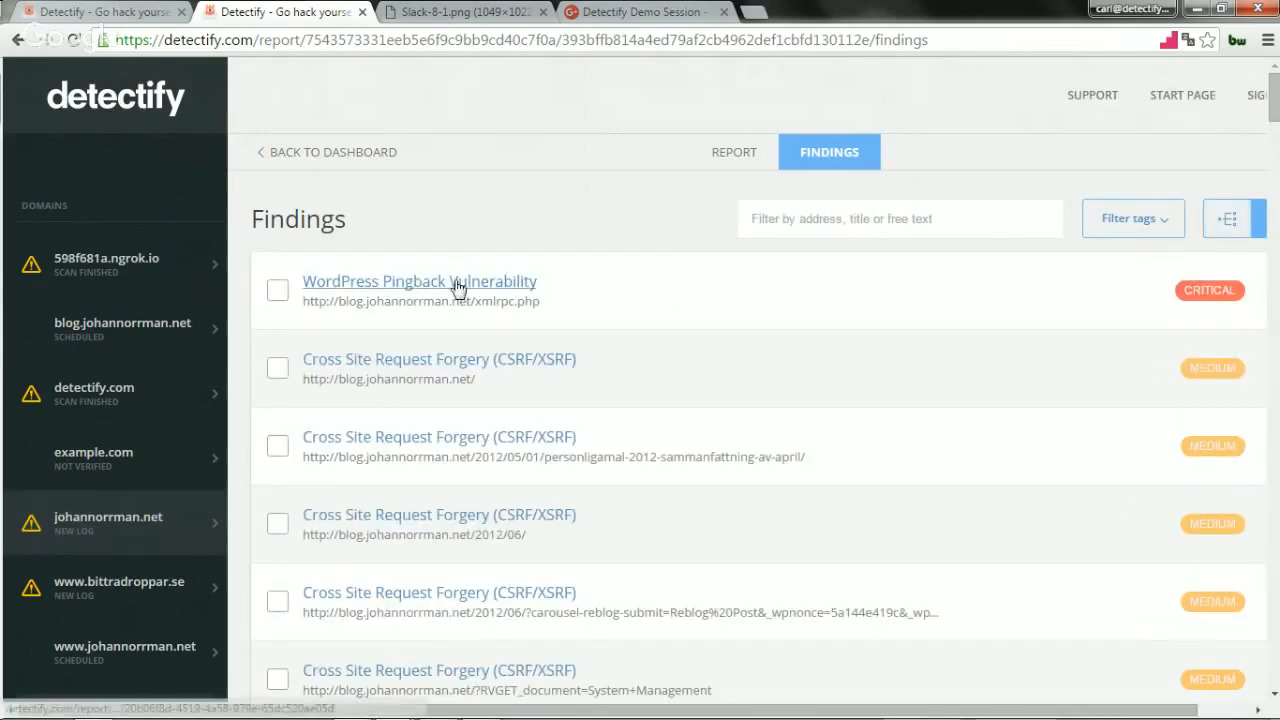
click(420, 281)
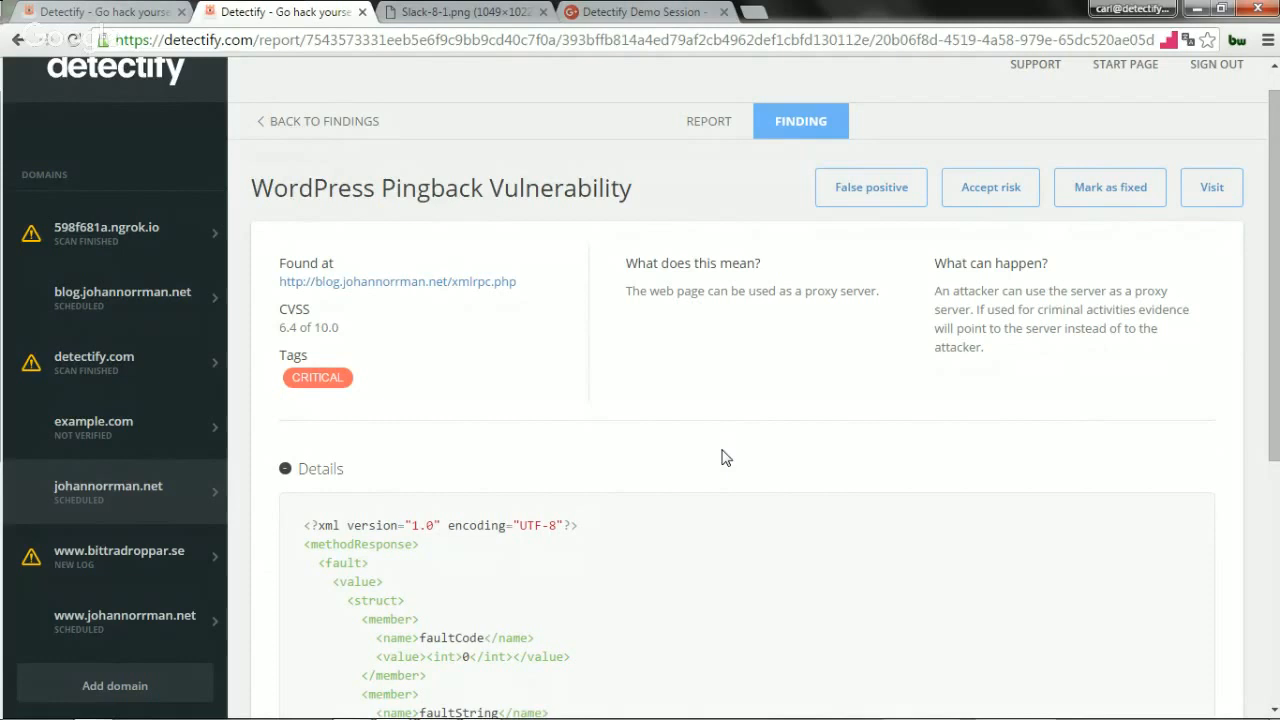
mouse_move(758, 385)
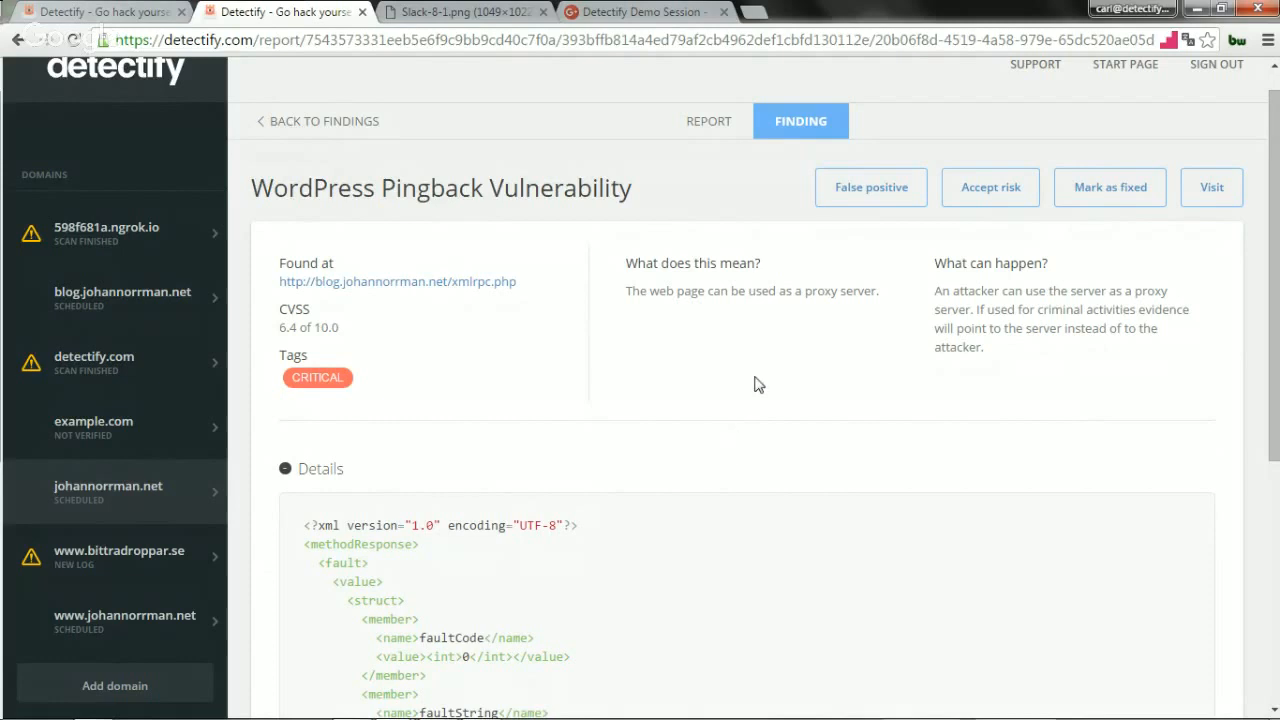
mouse_move(808, 267)
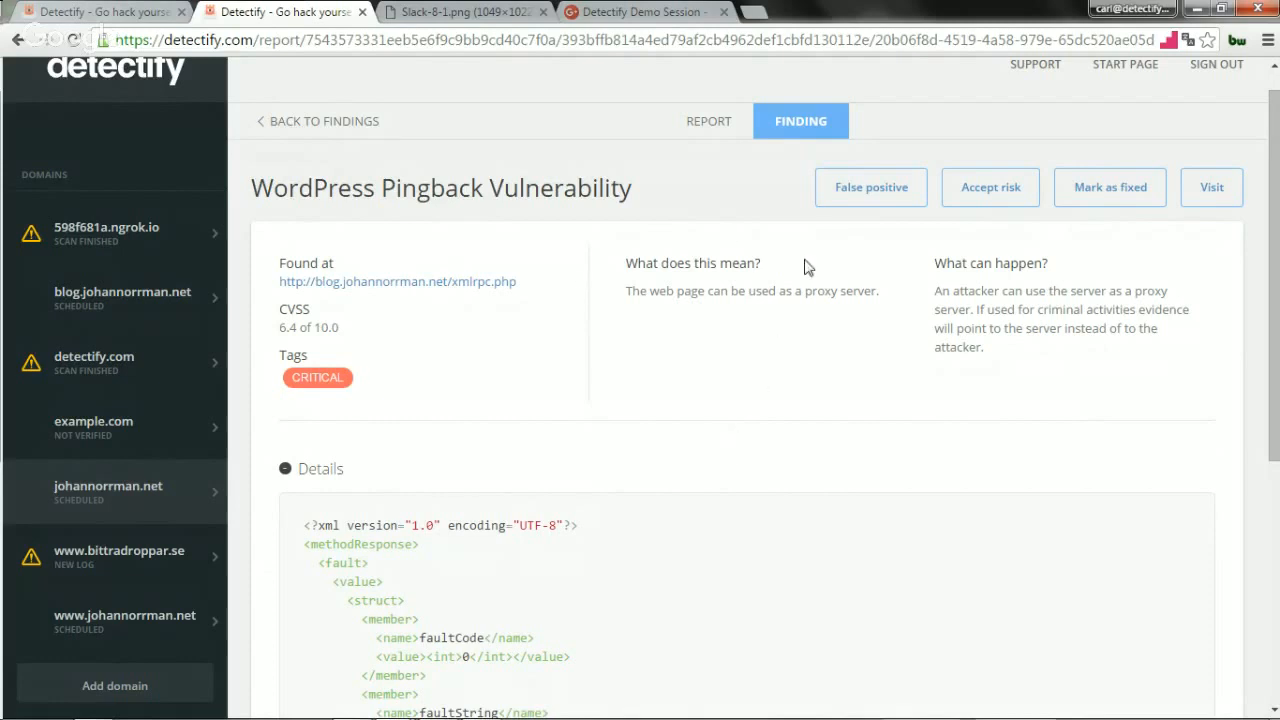
mouse_move(963, 259)
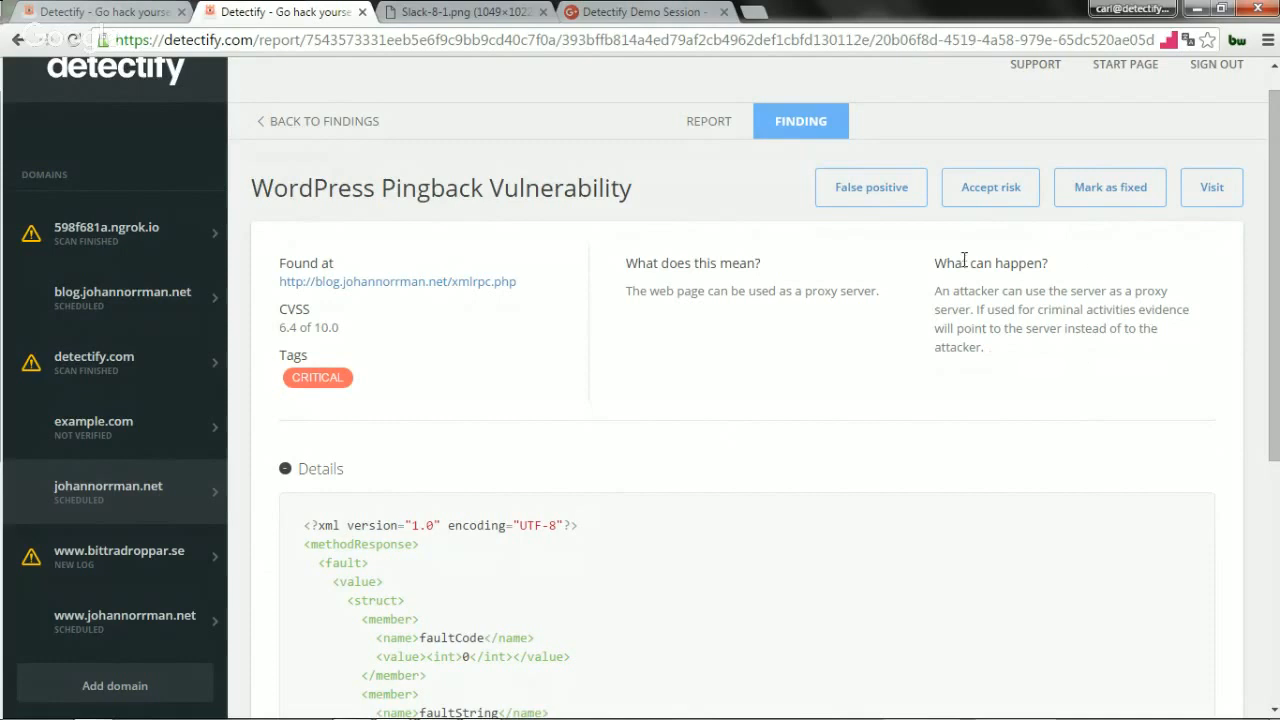
scroll(down, 3)
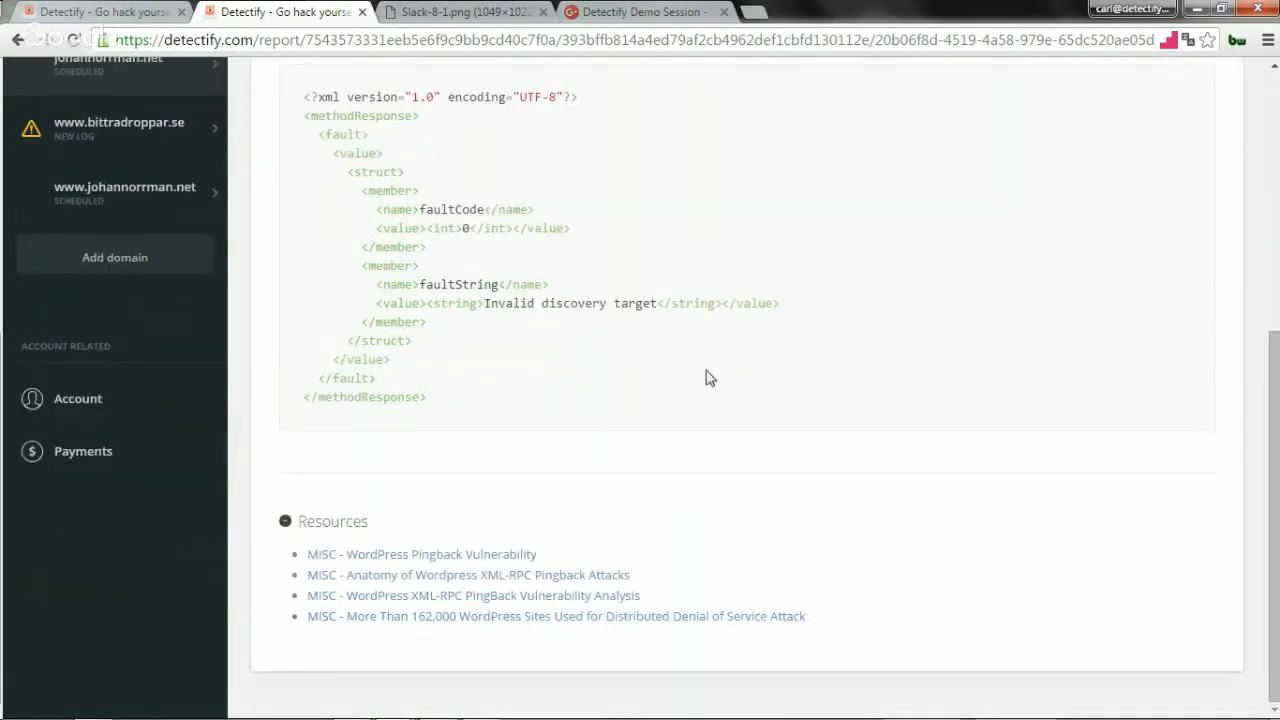
mouse_move(595, 376)
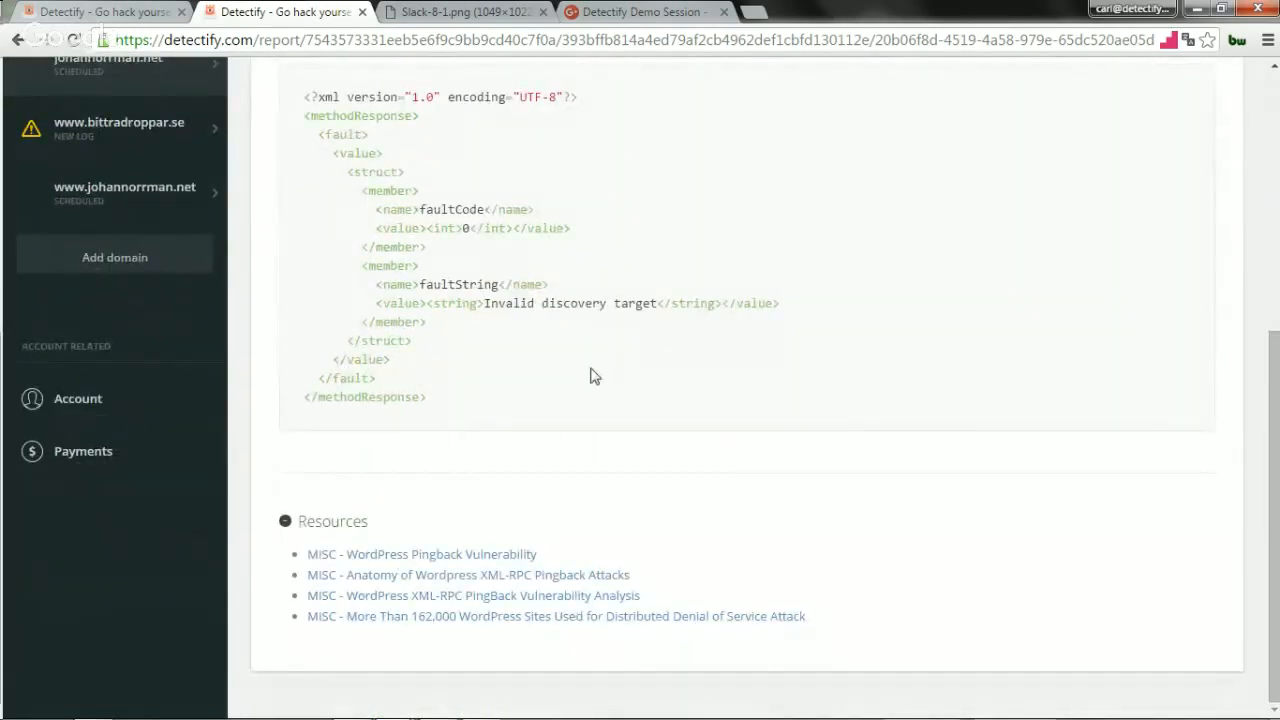
mouse_move(390, 517)
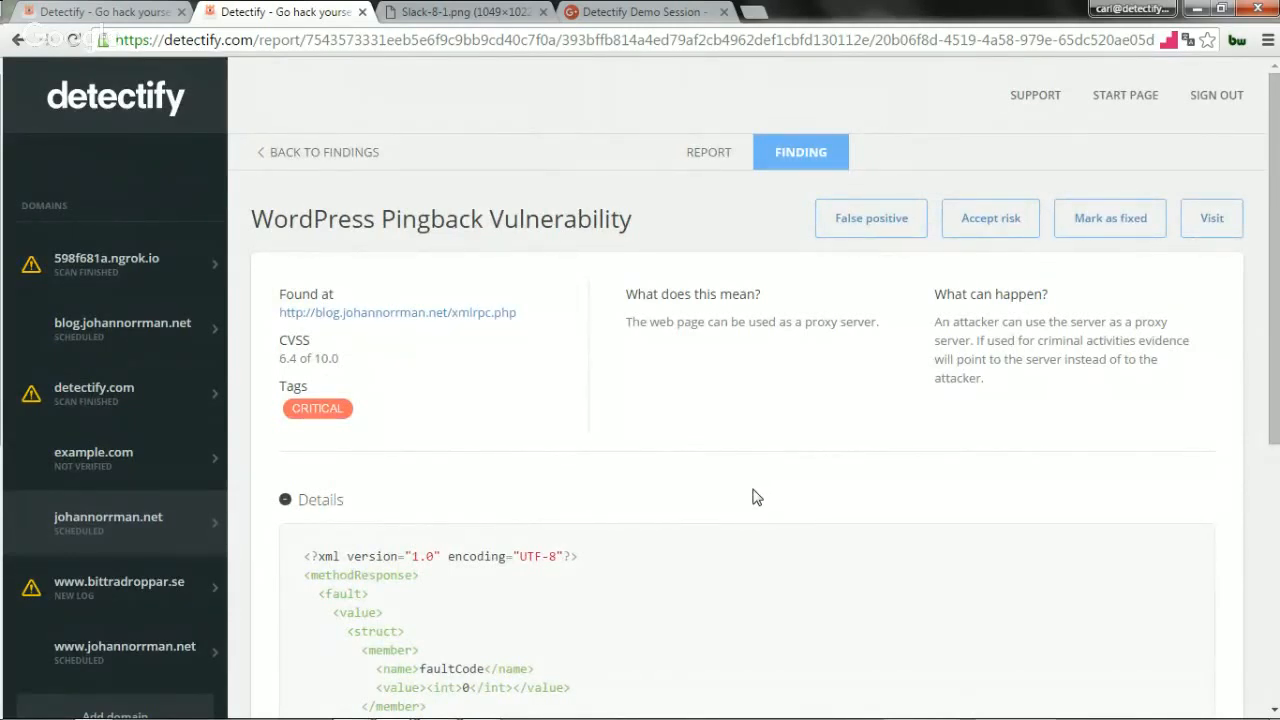
mouse_move(1110, 218)
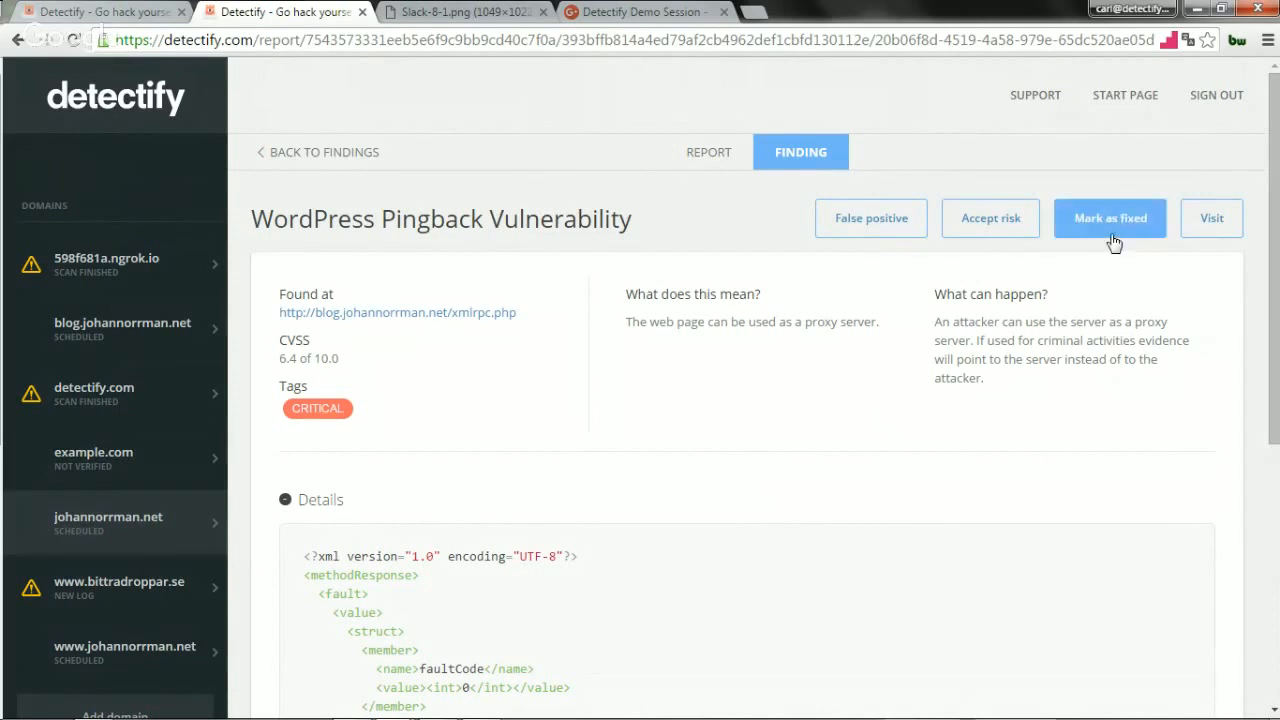
mouse_move(1211, 218)
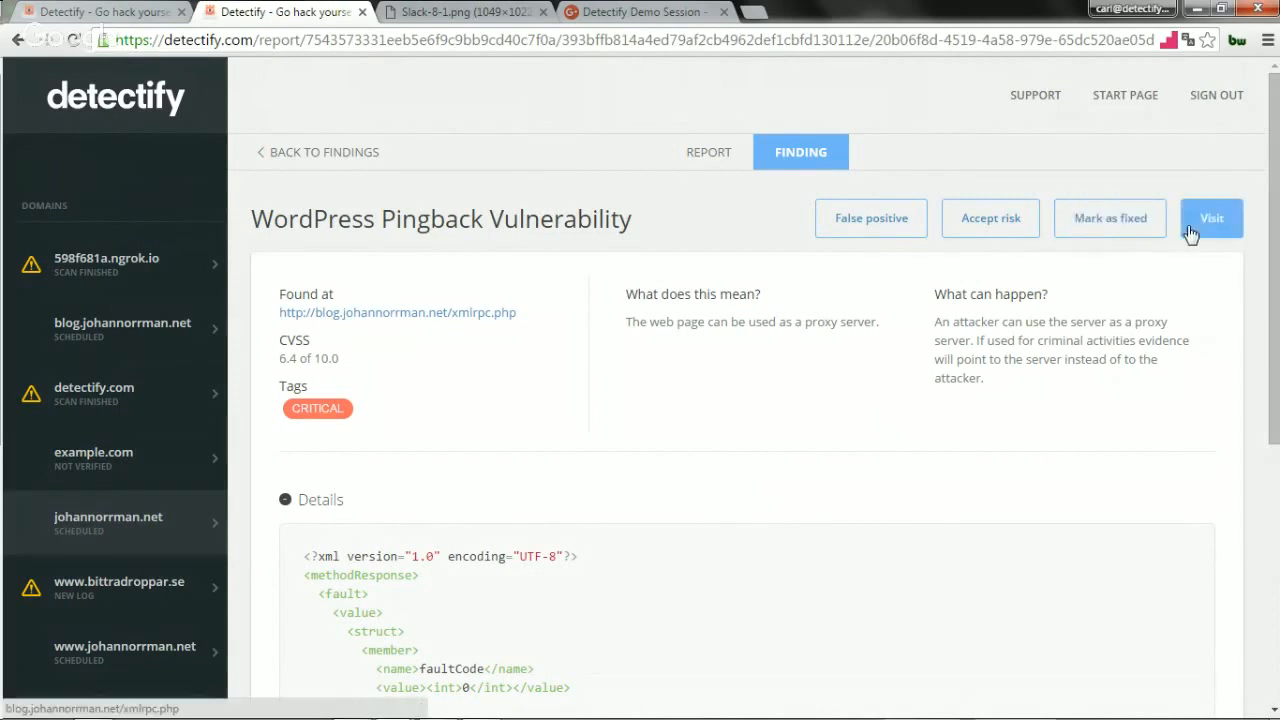
mouse_move(1125, 271)
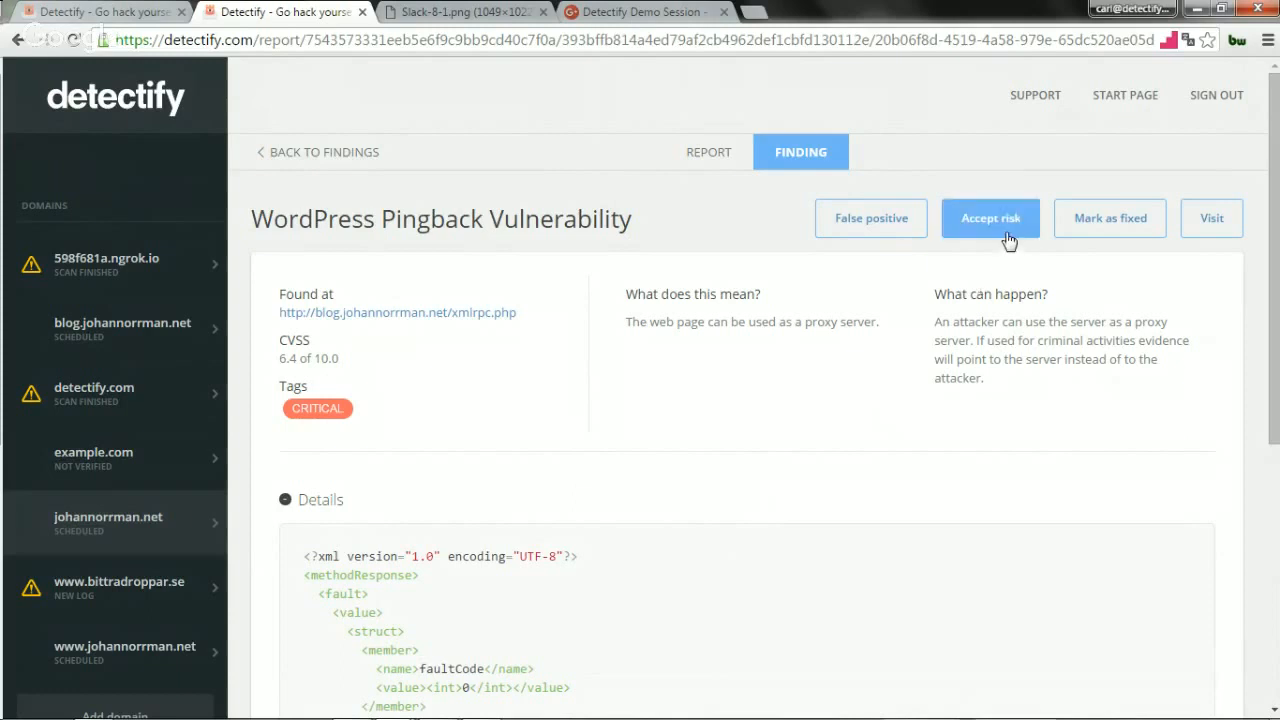
mouse_move(871, 218)
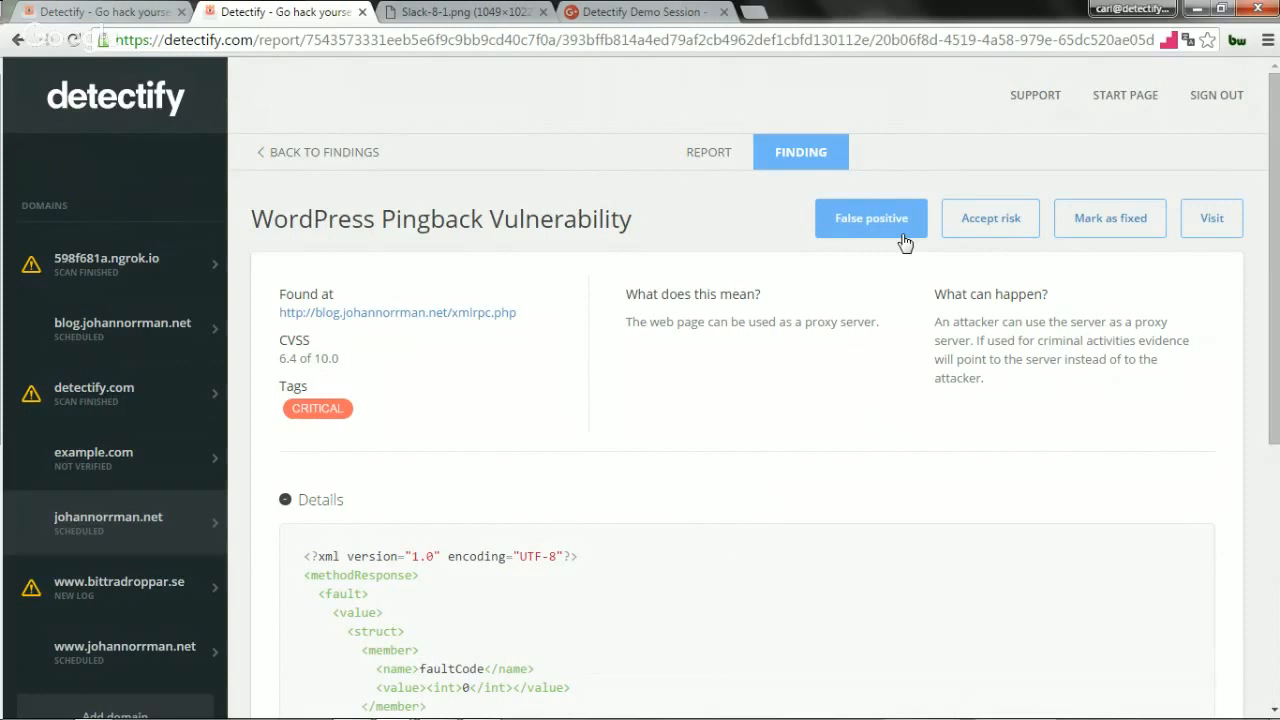
Step: Mark the WordPress Pingback Vulnerability as a false positive, commenting it is not a problem
click(871, 218)
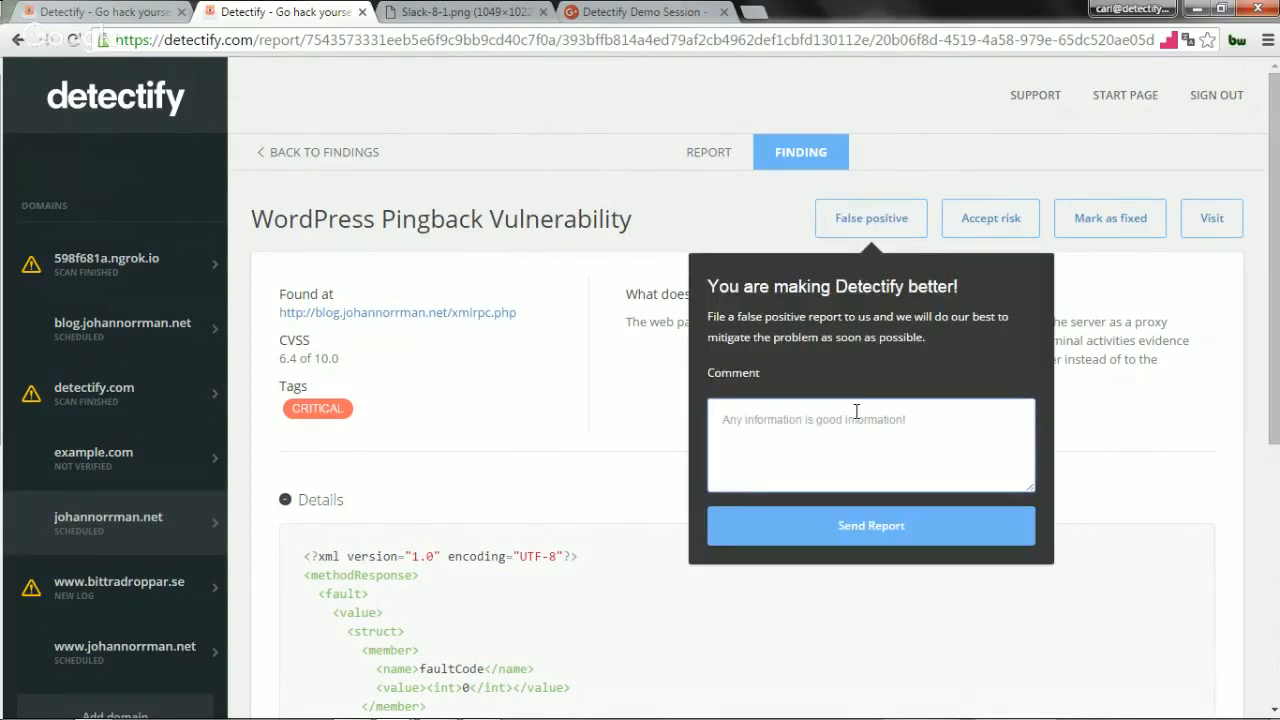
text(this is not a)
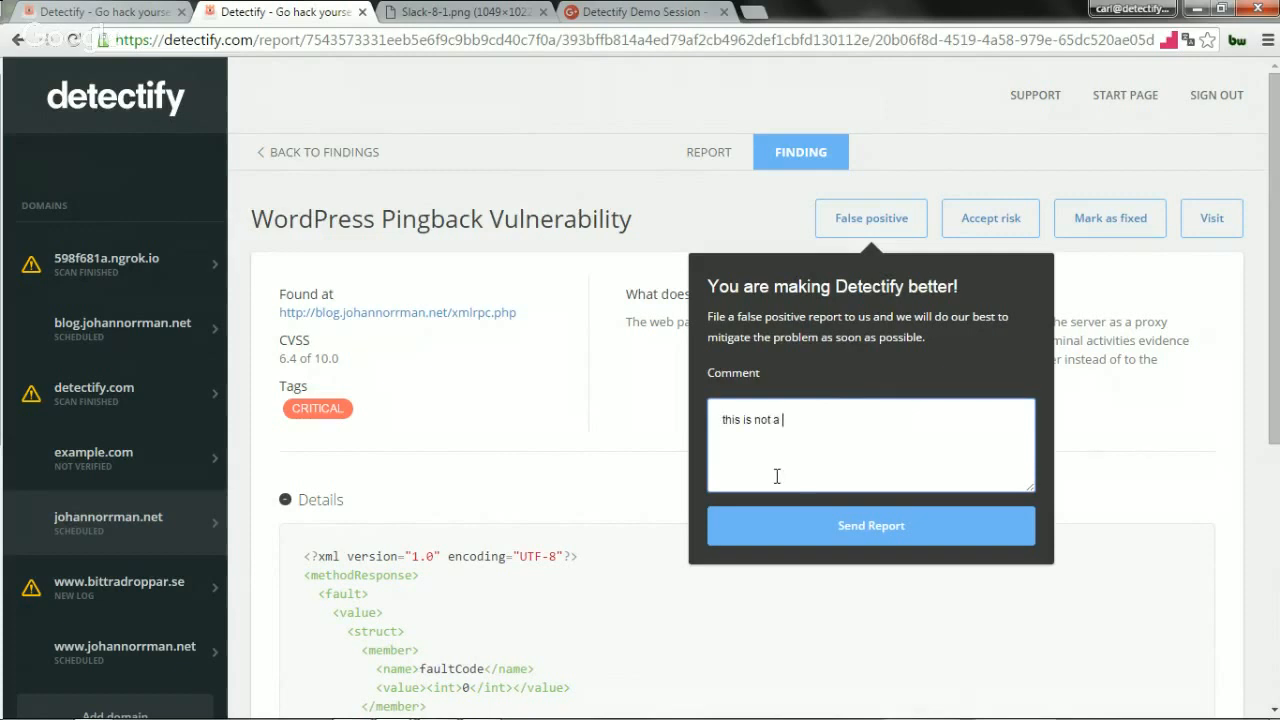
text(problem please check)
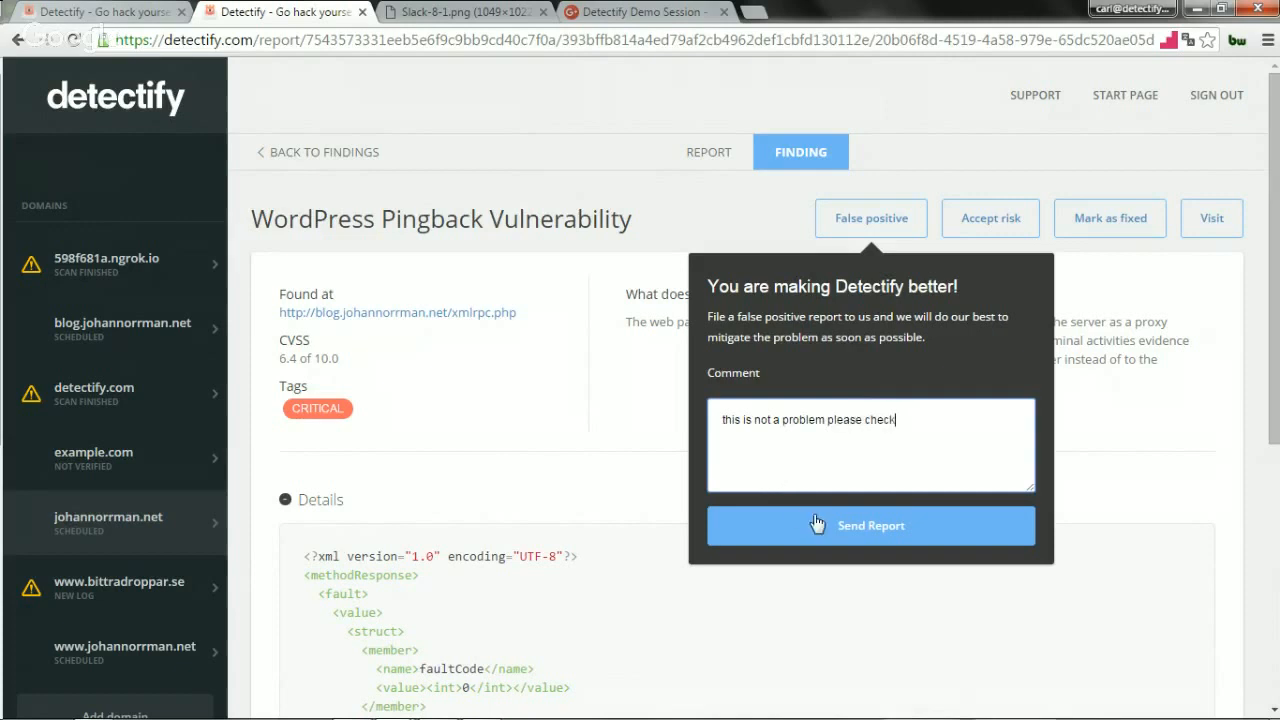
click(871, 525)
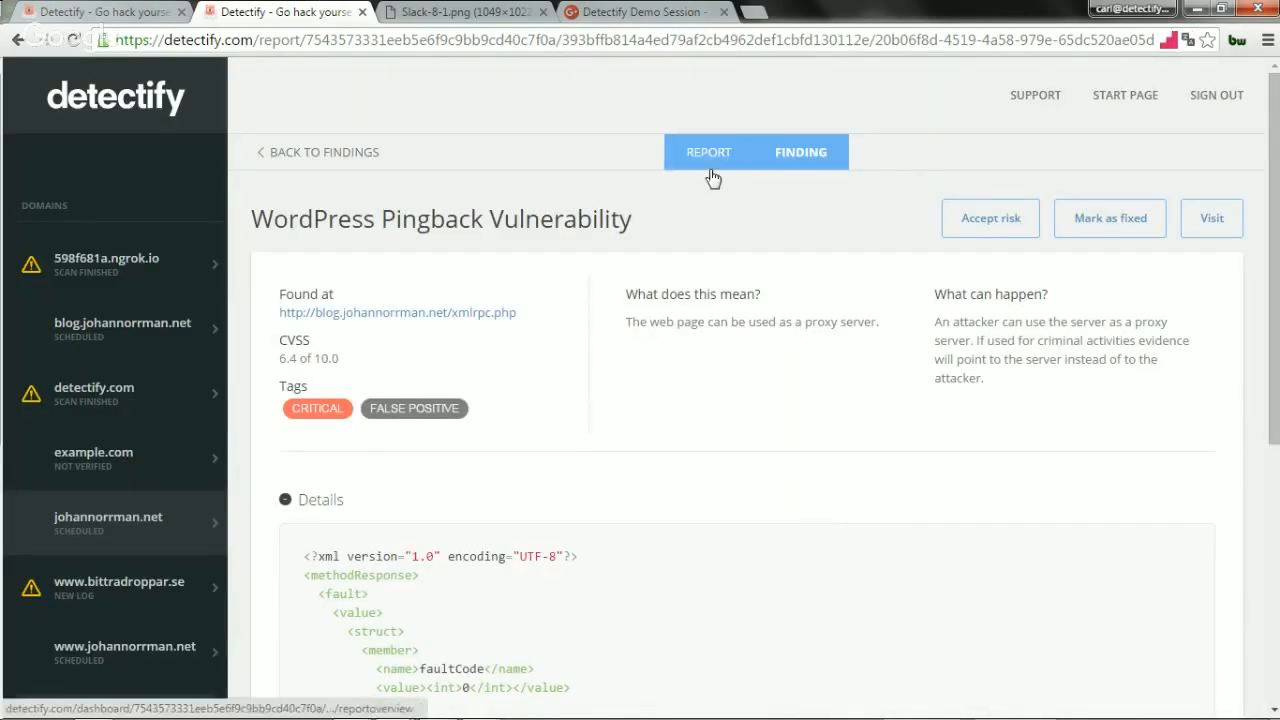
Step: Return to the report overview, then reopen its findings as individual Cross Site Request Forgery items
click(708, 152)
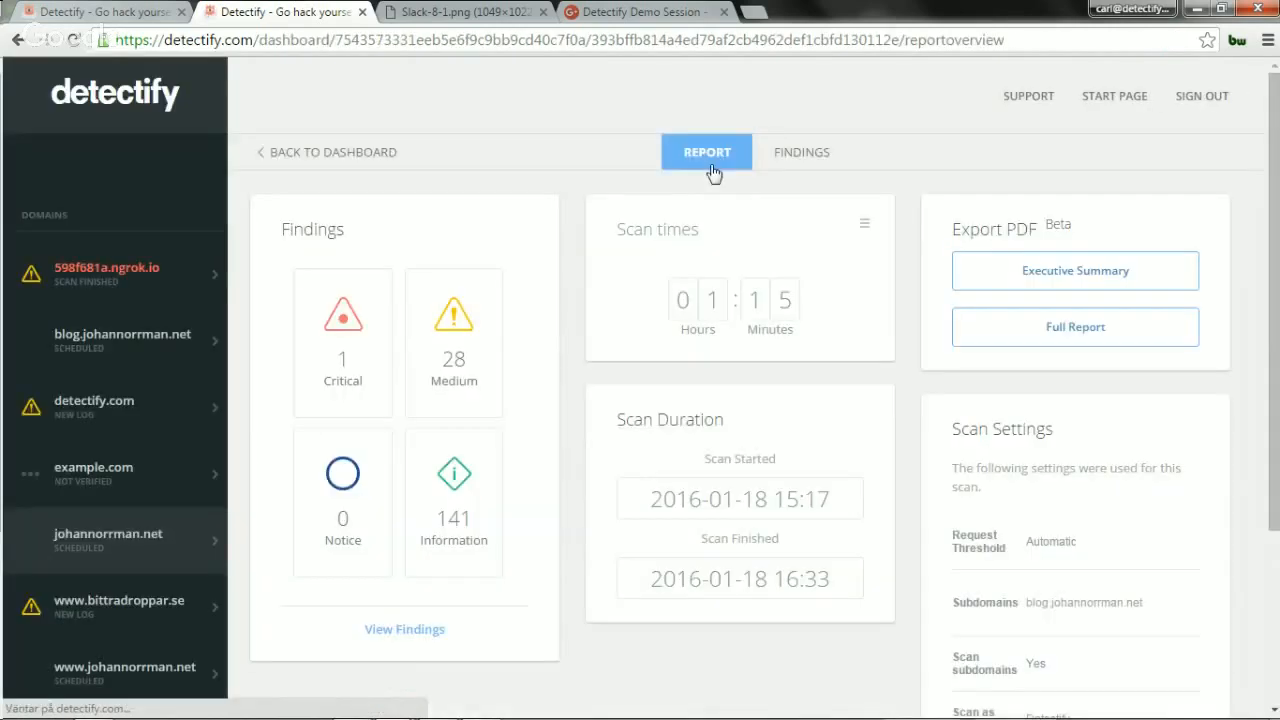
mouse_move(802, 152)
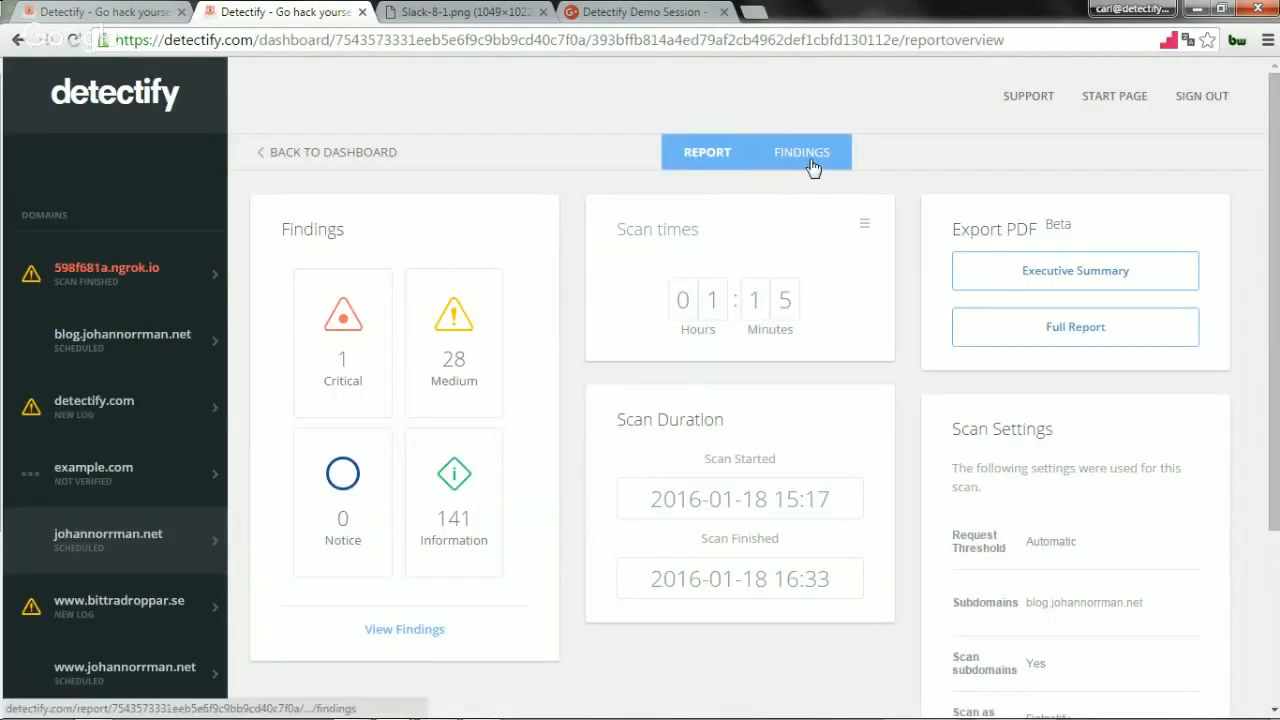
click(801, 152)
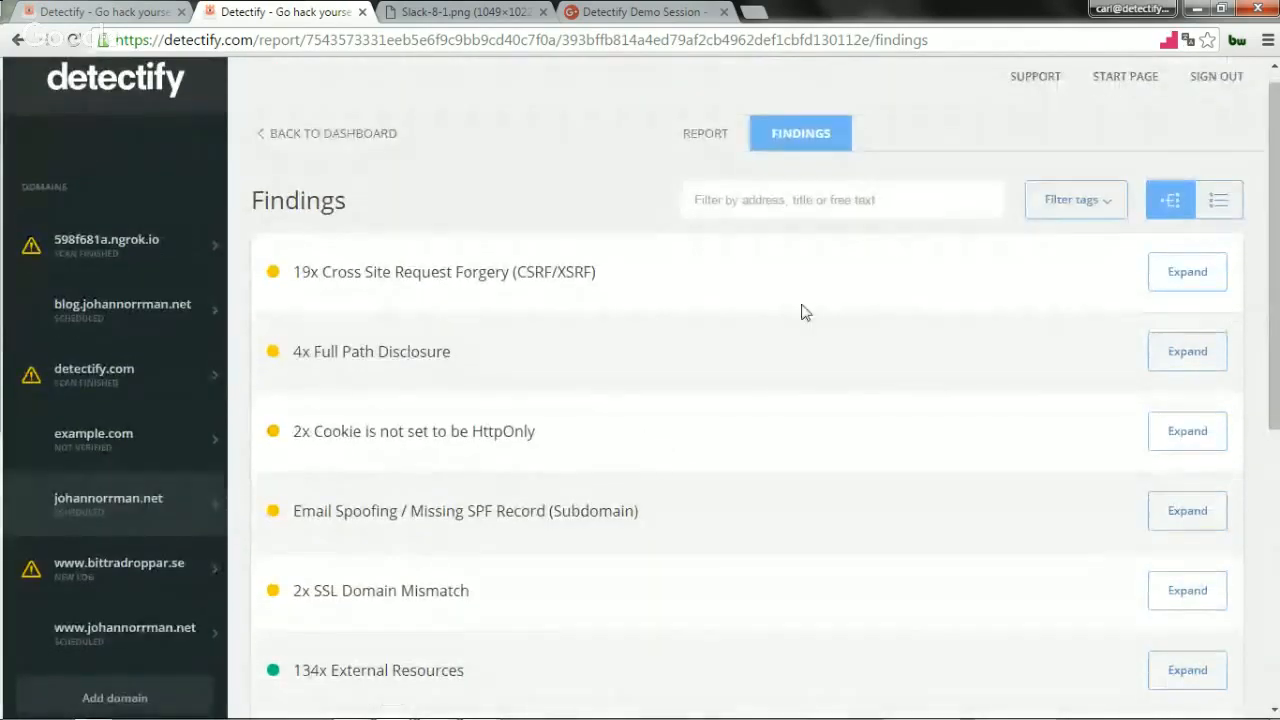
click(1187, 271)
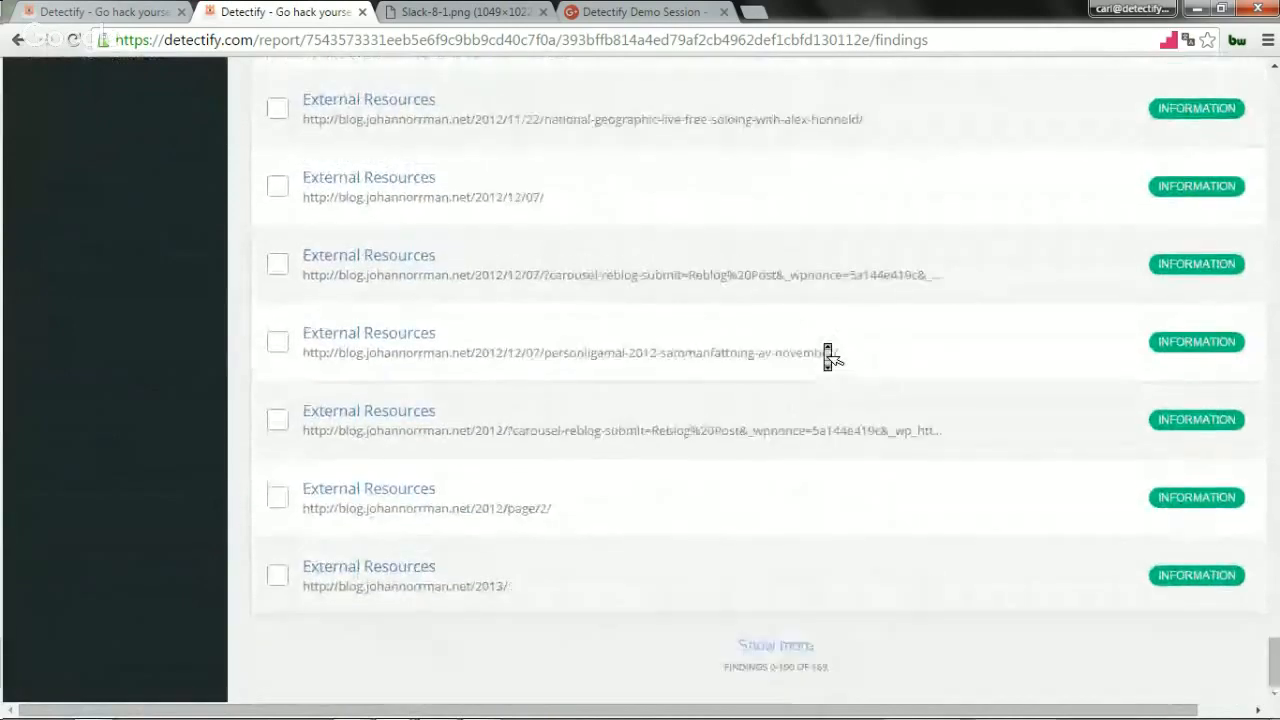
scroll(down, 3)
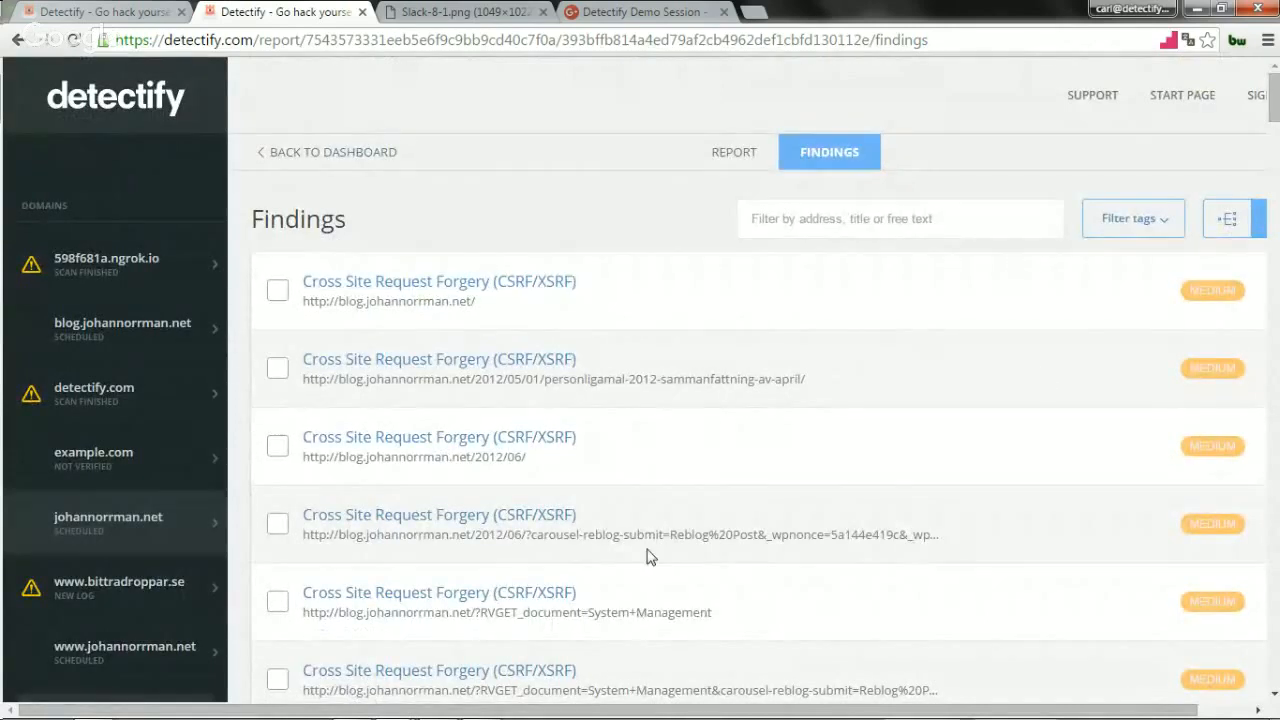
mouse_move(712, 347)
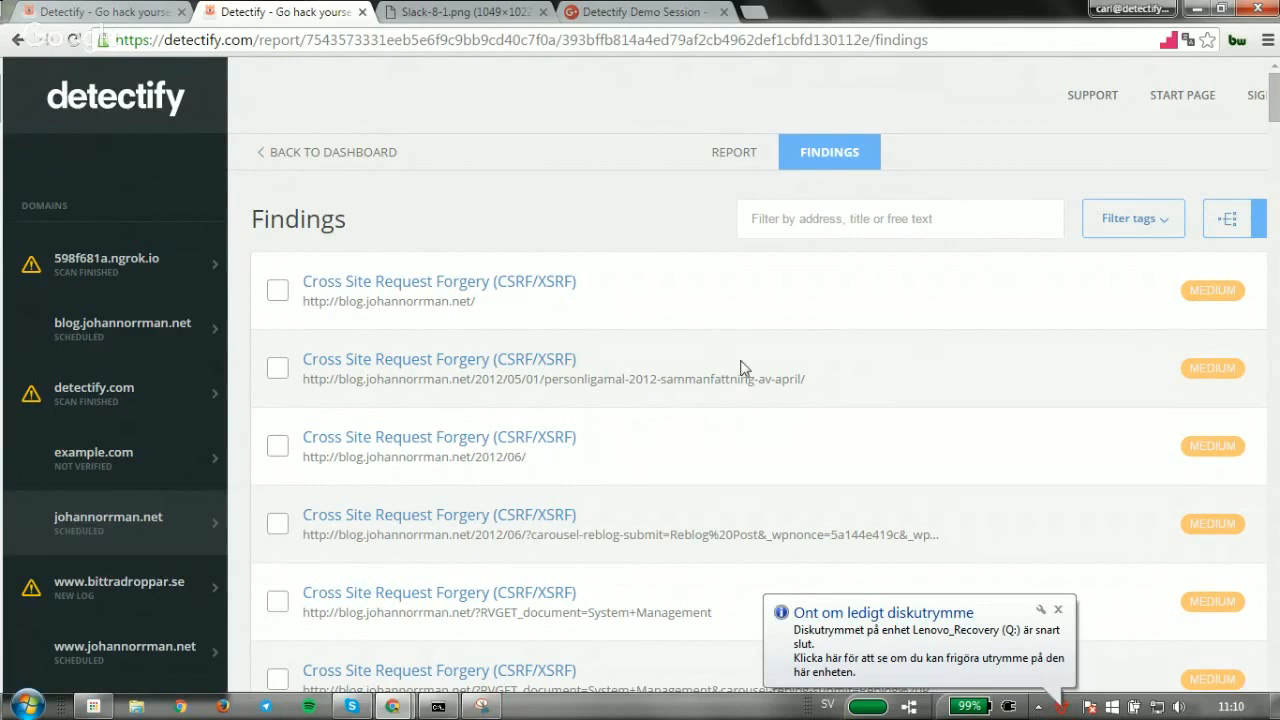
mouse_move(999, 556)
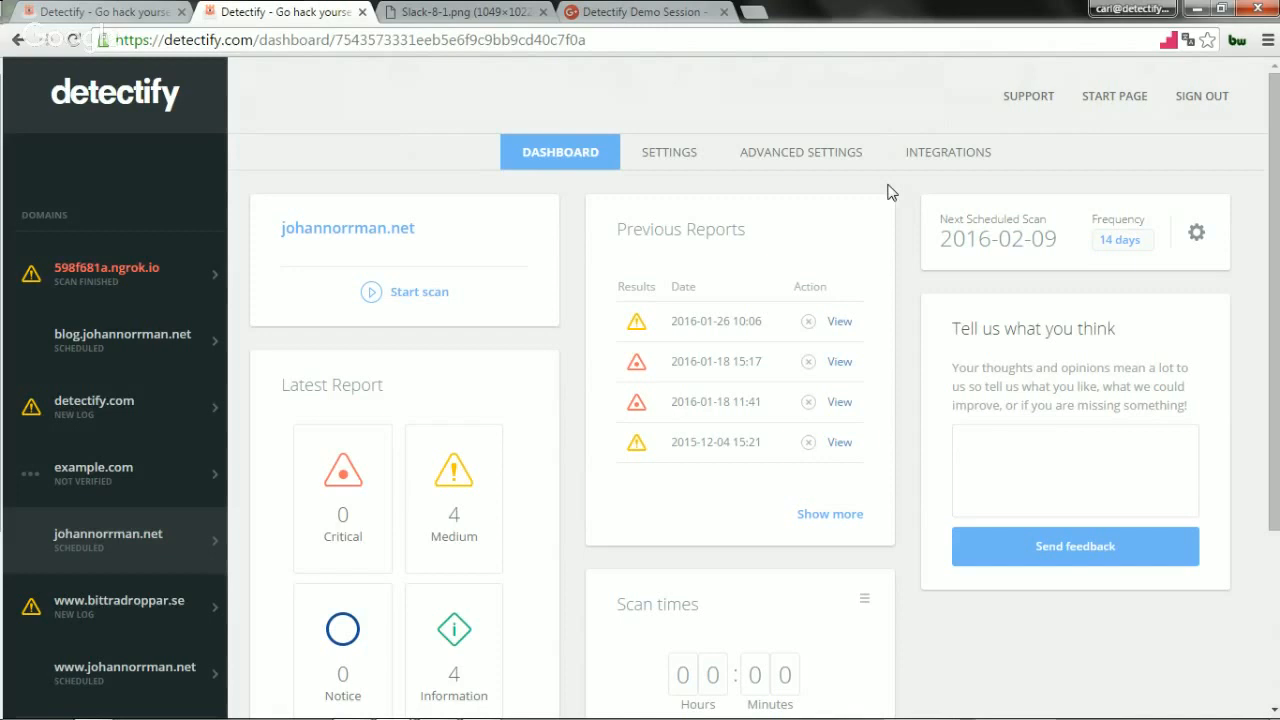
Step: Show johannorrman.net's integrations: Slack, API Keys, PagerDuty and Hipchat
click(947, 152)
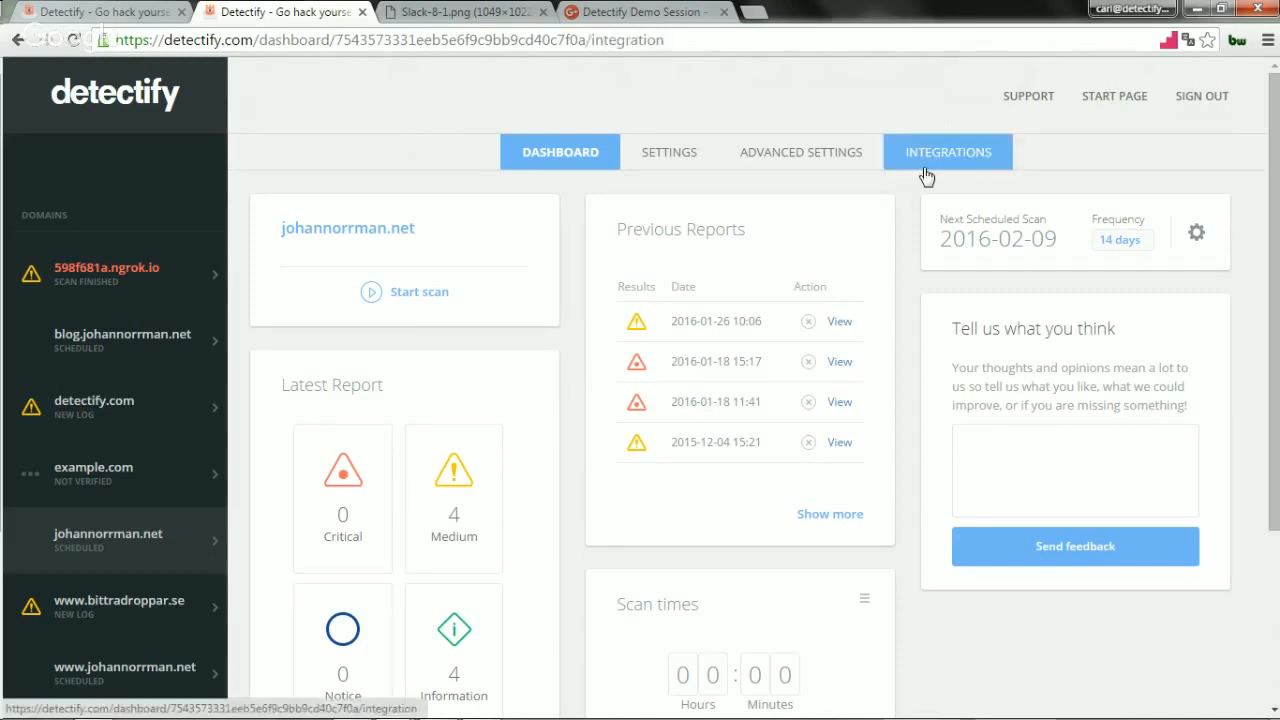
click(947, 151)
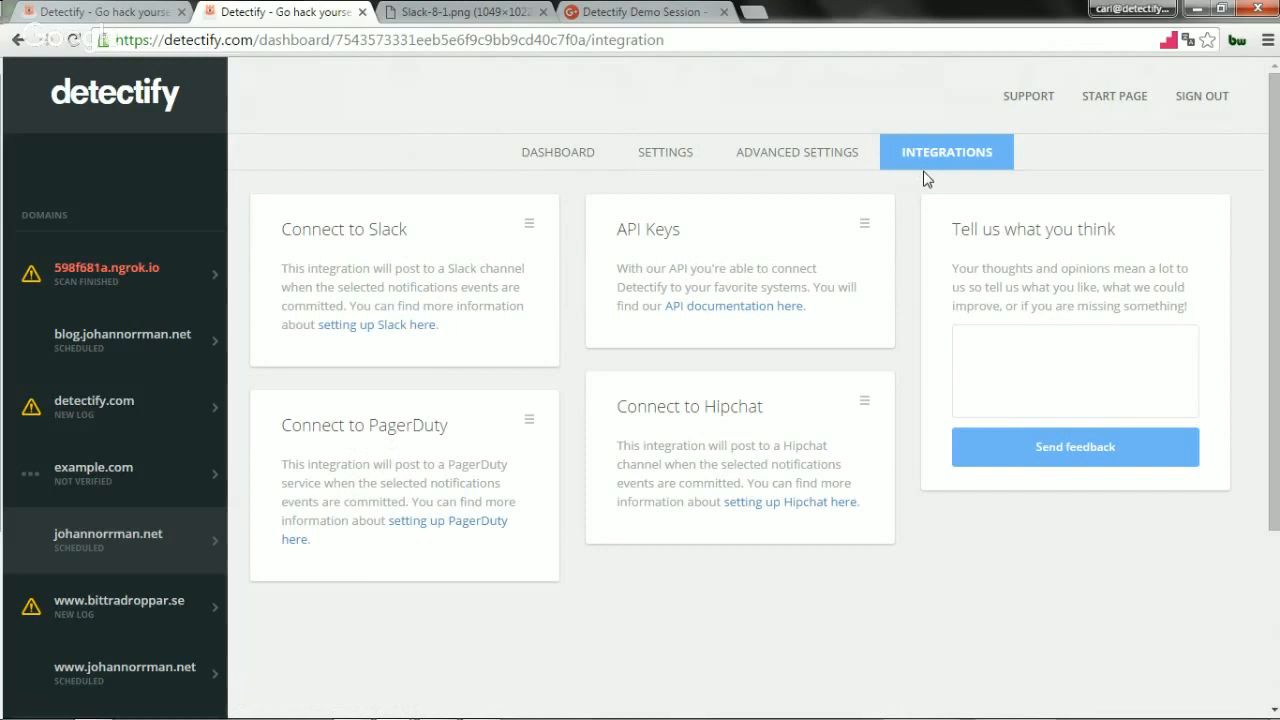
mouse_move(545, 230)
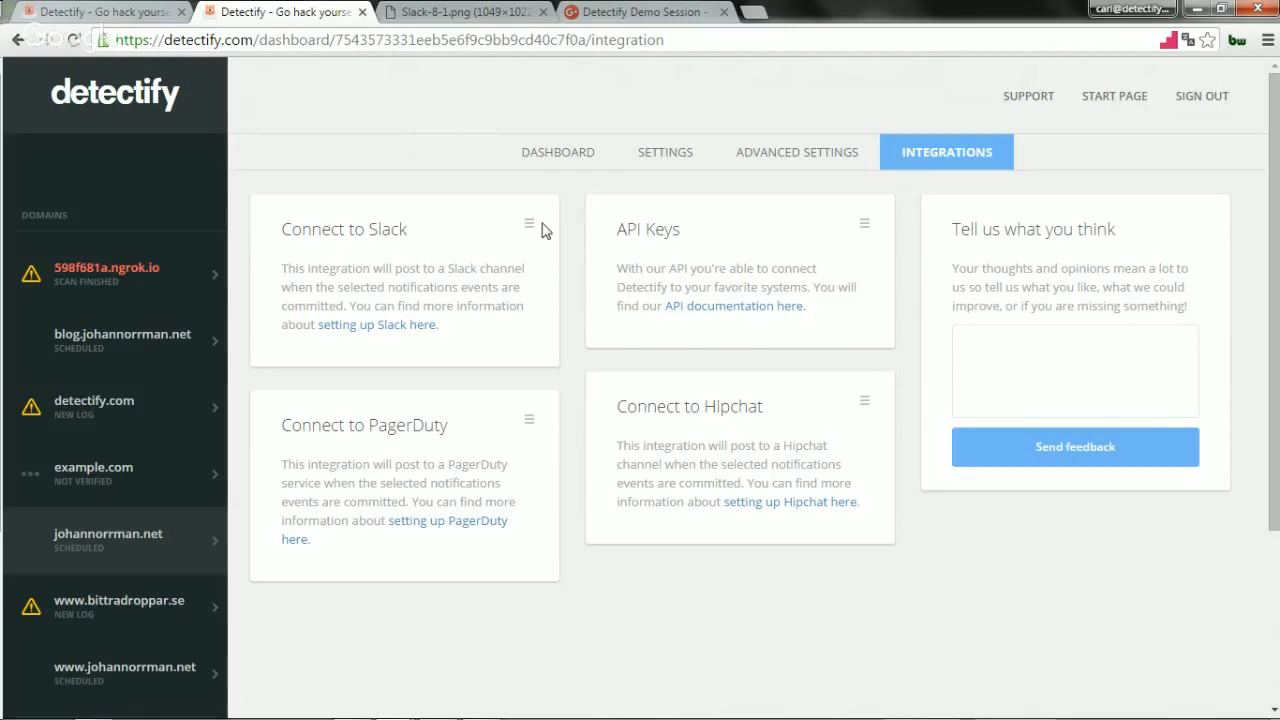
click(529, 224)
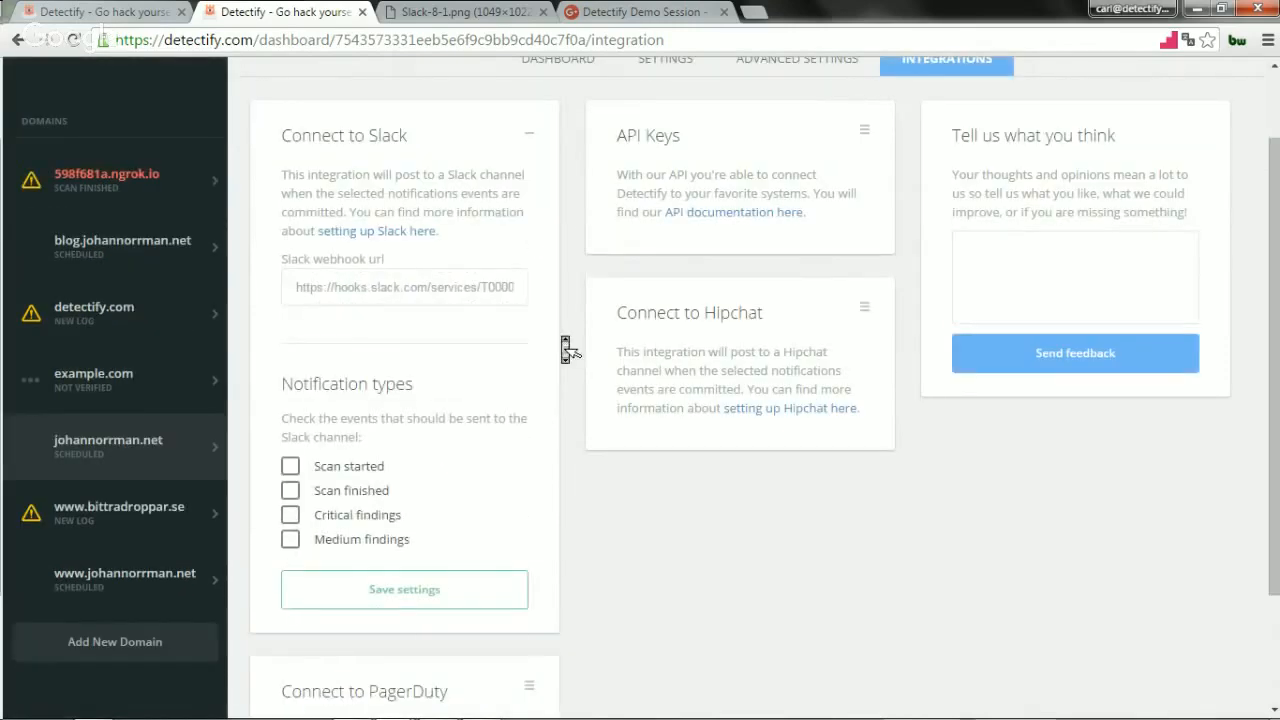
scroll(down, 3)
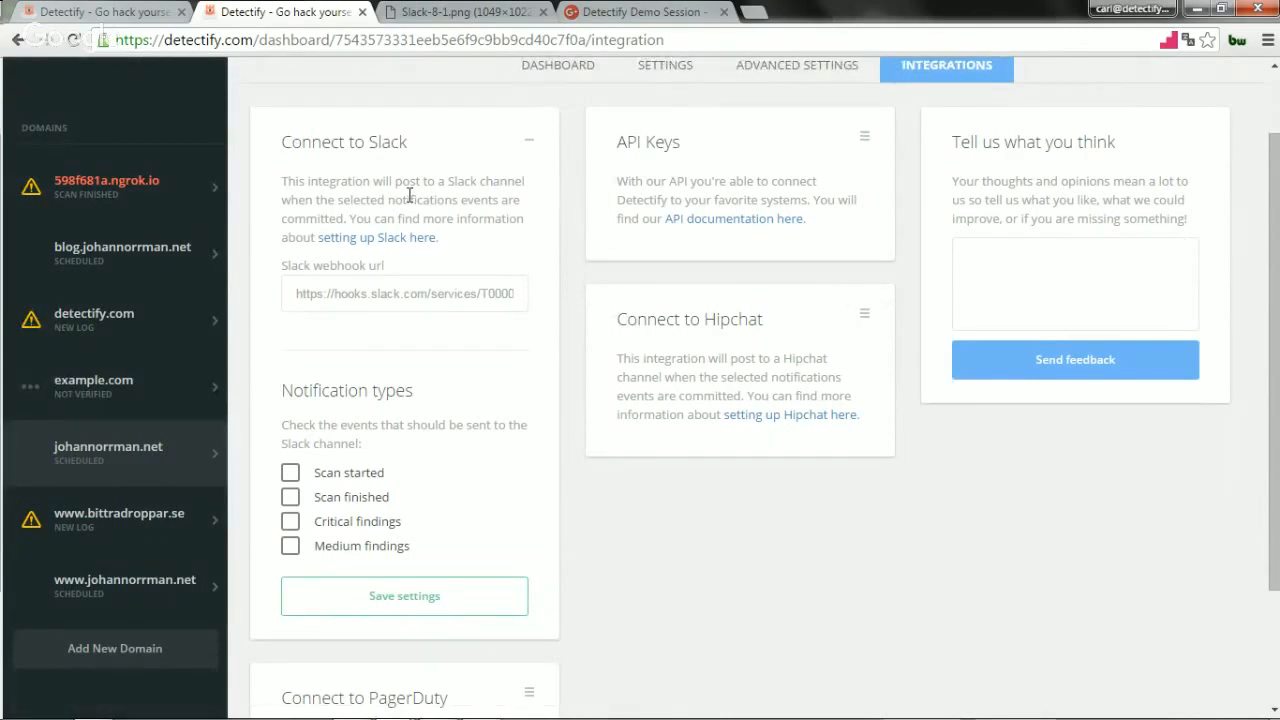
mouse_move(425, 299)
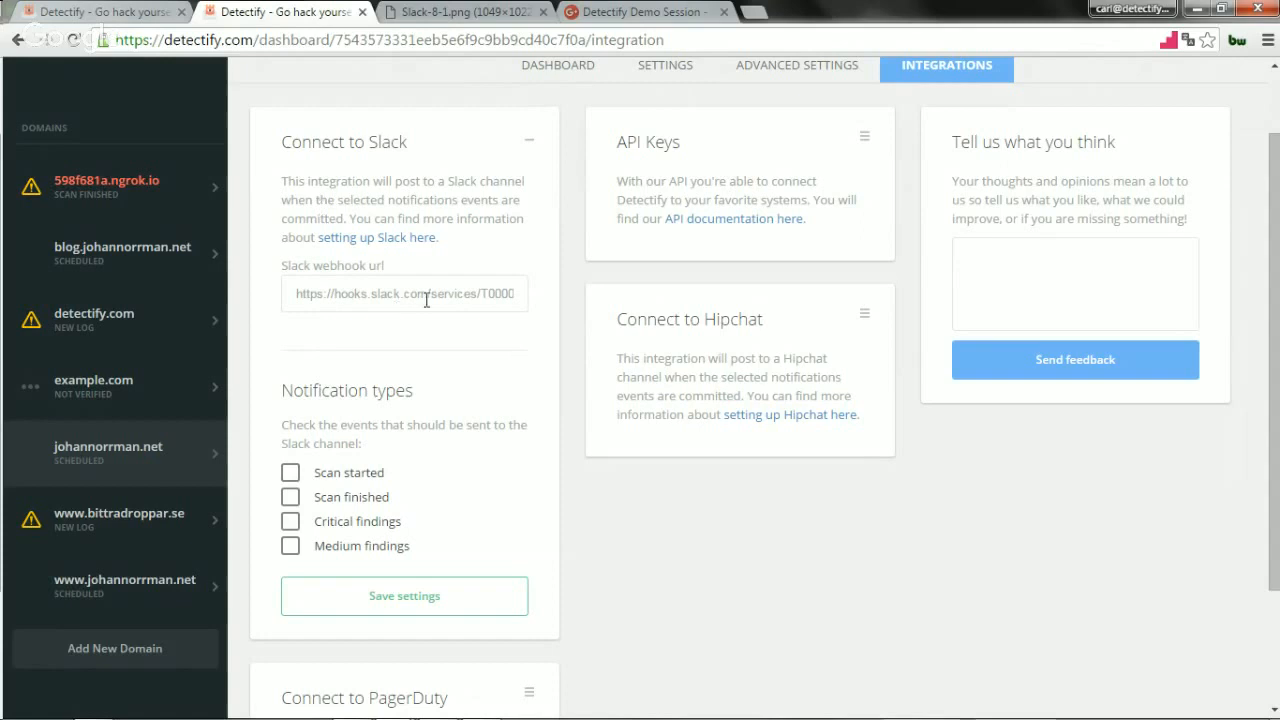
click(290, 472)
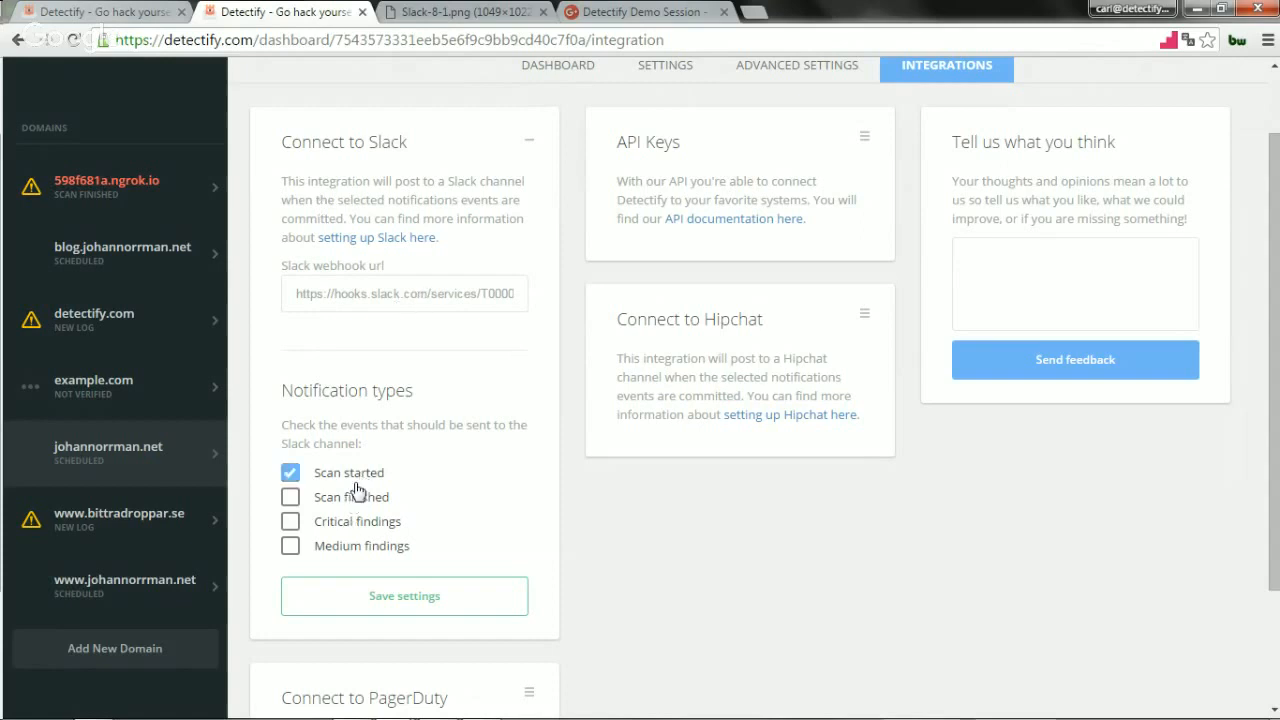
click(290, 472)
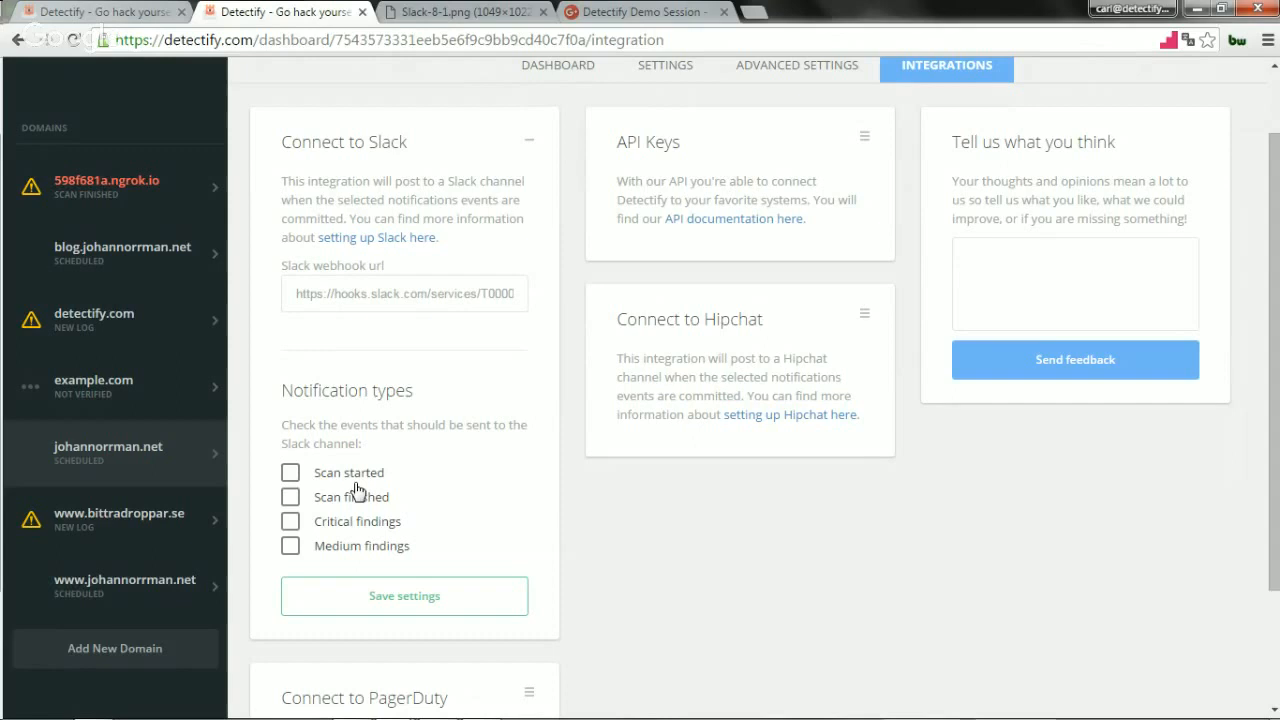
click(290, 472)
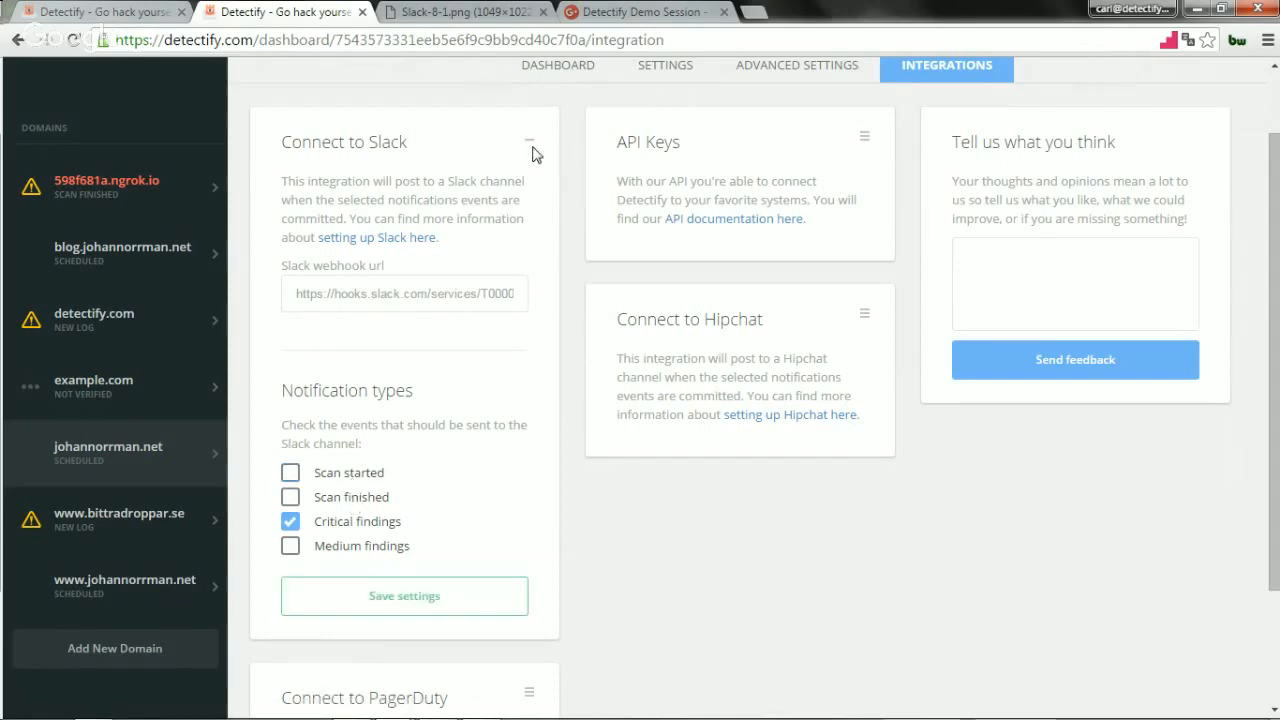
click(529, 141)
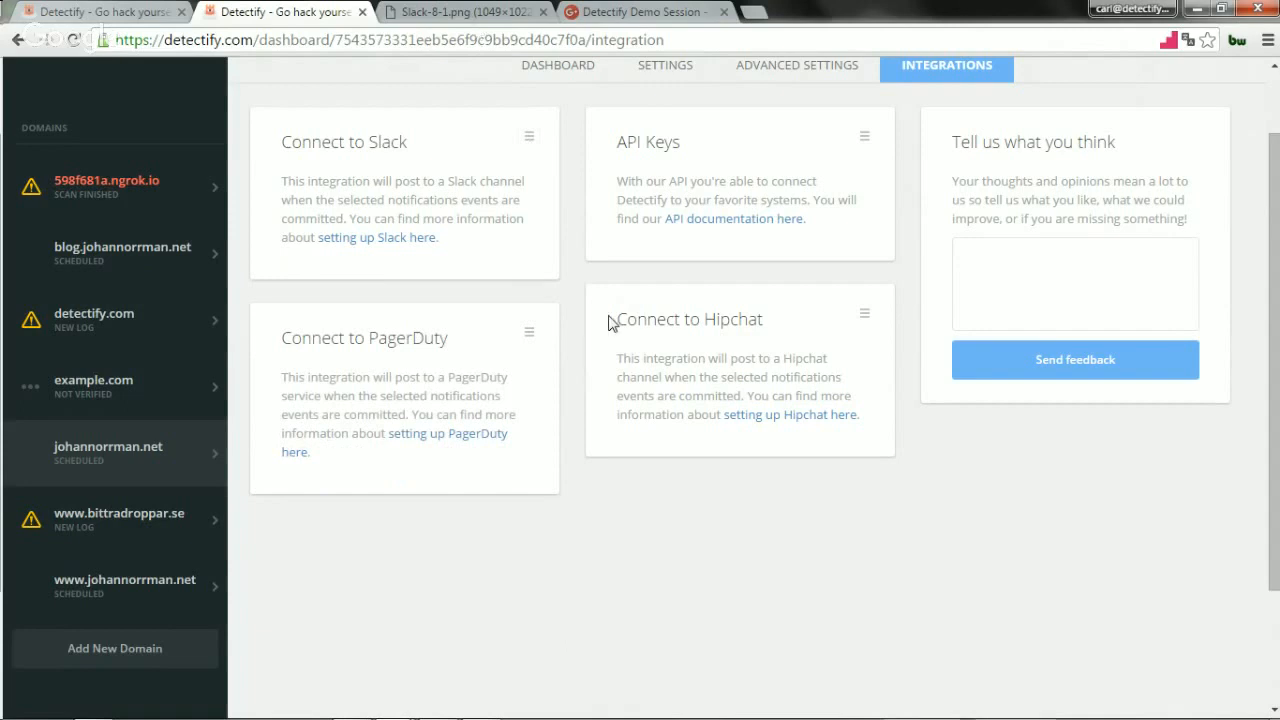
mouse_move(588, 304)
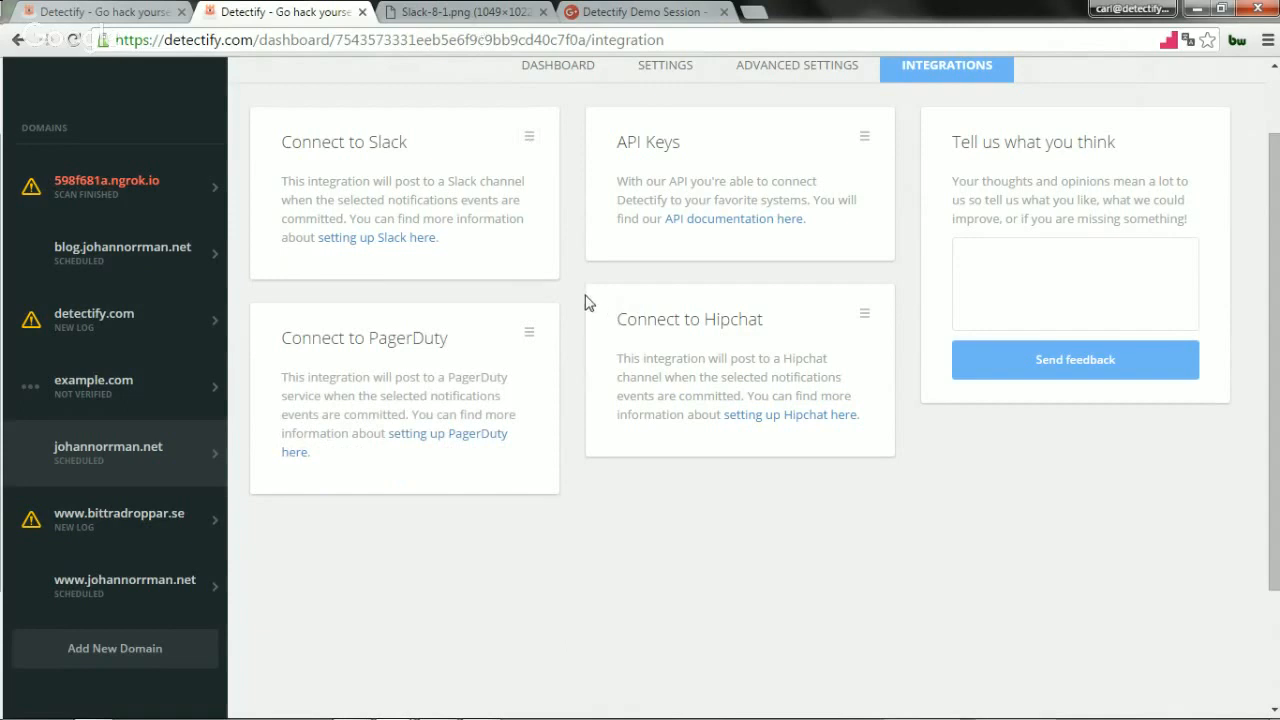
mouse_move(538, 391)
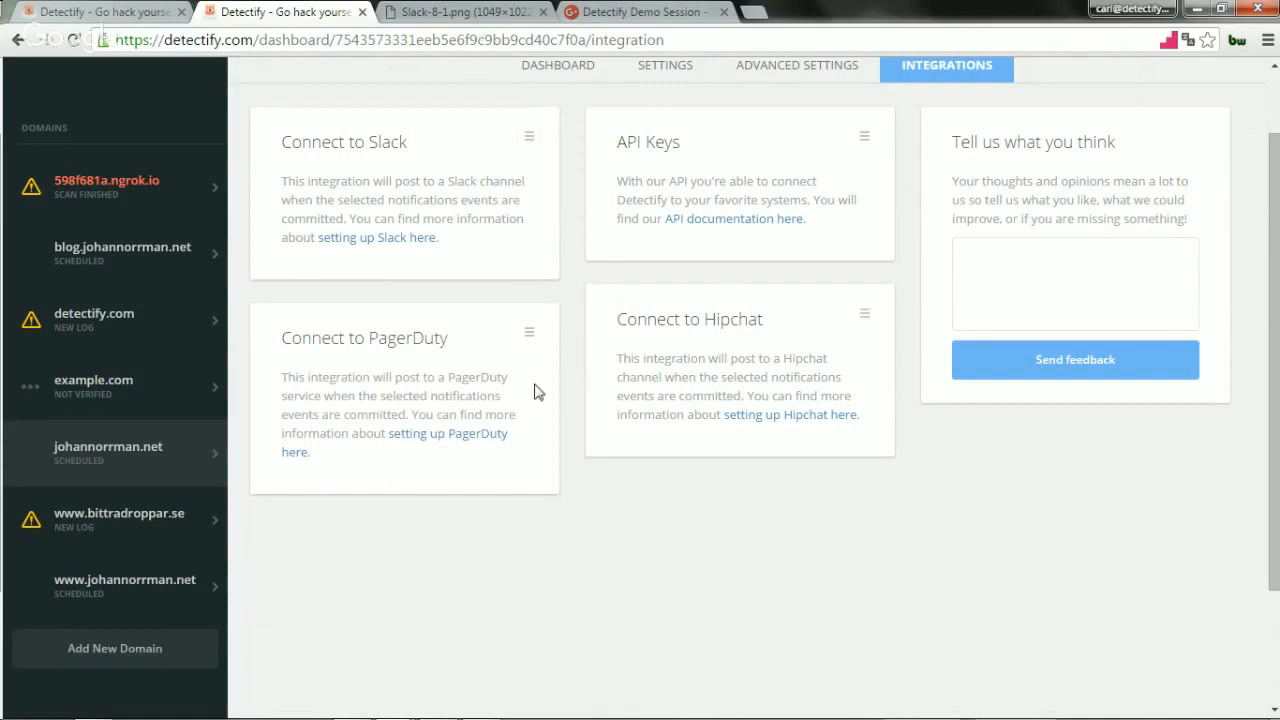
mouse_move(538, 410)
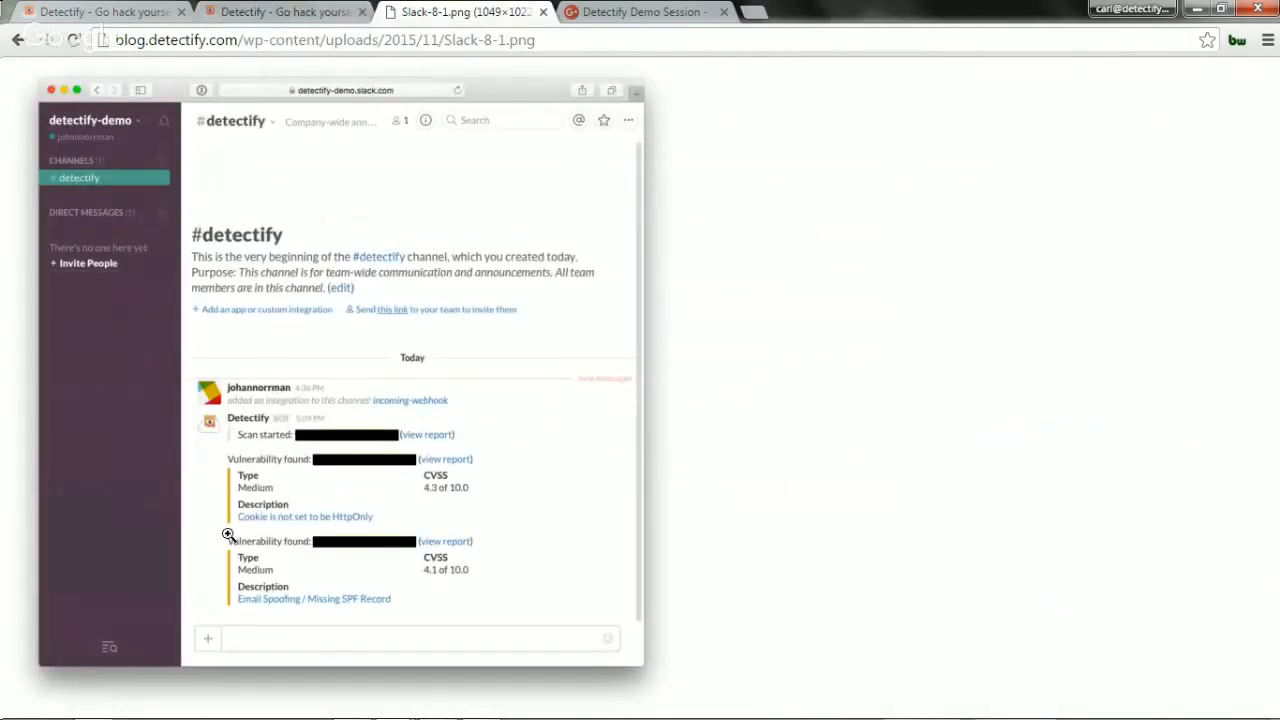
mouse_move(452, 516)
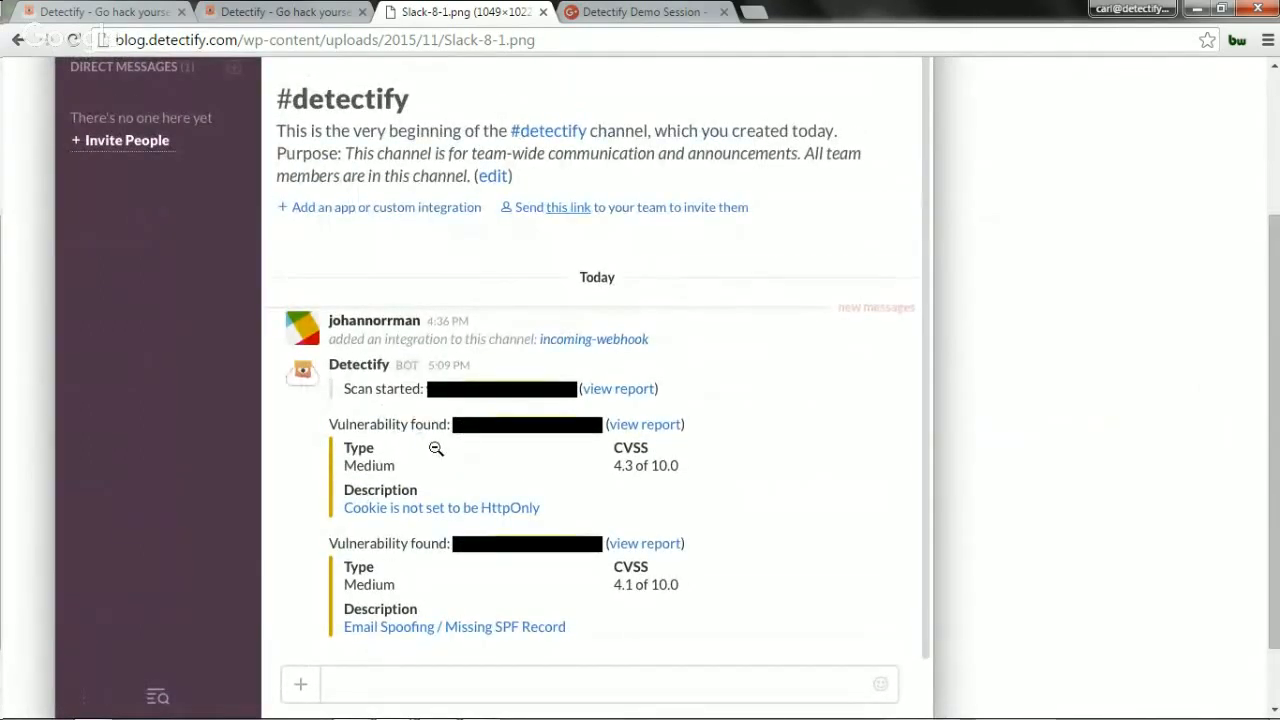
mouse_move(414, 483)
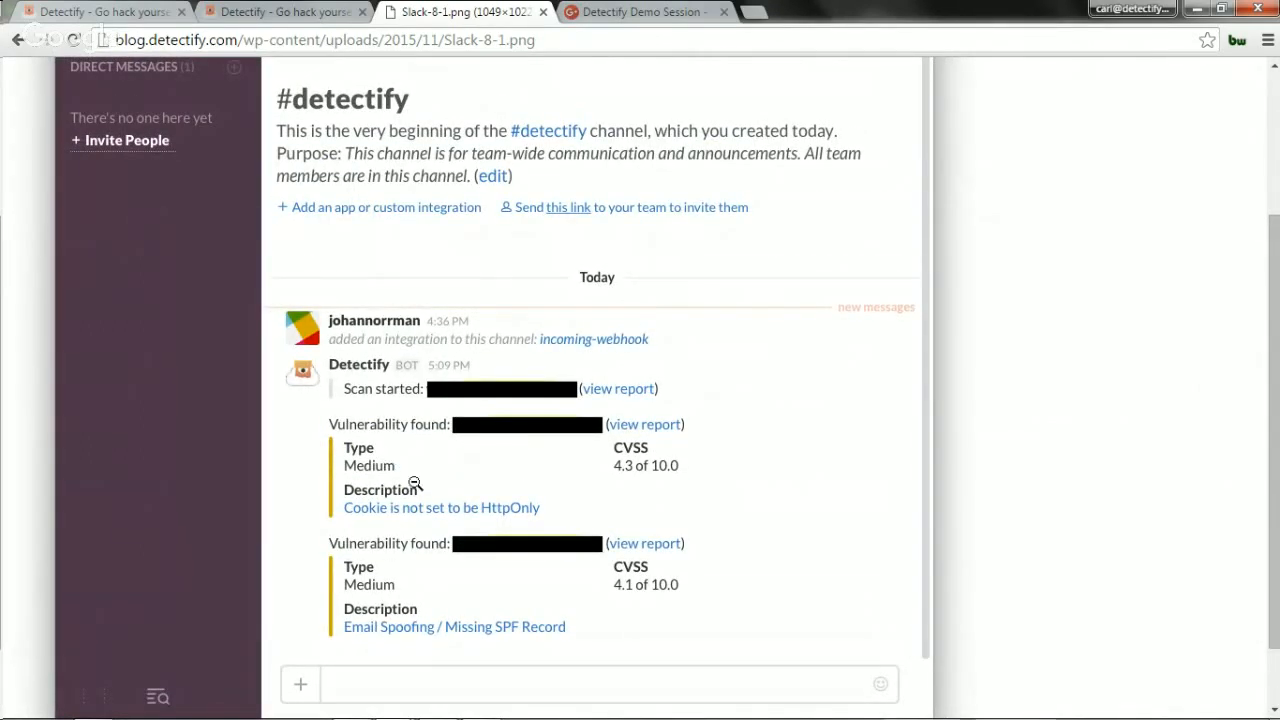
mouse_move(645, 429)
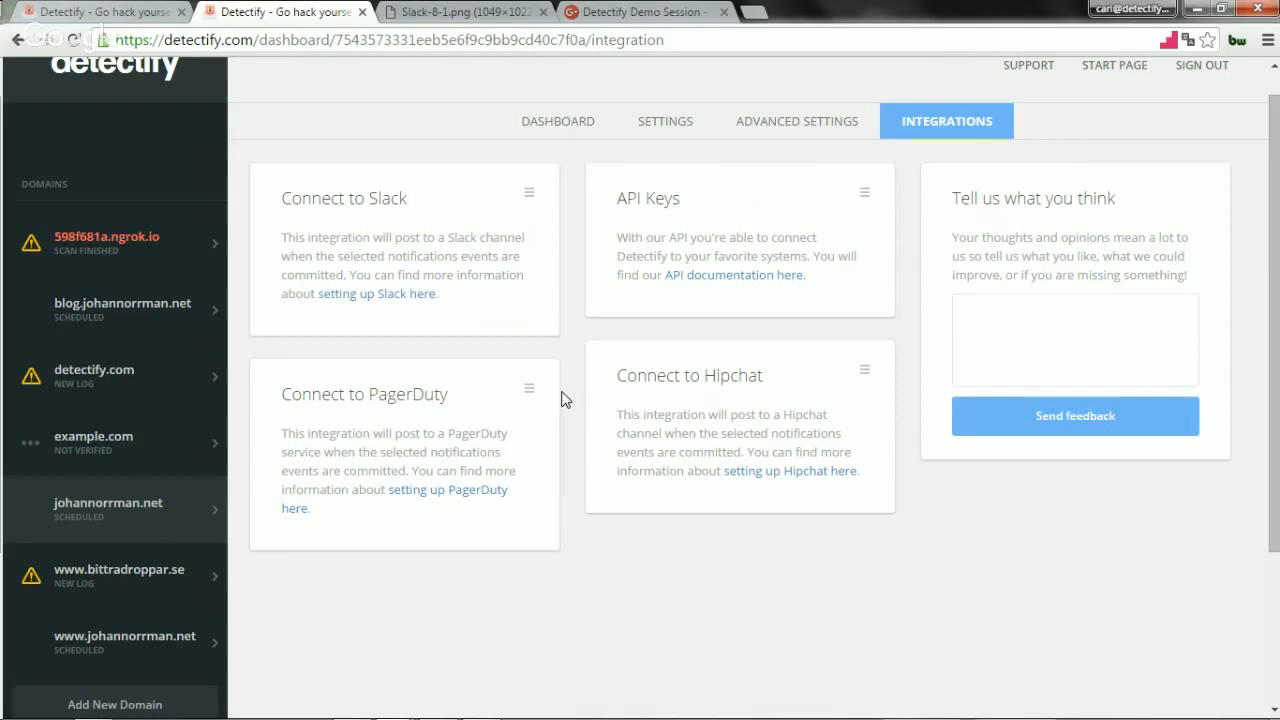
mouse_move(631, 206)
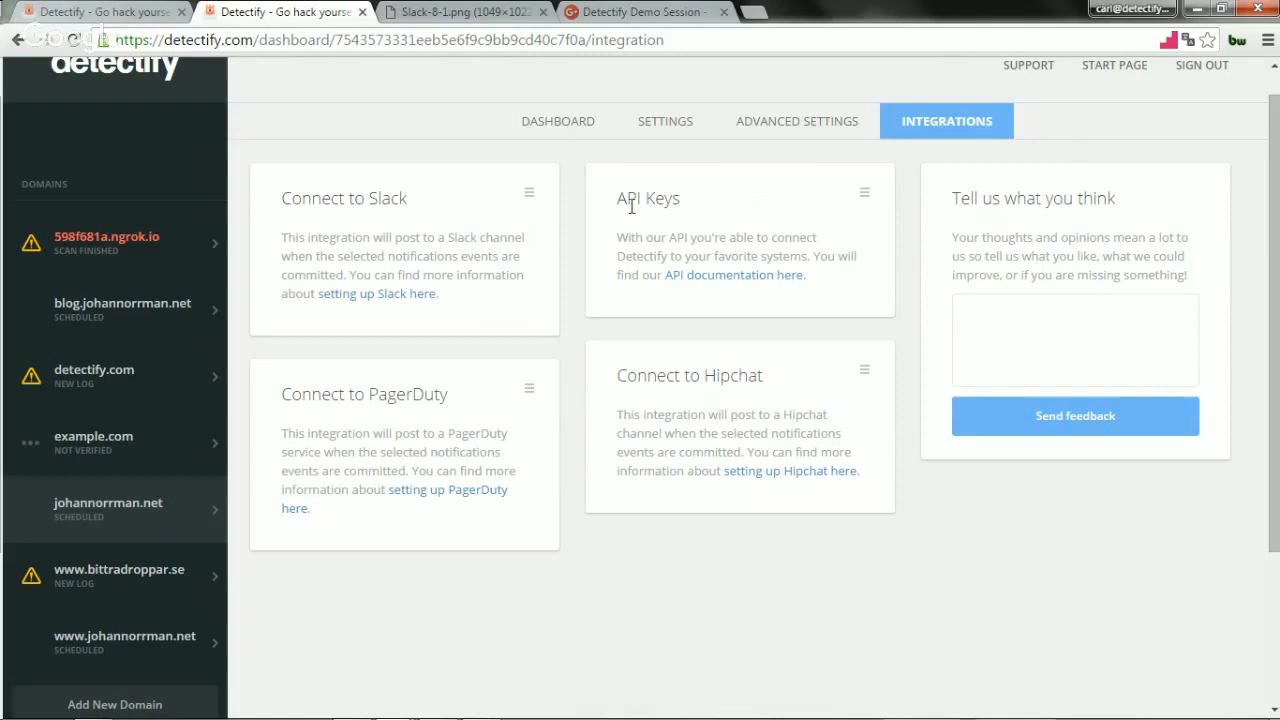
Step: Open johannorrman.net's Settings page with scan threshold, paths, subdomains and login options
click(665, 121)
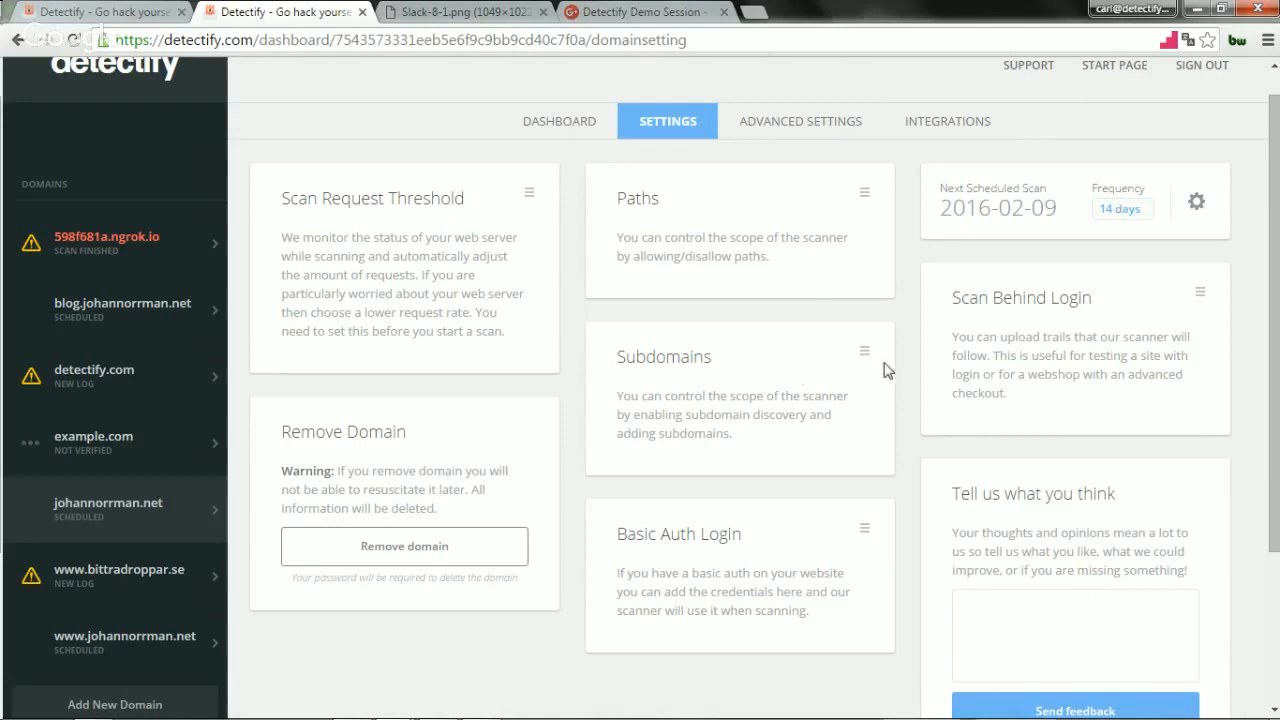
mouse_move(891, 369)
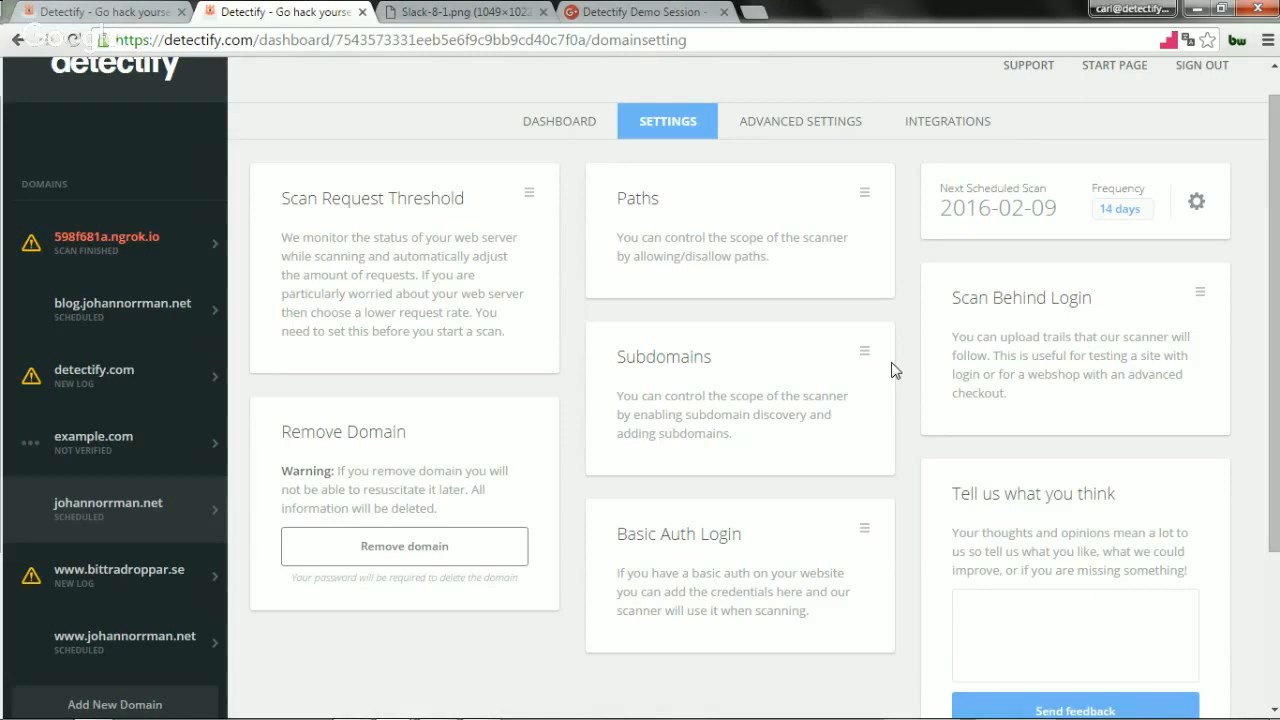
mouse_move(864, 352)
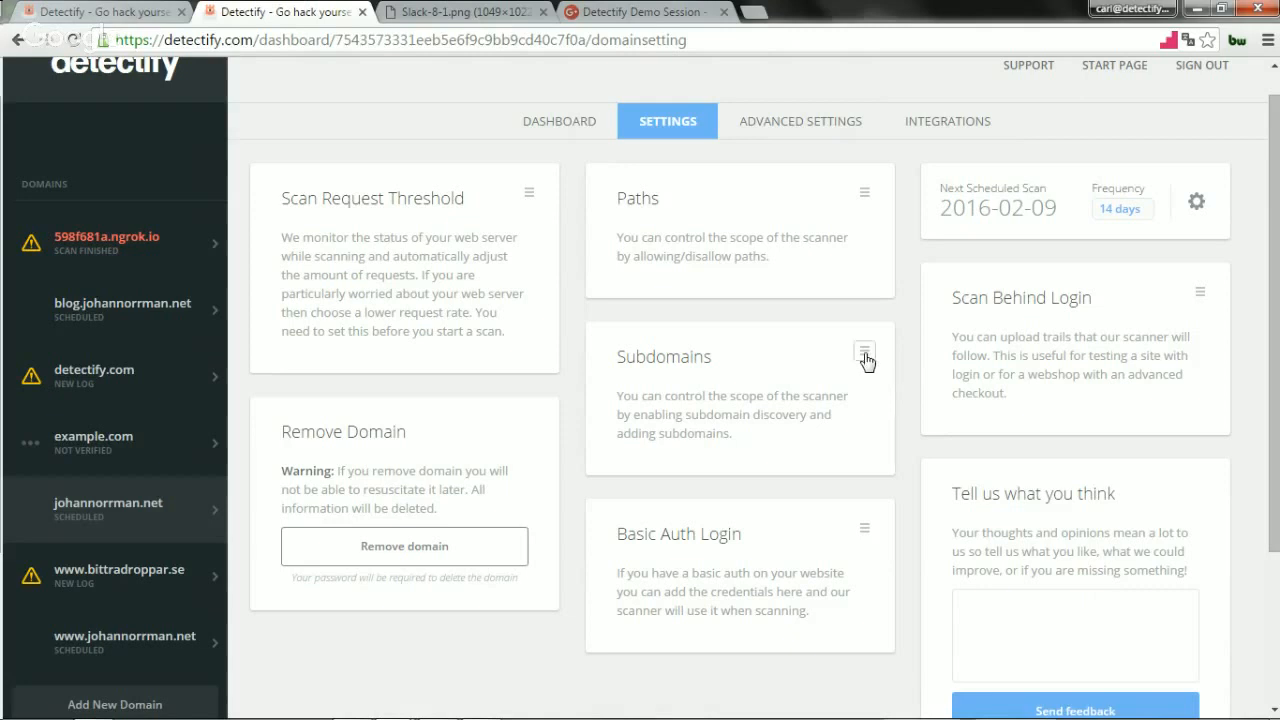
Step: Expand the Subdomains card and toggle Scan subdomains off and back on
click(864, 351)
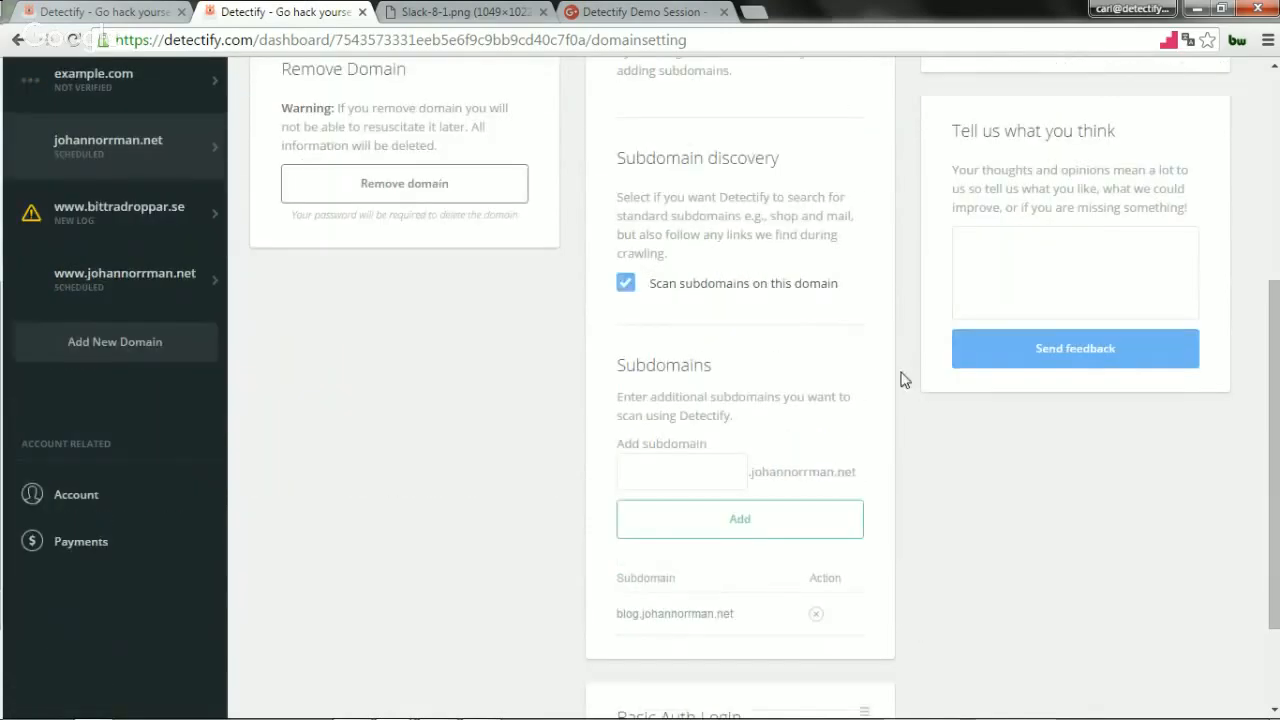
scroll(down, 3)
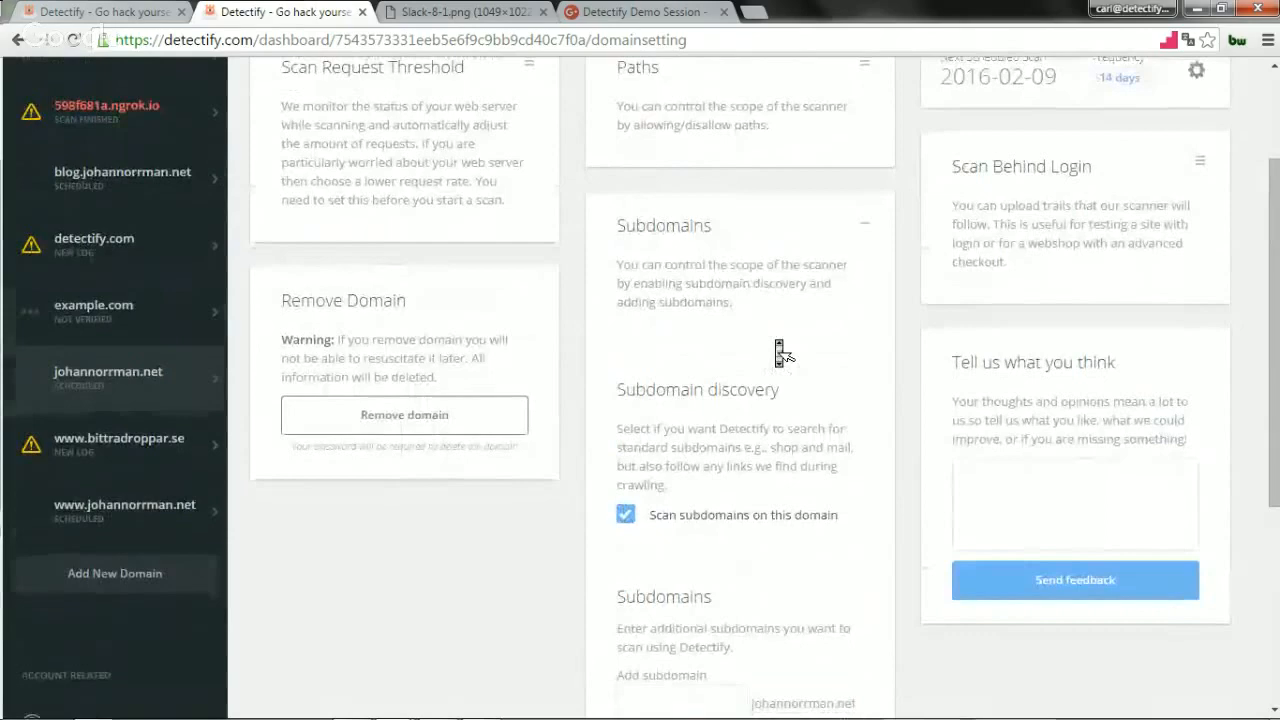
scroll(down, 3)
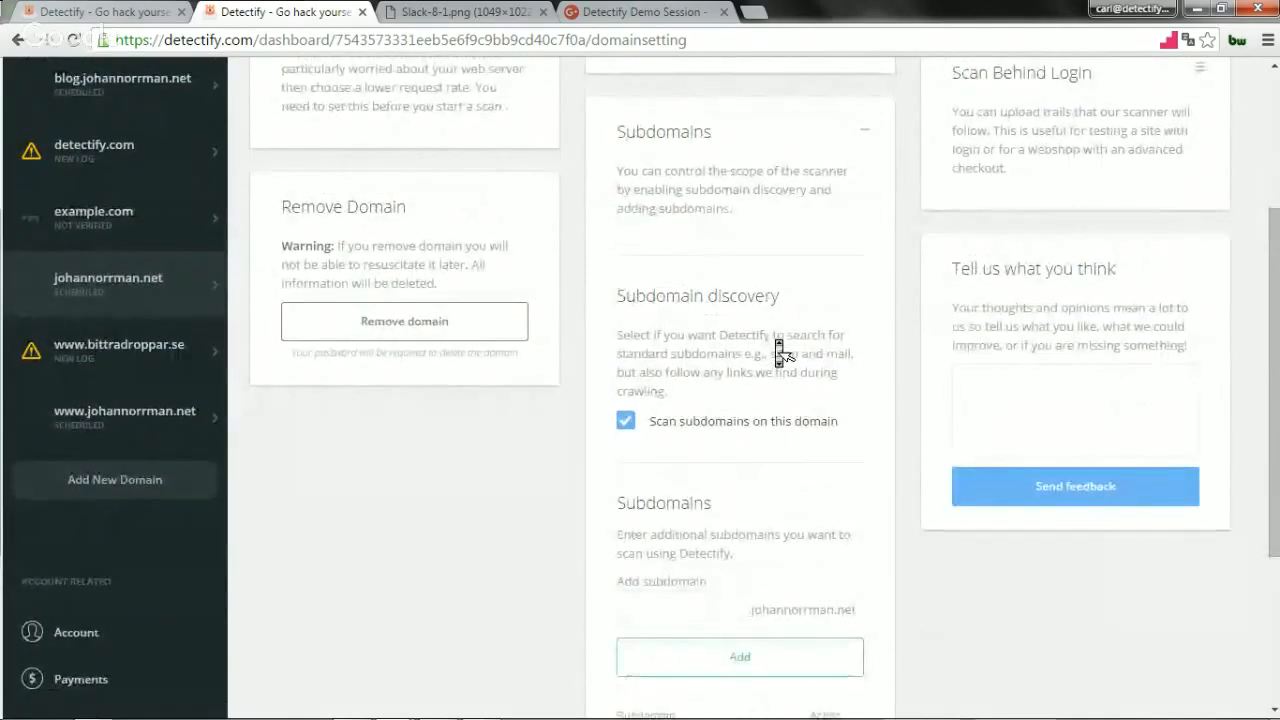
scroll(down, 3)
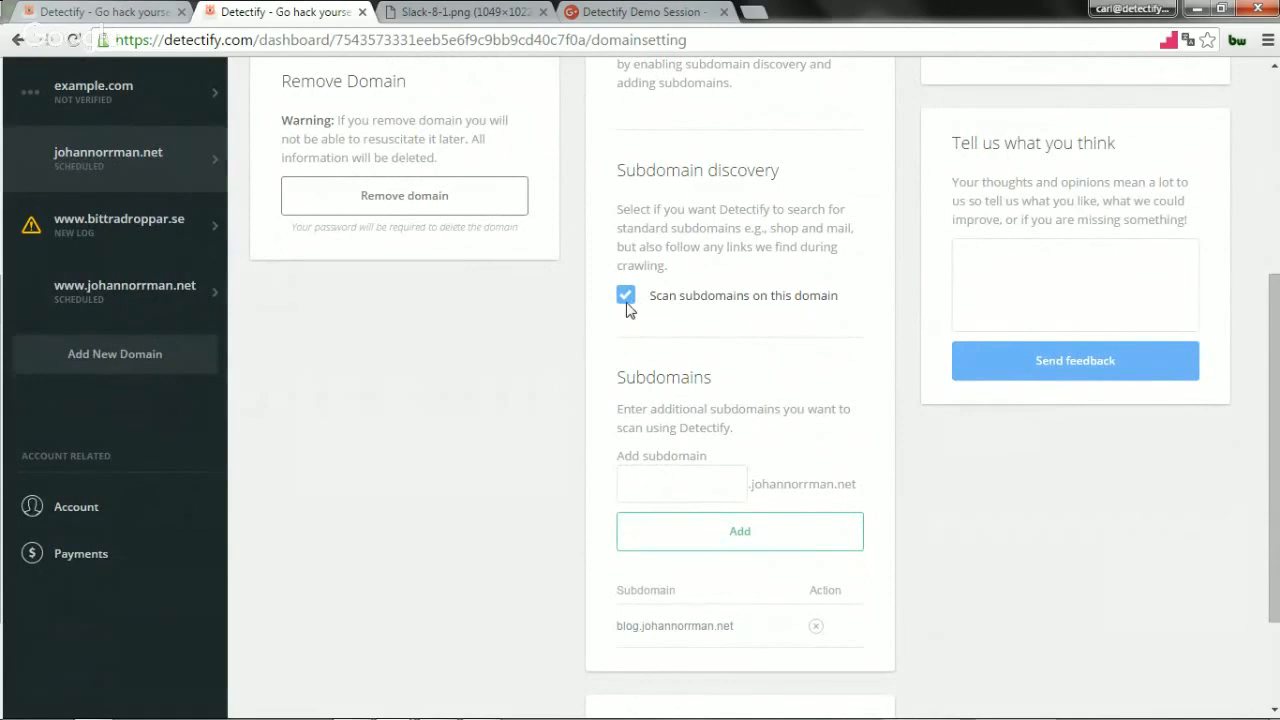
click(625, 295)
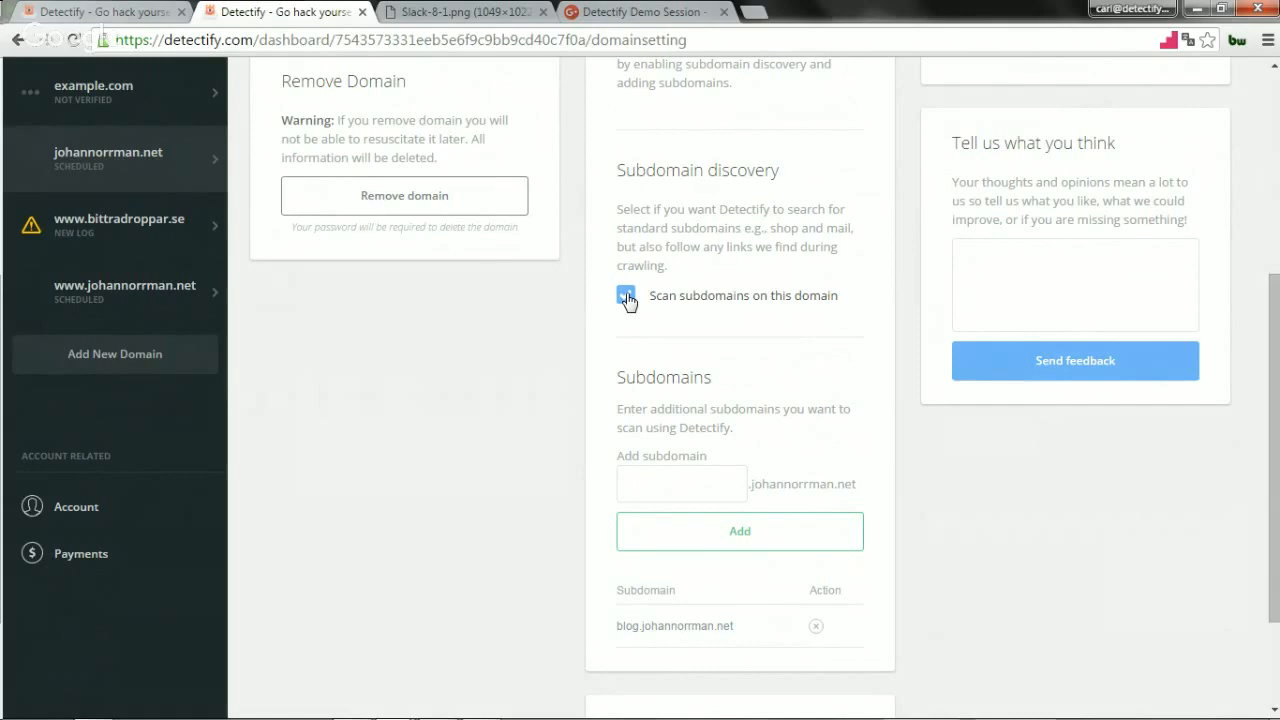
click(625, 295)
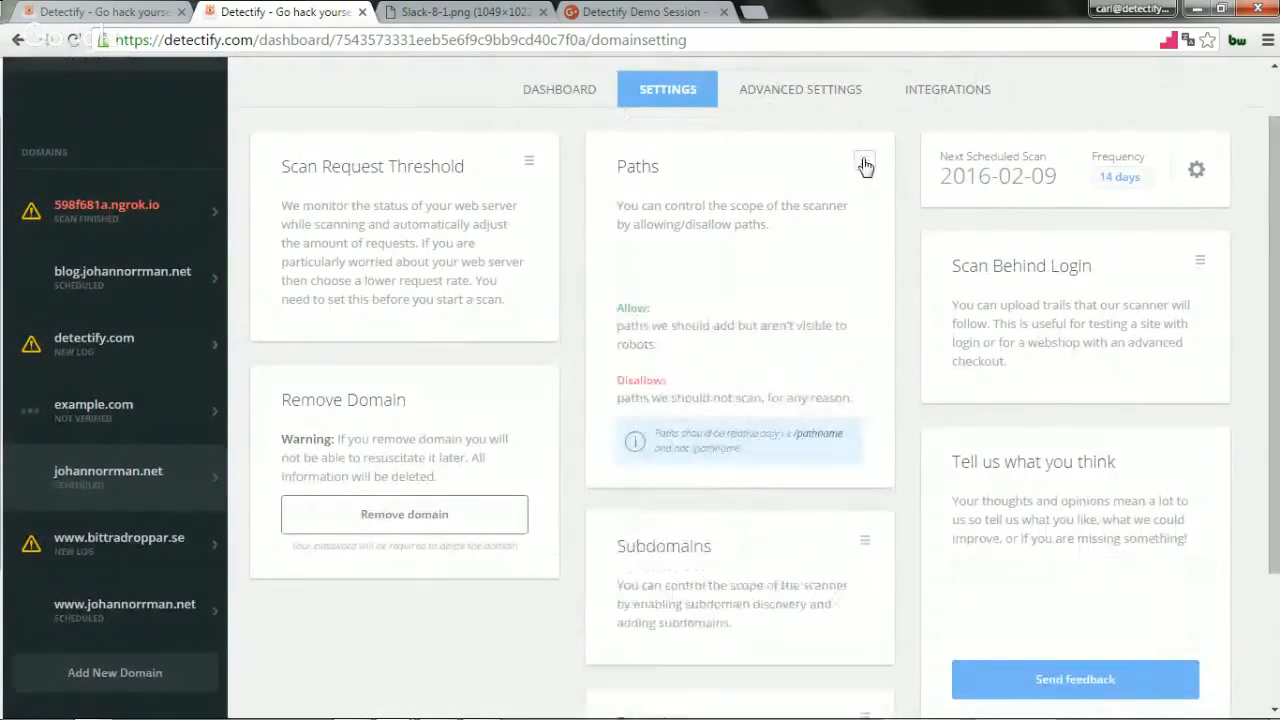
Step: Collapse the Paths card, leaving all domain settings sections closed
click(864, 164)
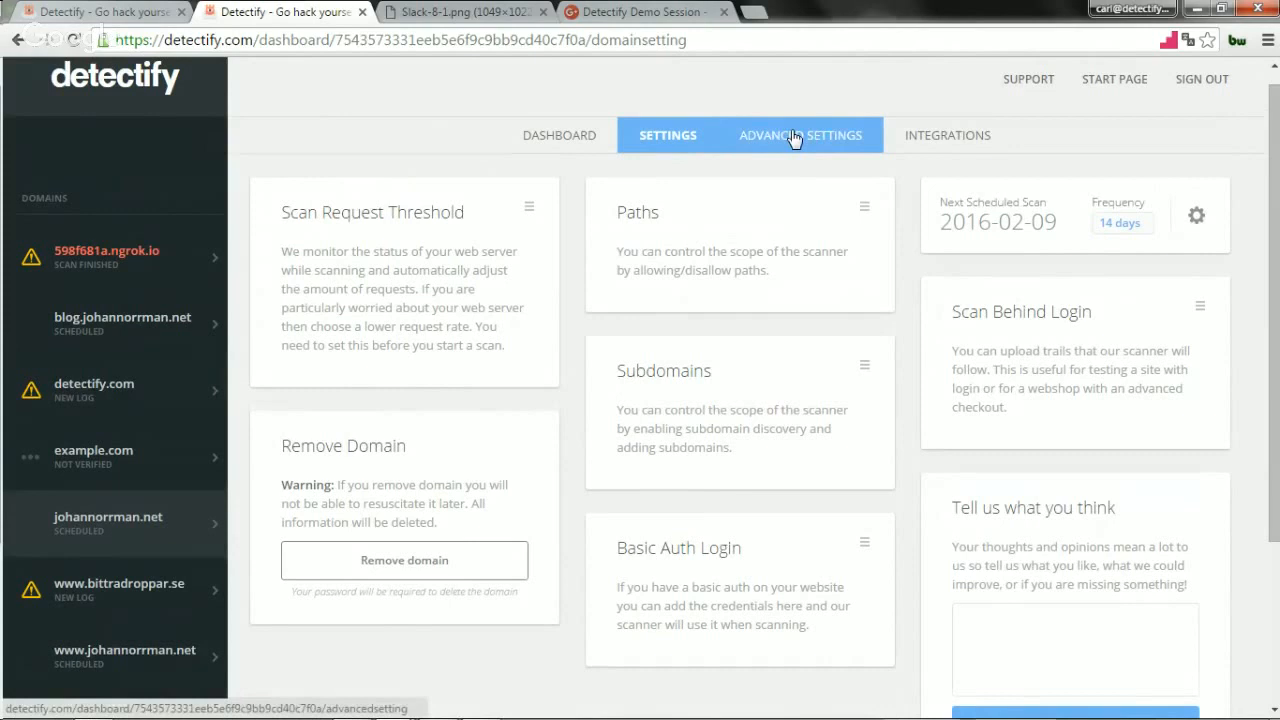
Step: Open johannorrman.net's Advanced Settings, expand Custom Header and scroll through the options
click(798, 135)
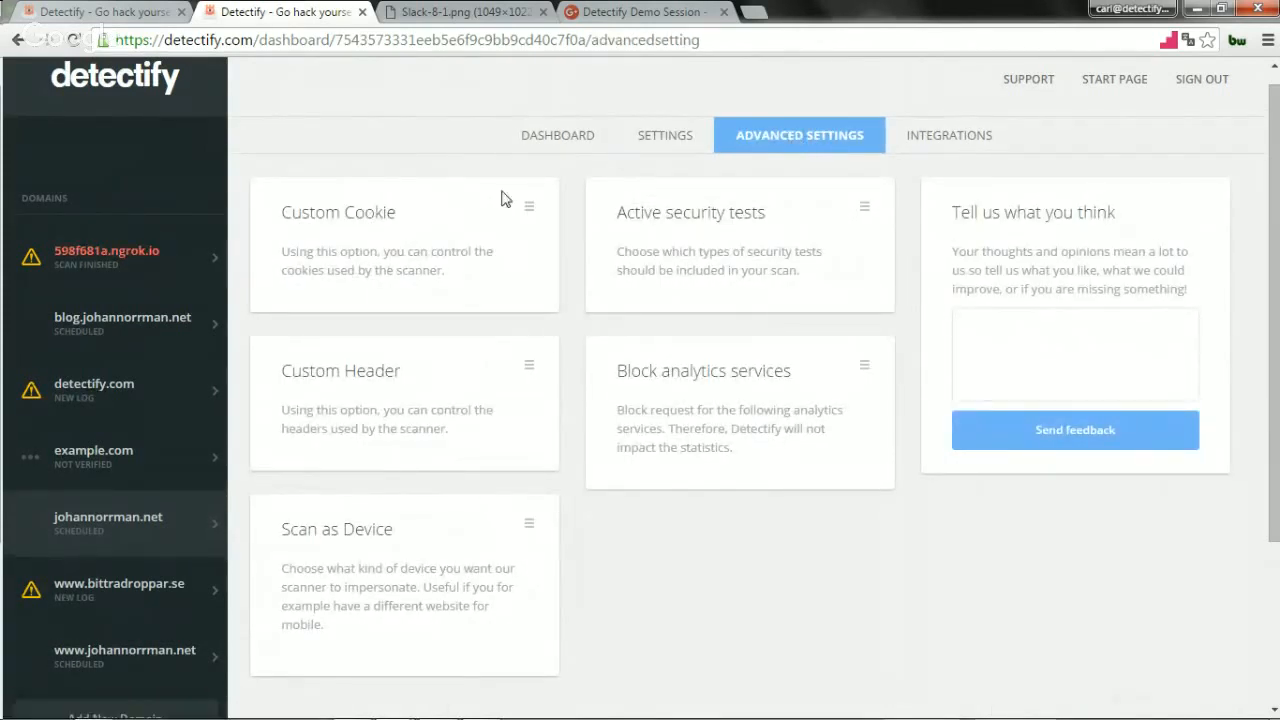
click(529, 207)
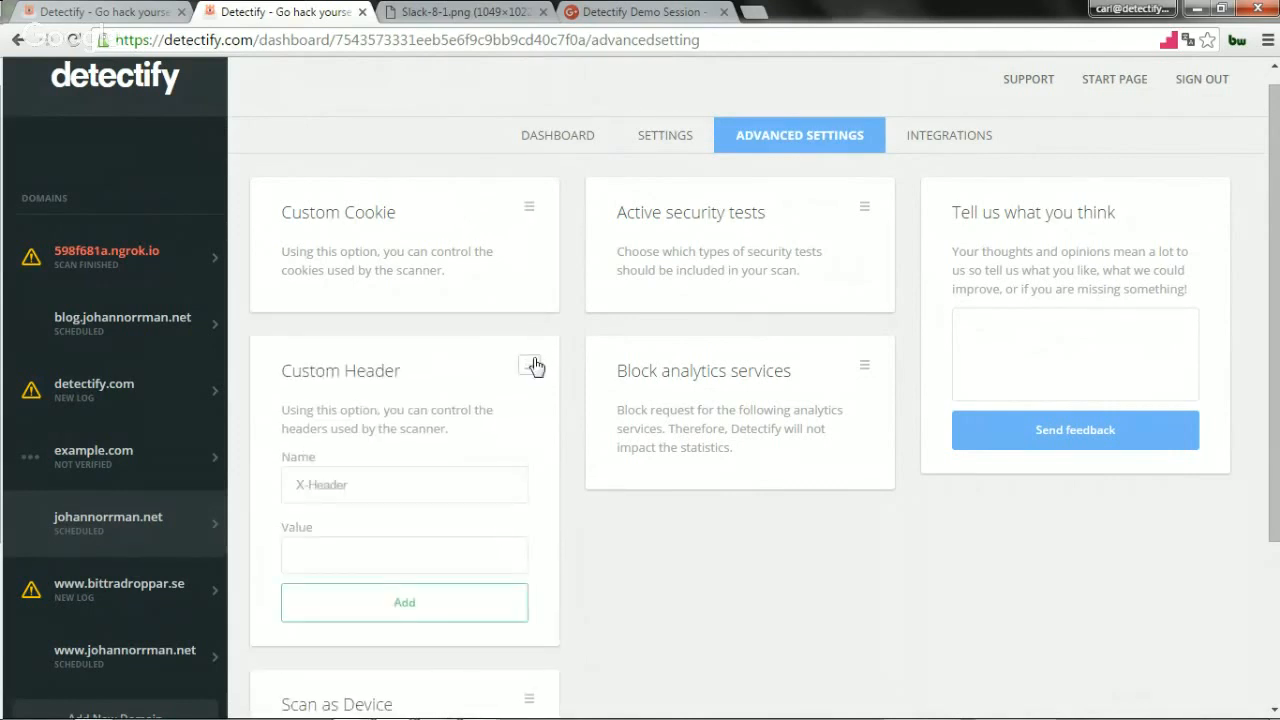
scroll(down, 3)
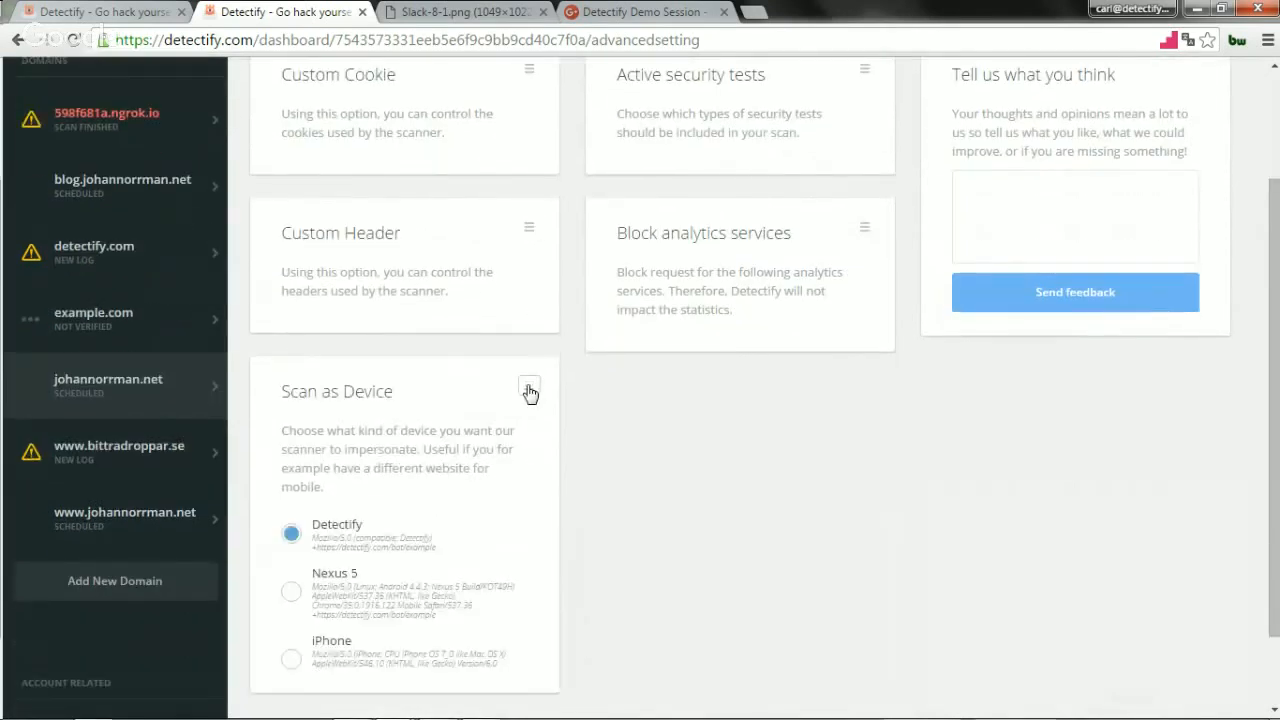
scroll(down, 3)
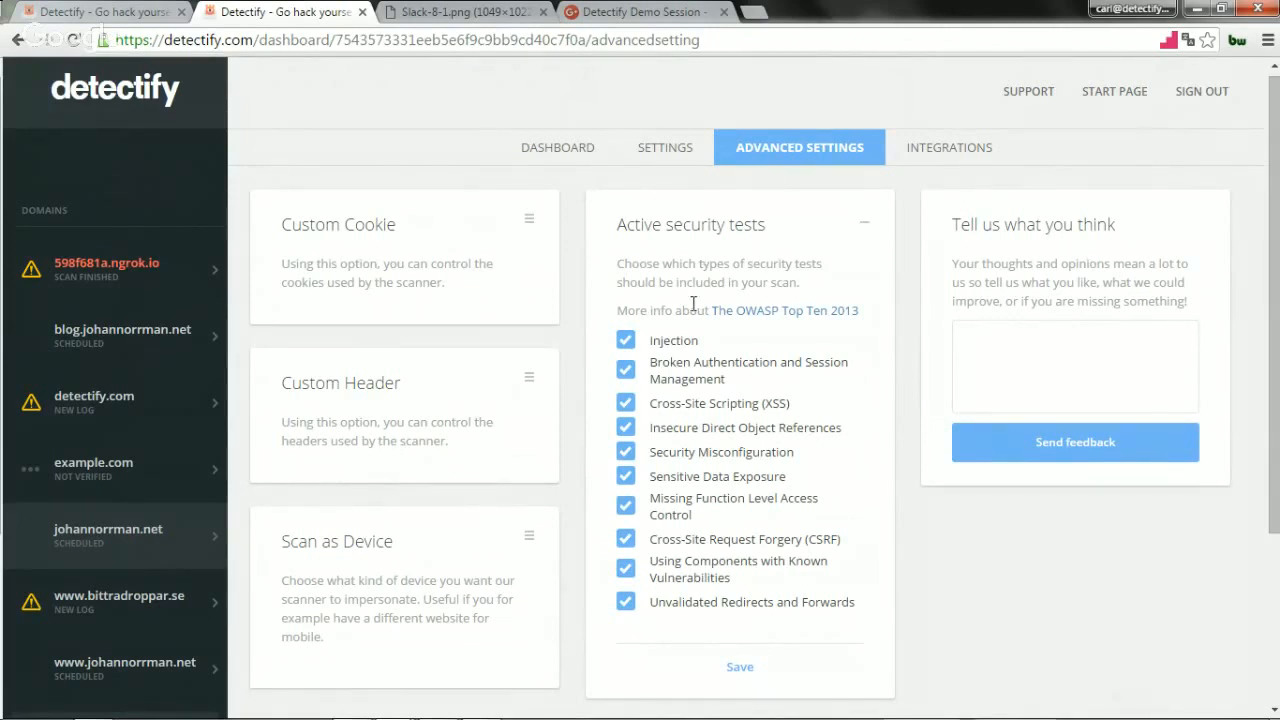
mouse_move(657, 463)
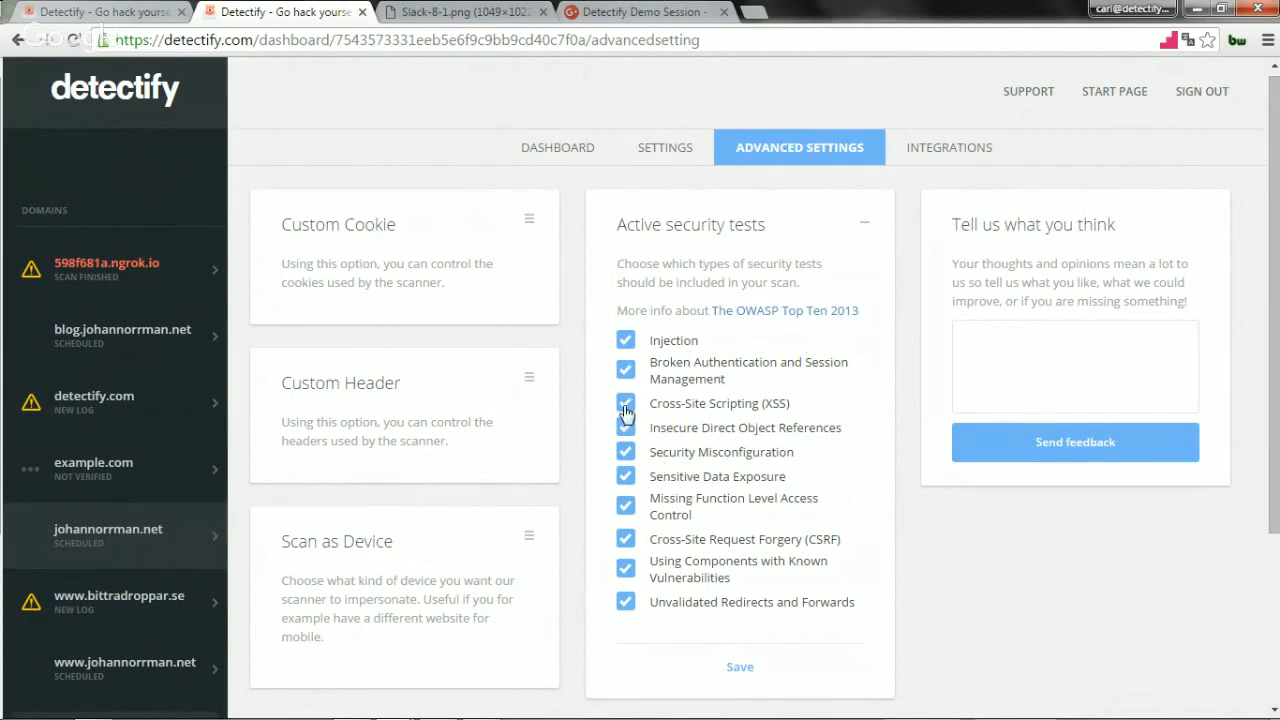
click(625, 403)
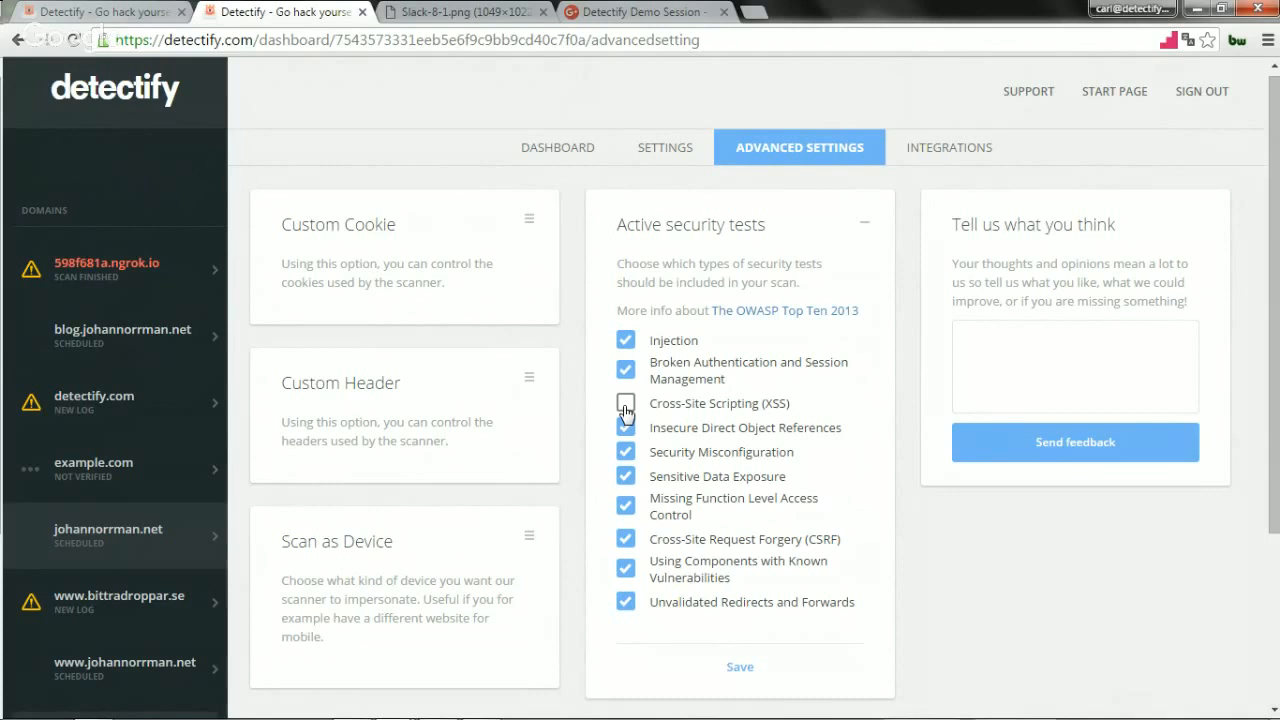
click(625, 403)
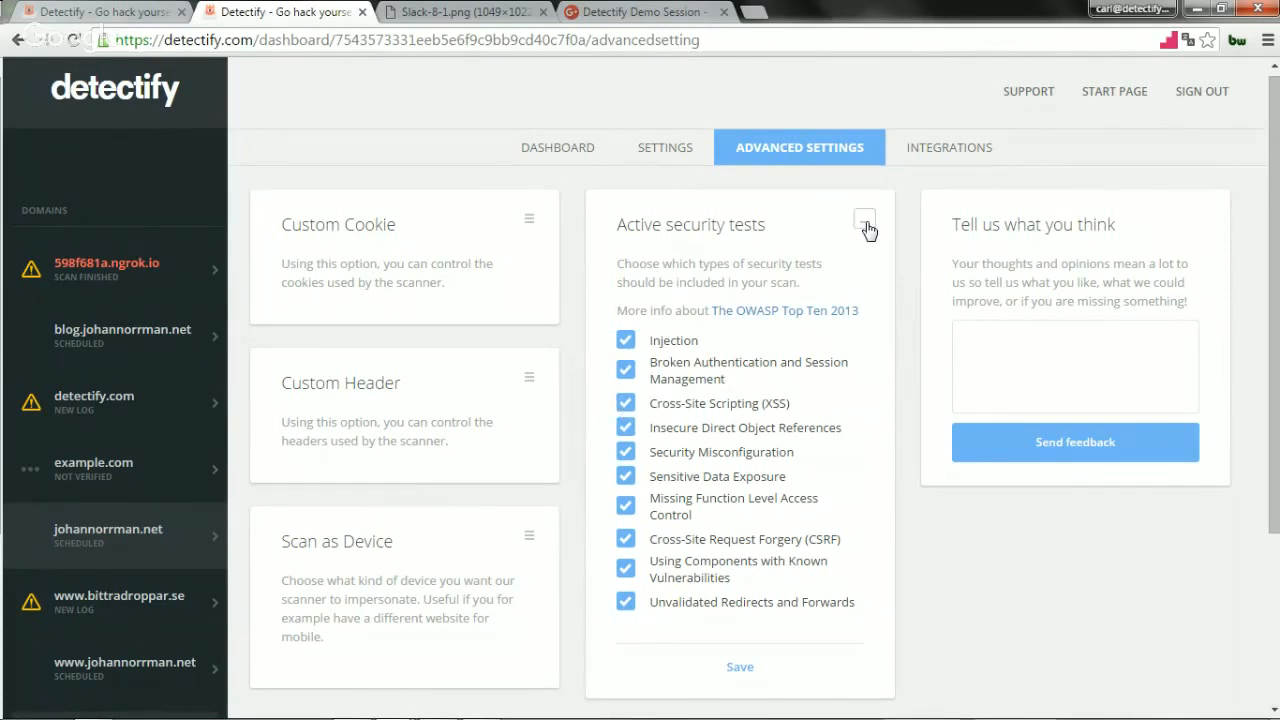
click(864, 219)
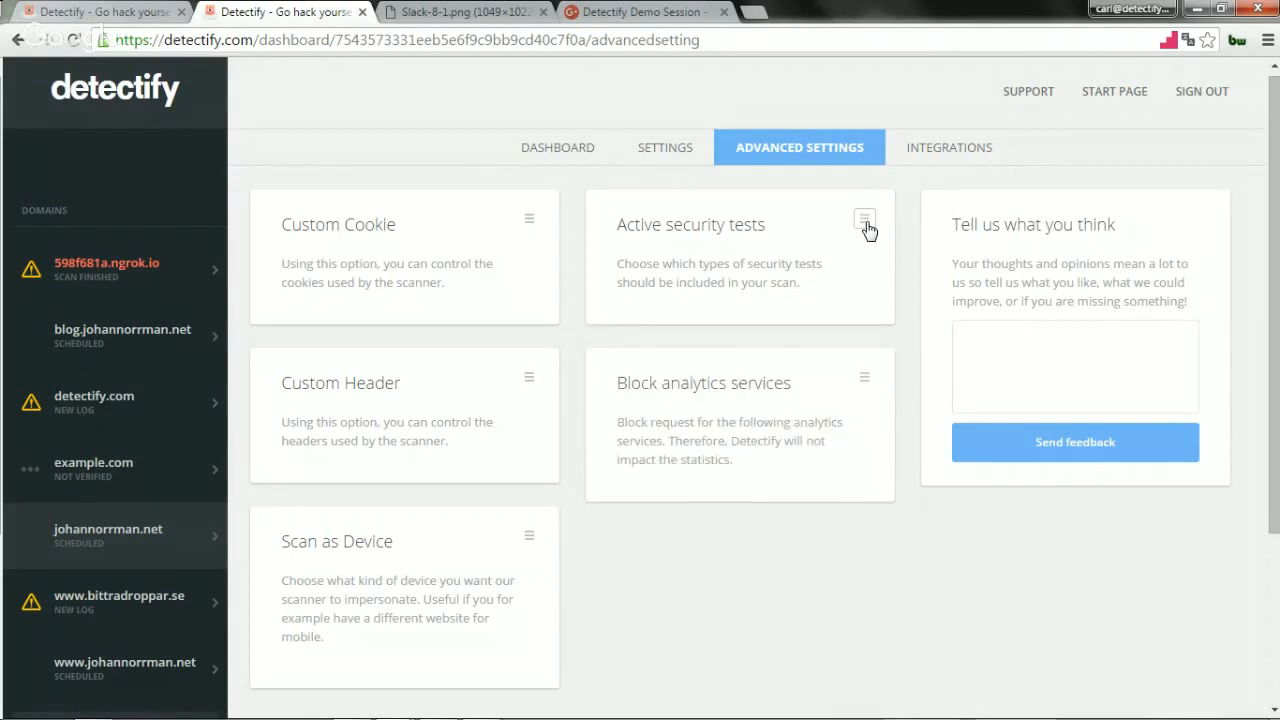
mouse_move(866, 380)
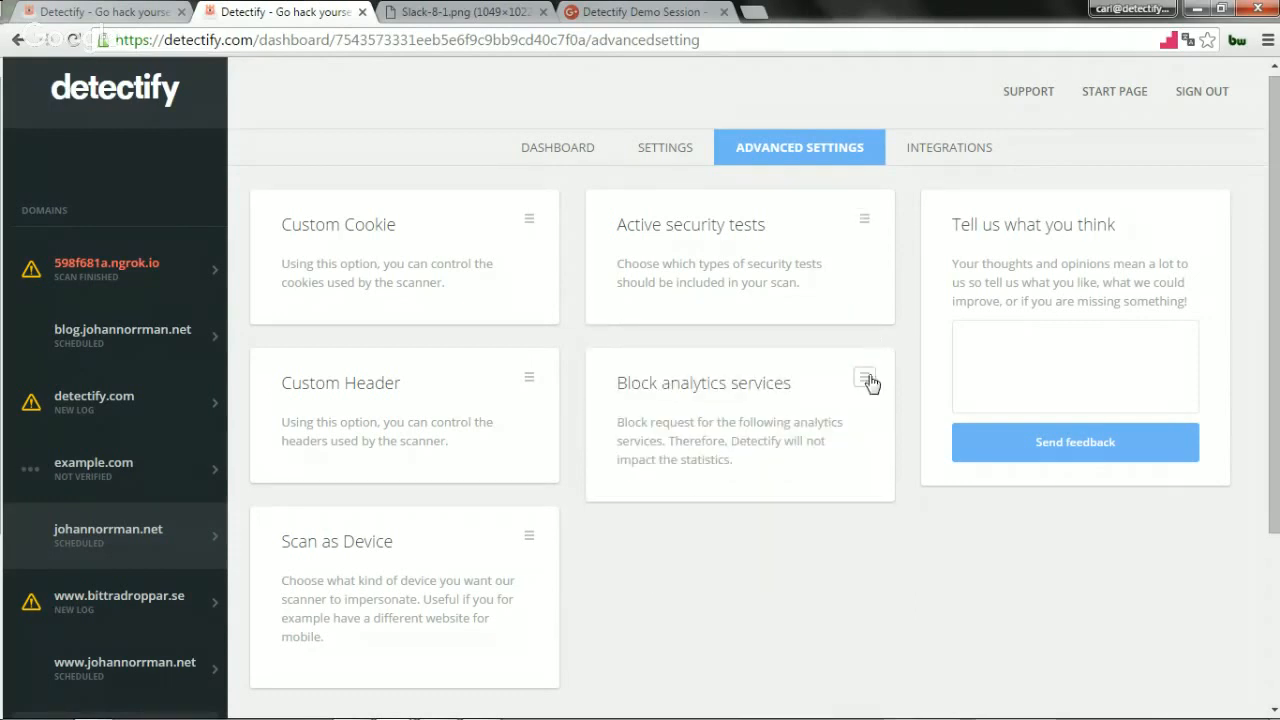
click(864, 381)
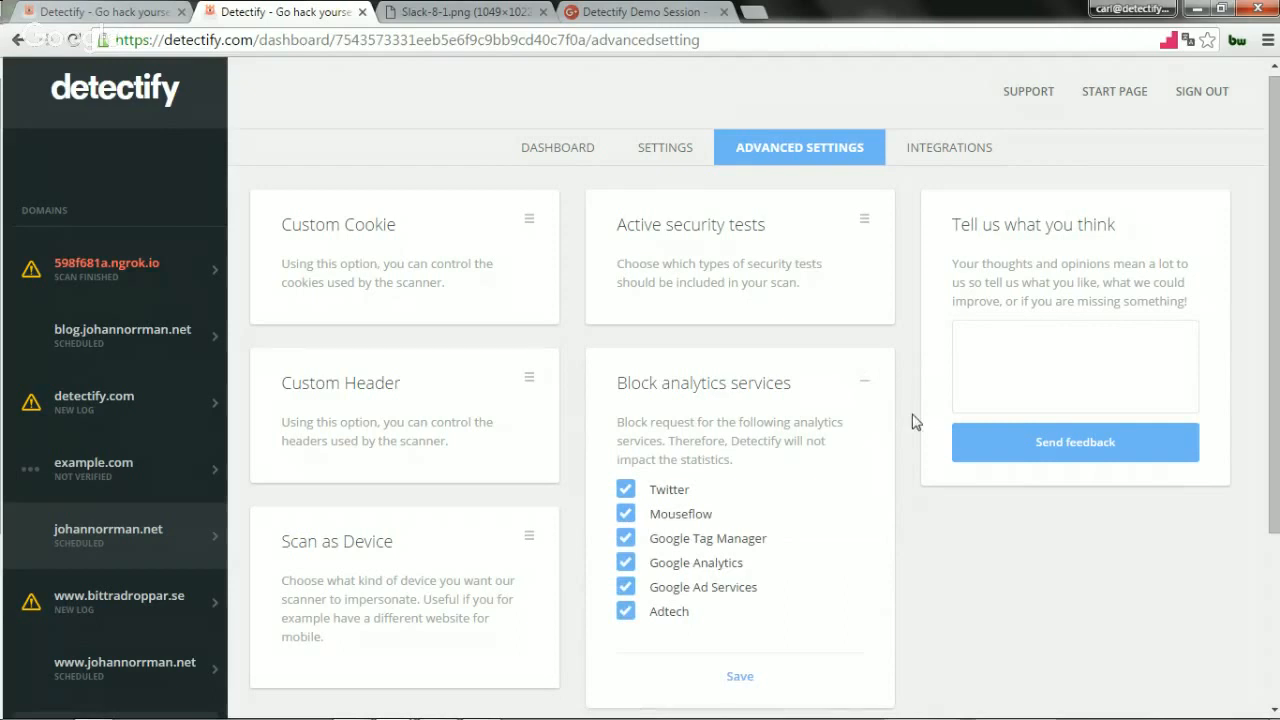
scroll(down, 3)
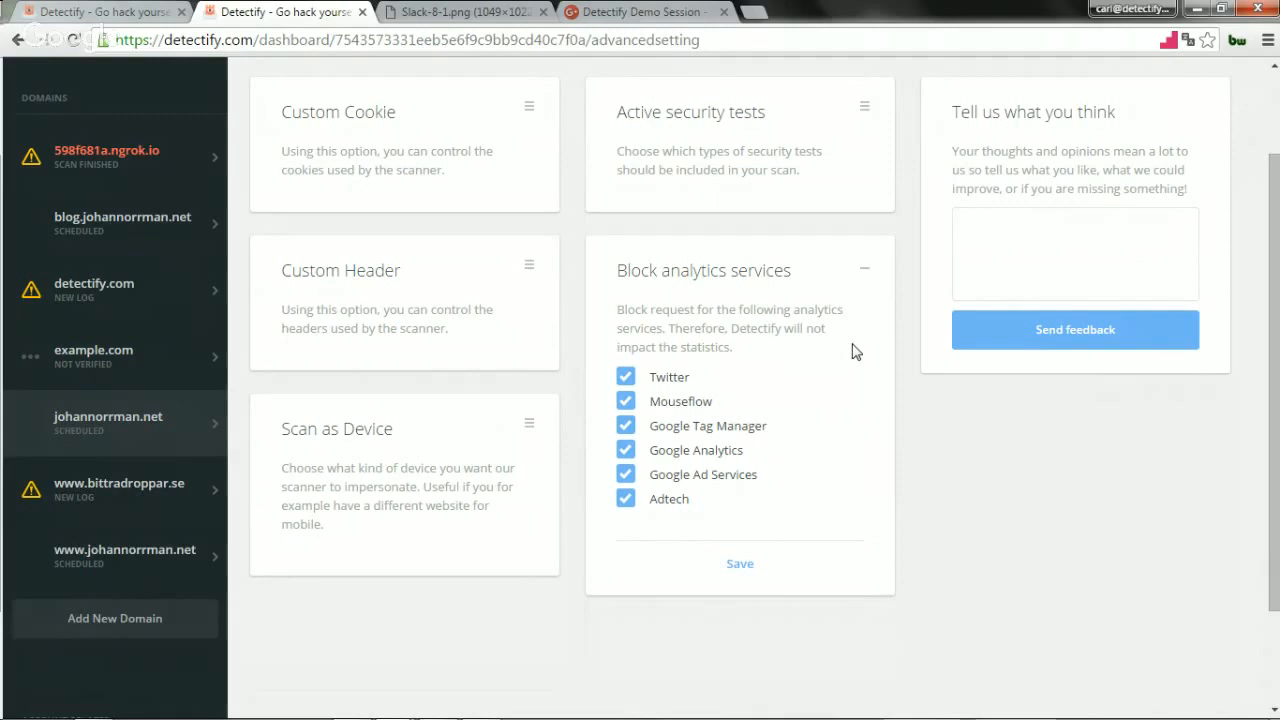
mouse_move(884, 338)
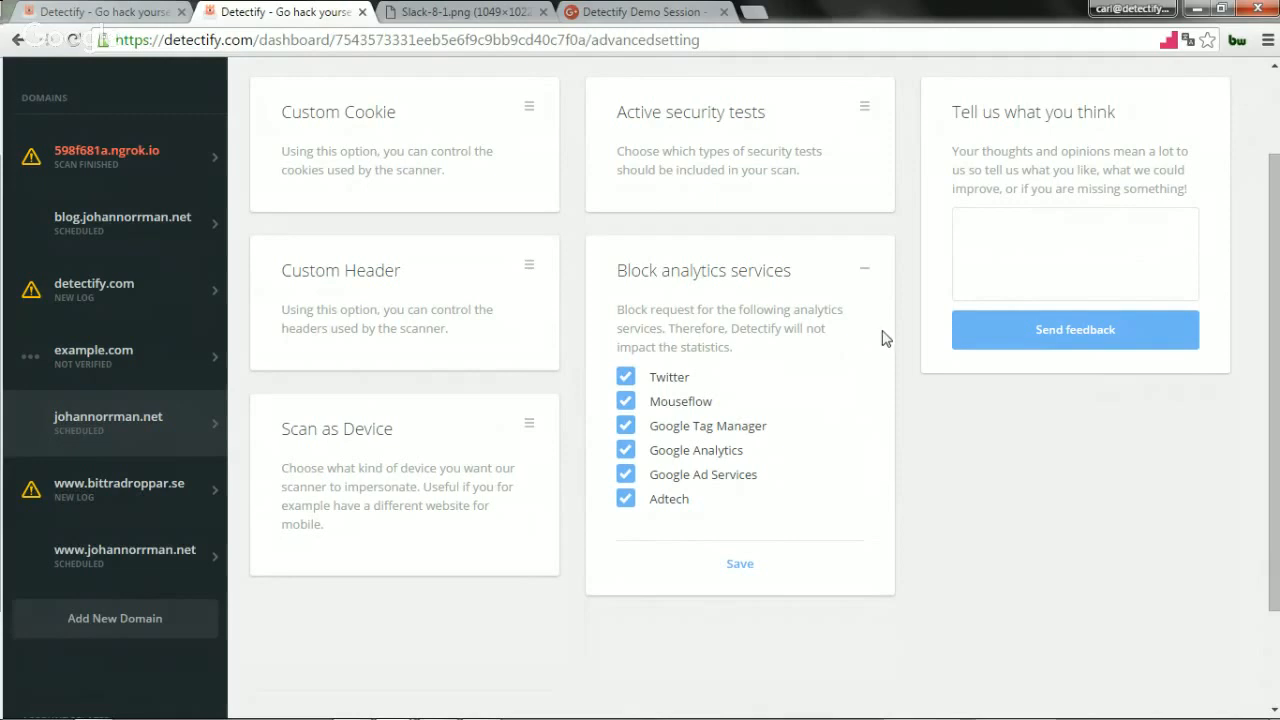
click(863, 269)
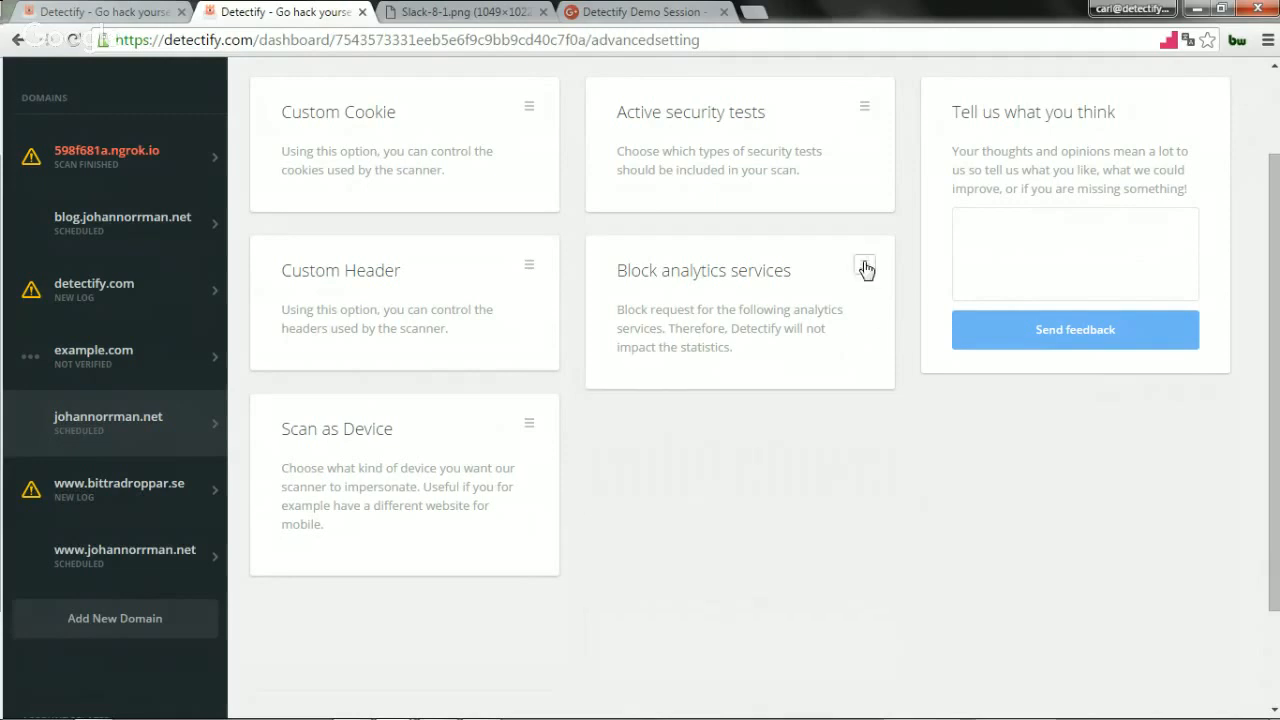
mouse_move(832, 360)
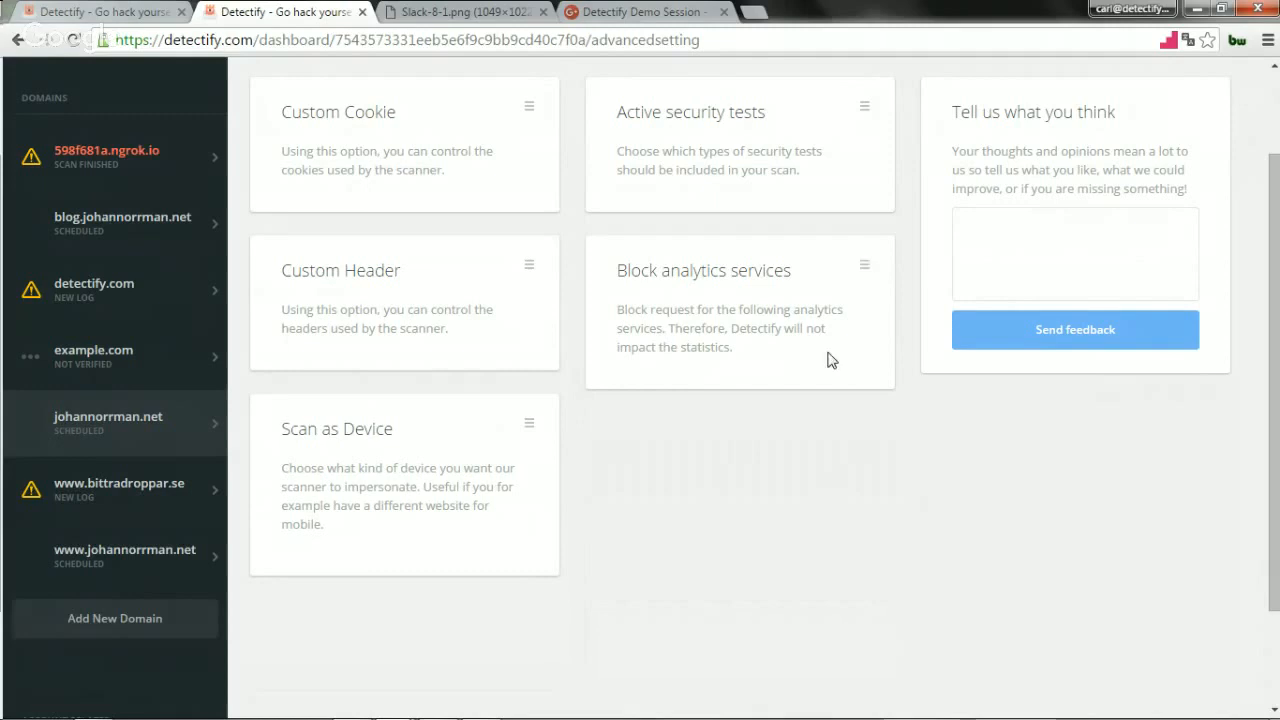
mouse_move(755, 408)
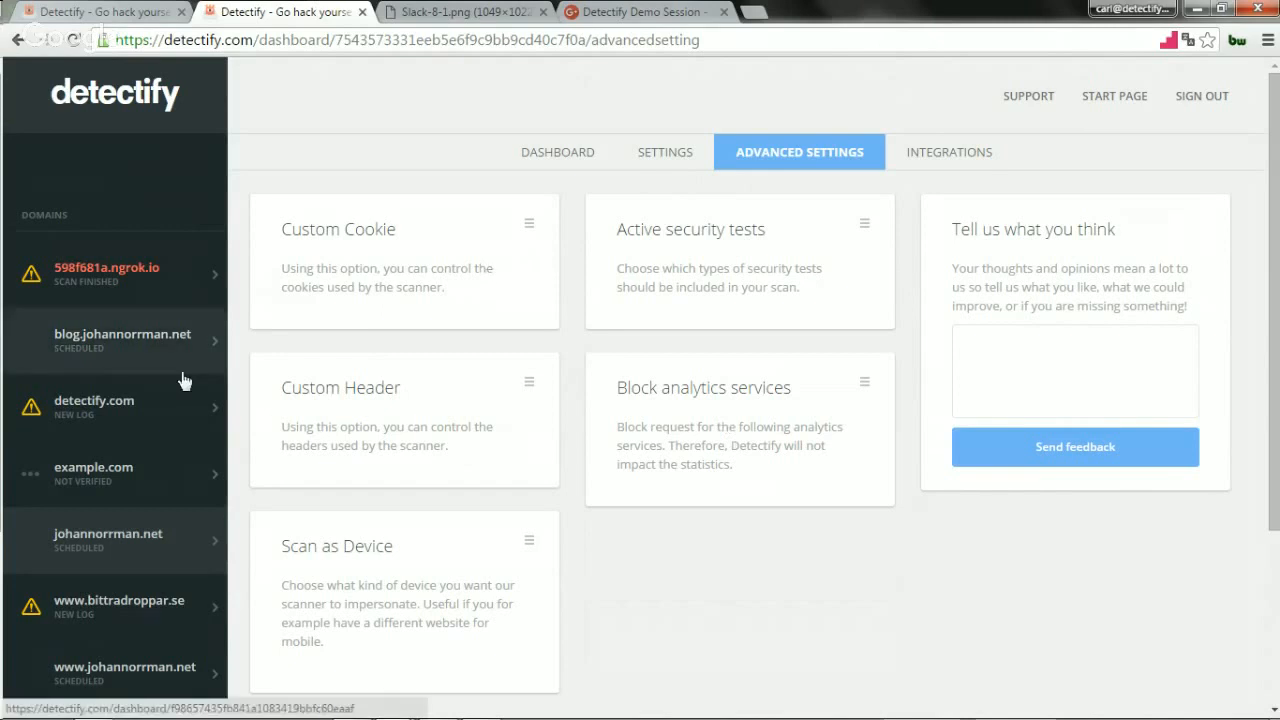
Step: Go to Account settings and switch to the Organization tab
scroll(down, 3)
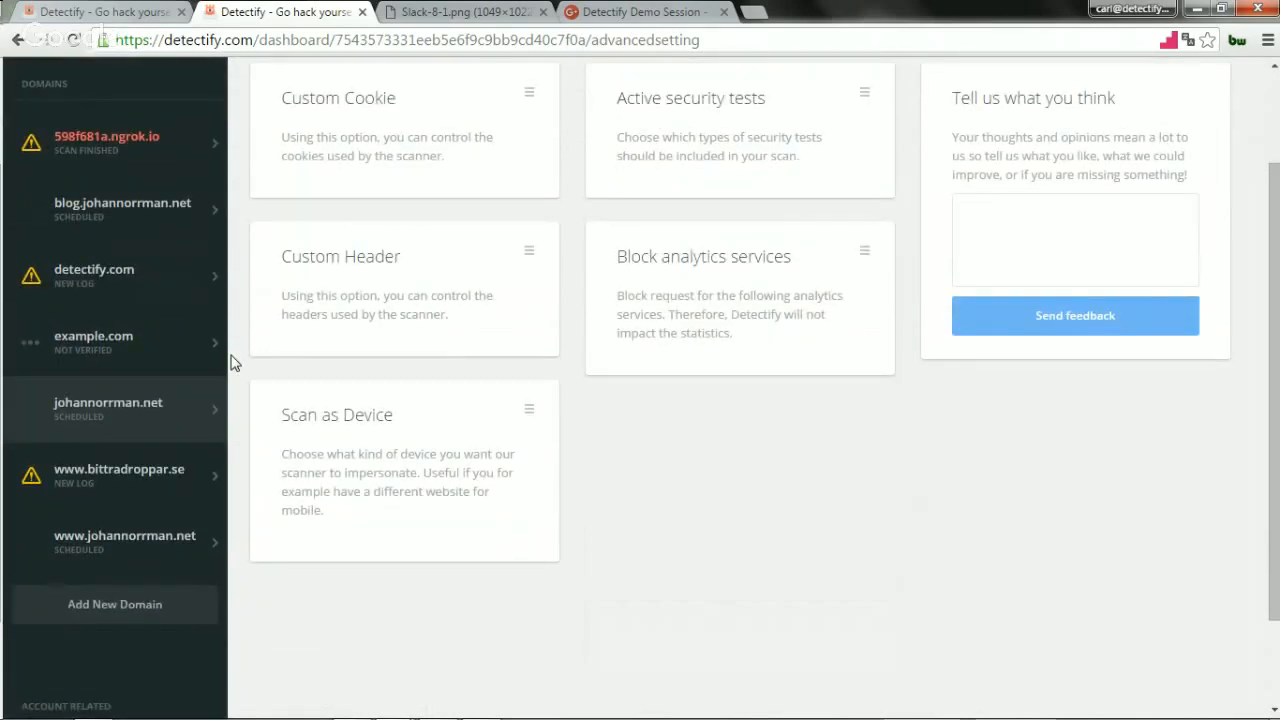
scroll(down, 3)
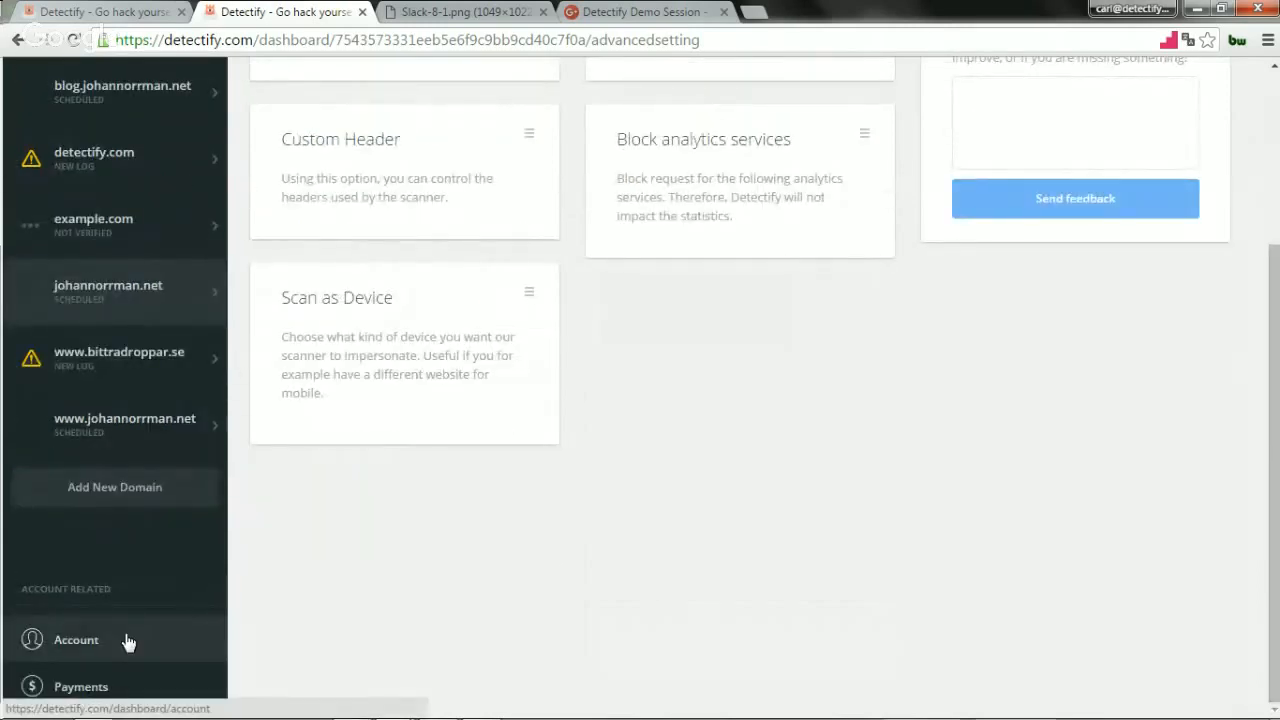
click(76, 639)
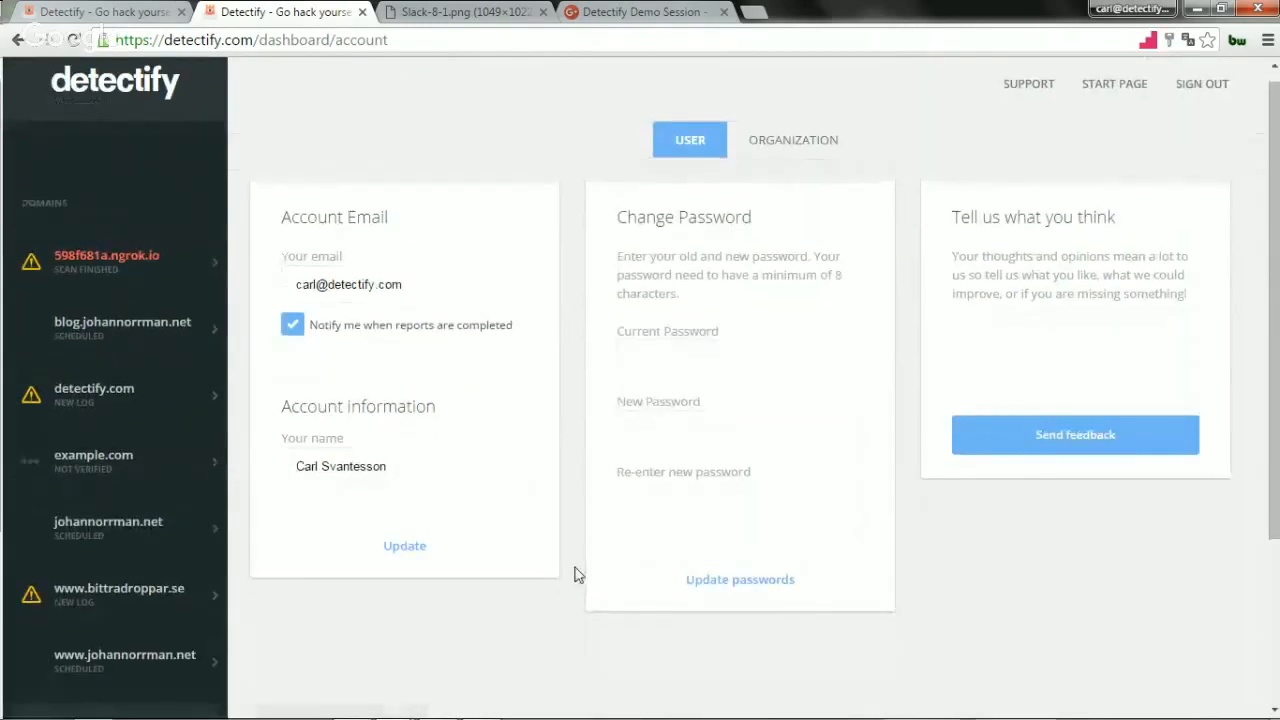
click(792, 139)
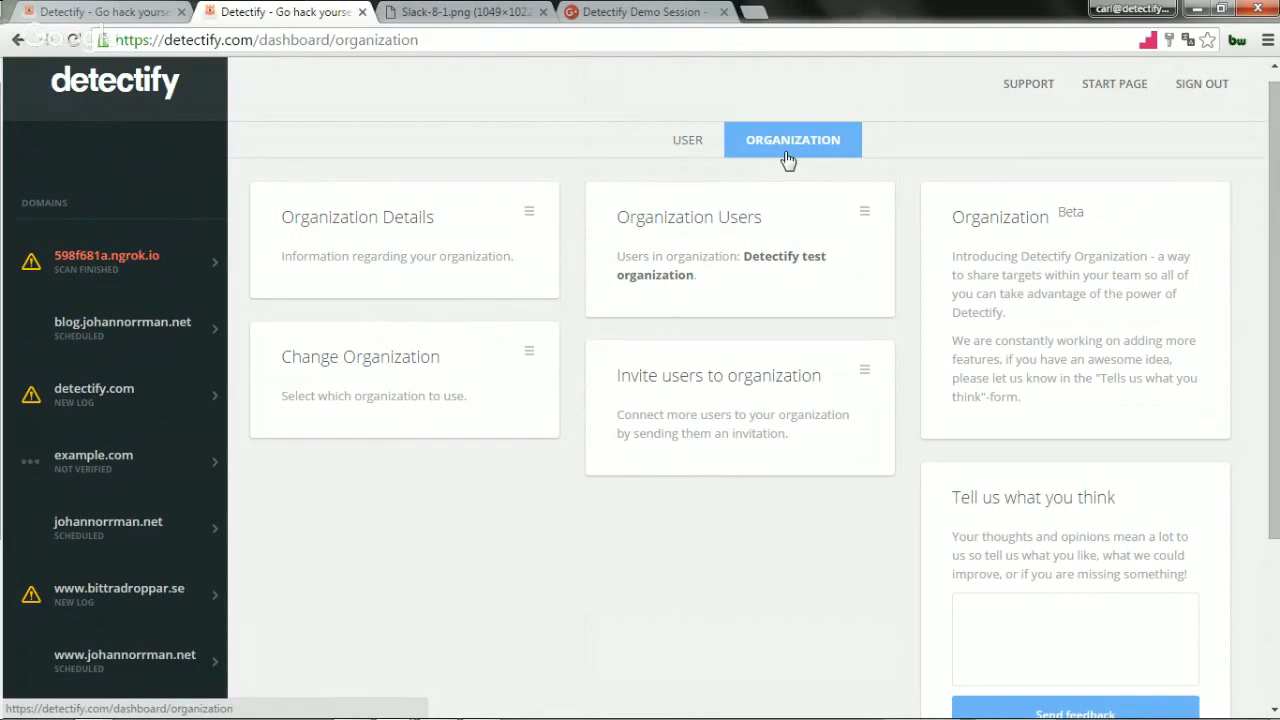
mouse_move(825, 325)
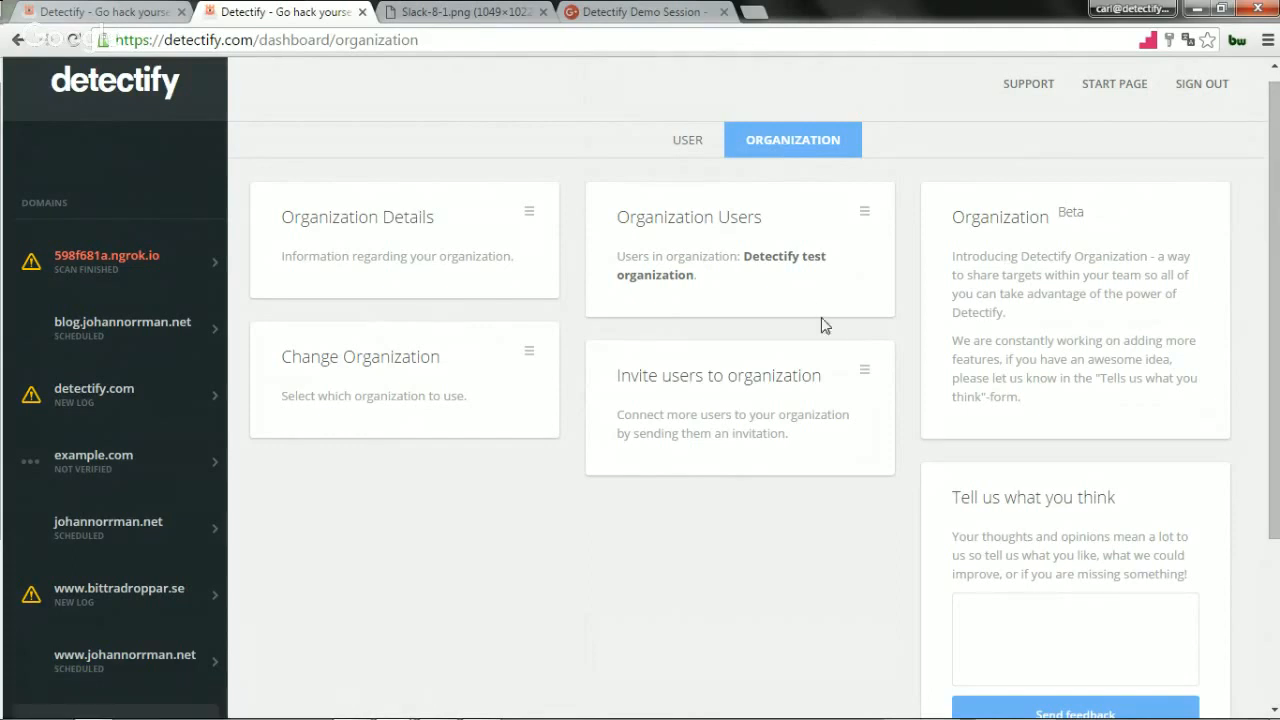
scroll(down, 3)
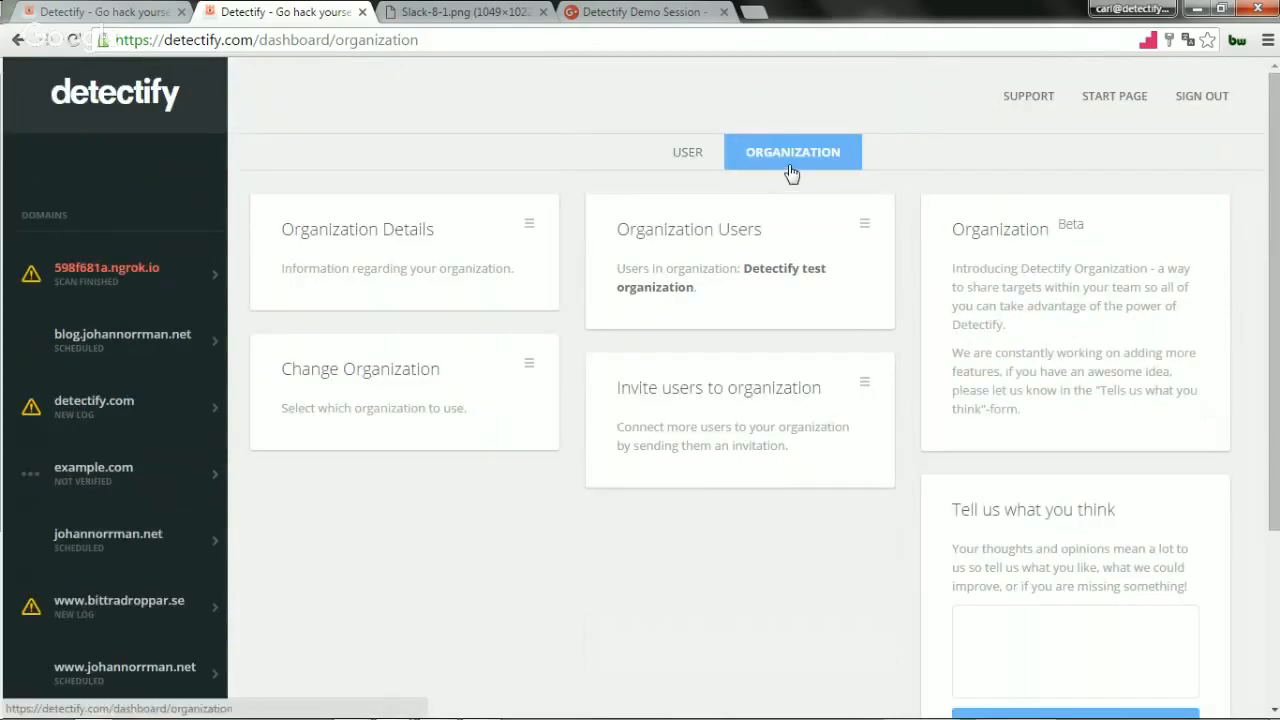
click(864, 382)
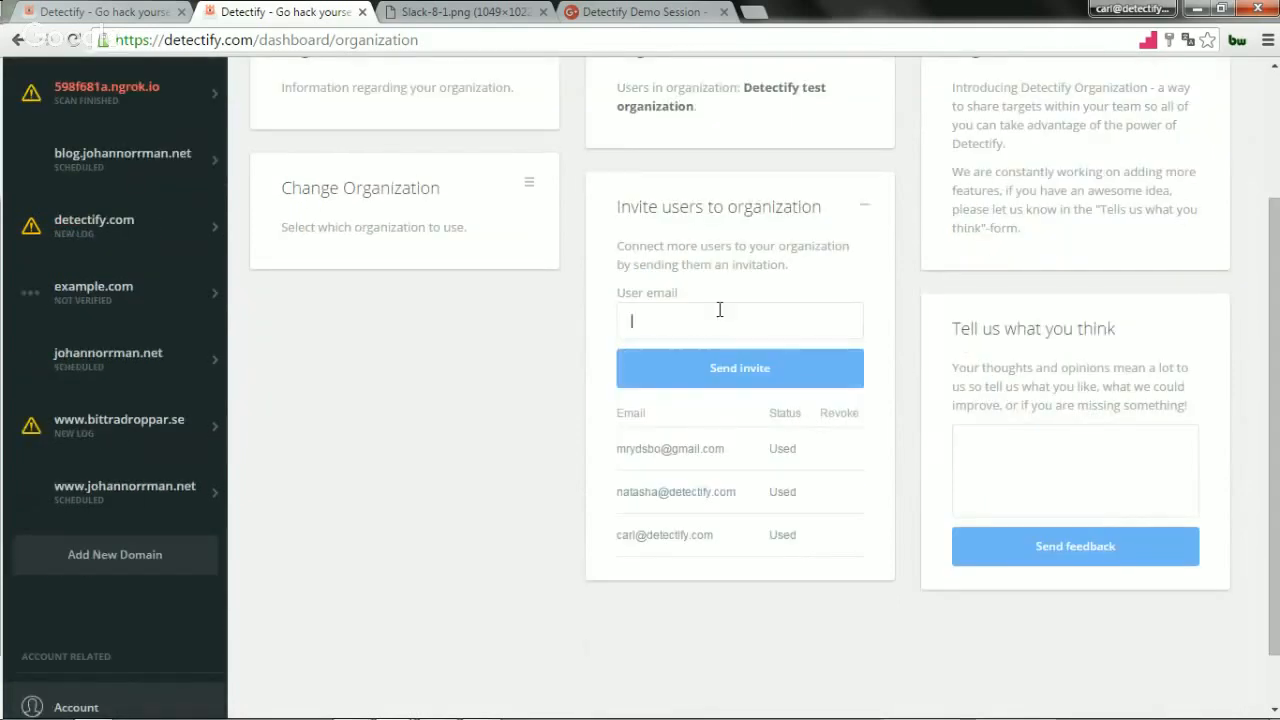
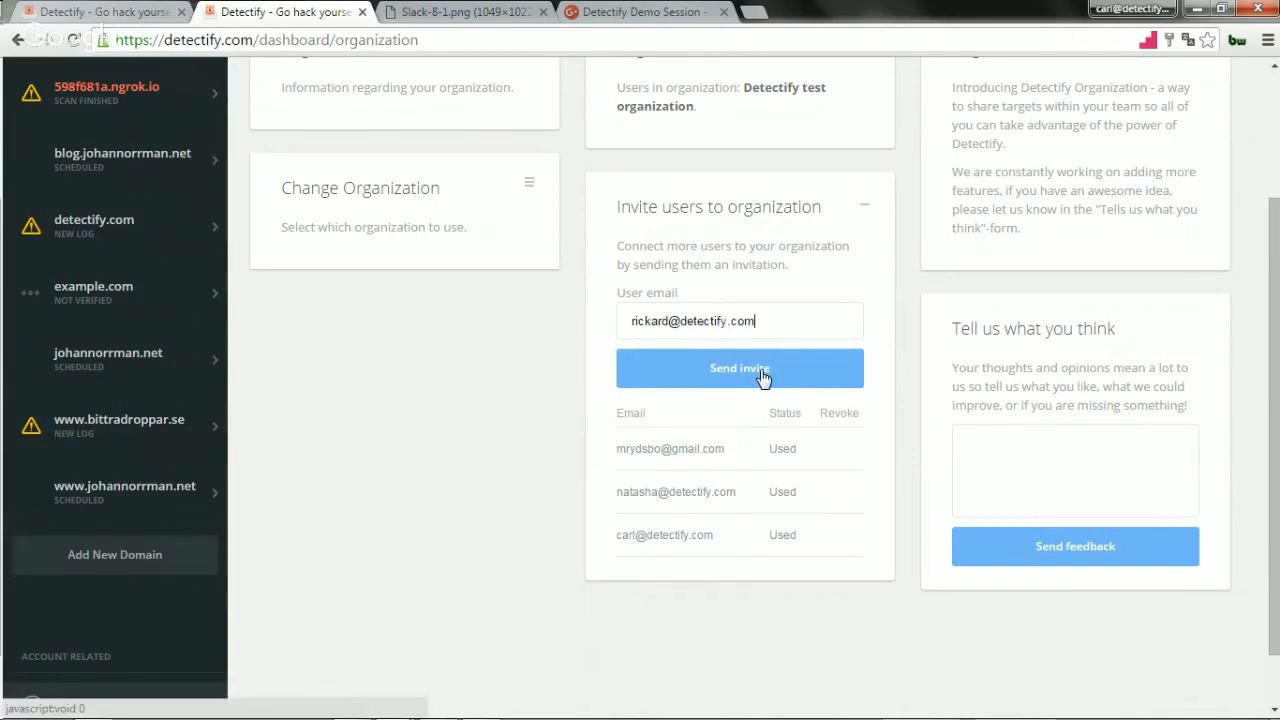
click(739, 368)
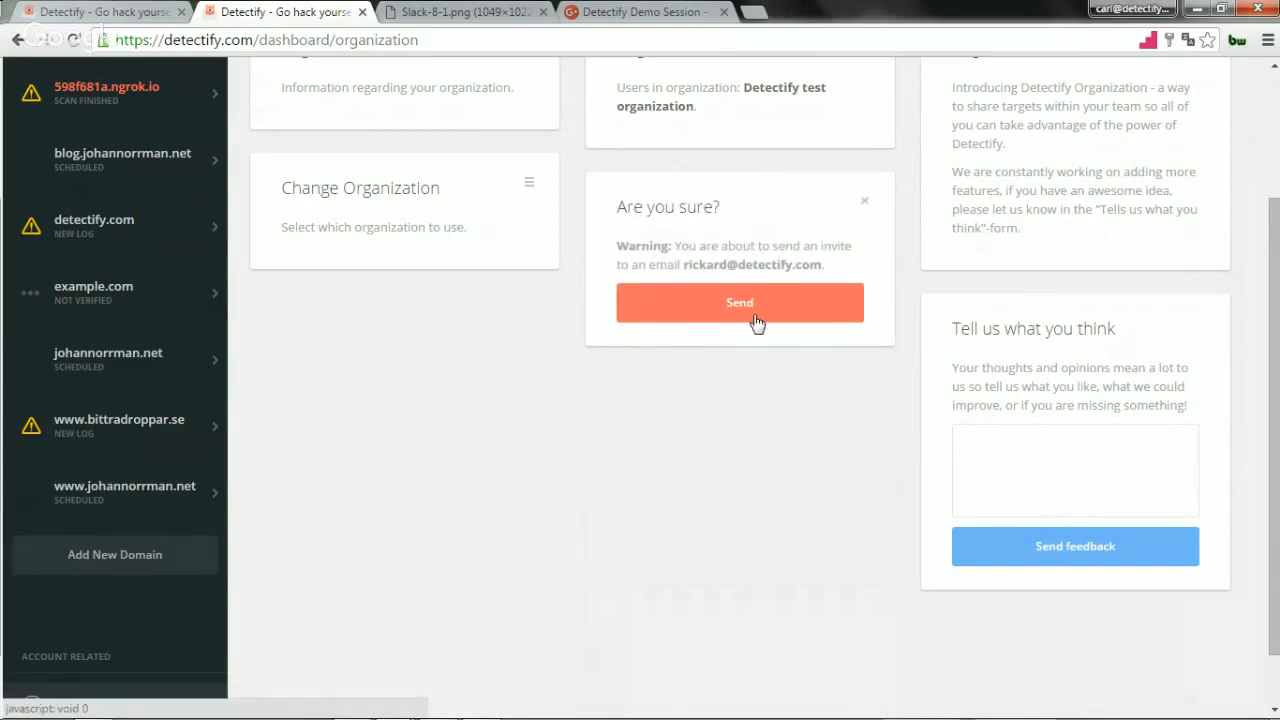
click(739, 302)
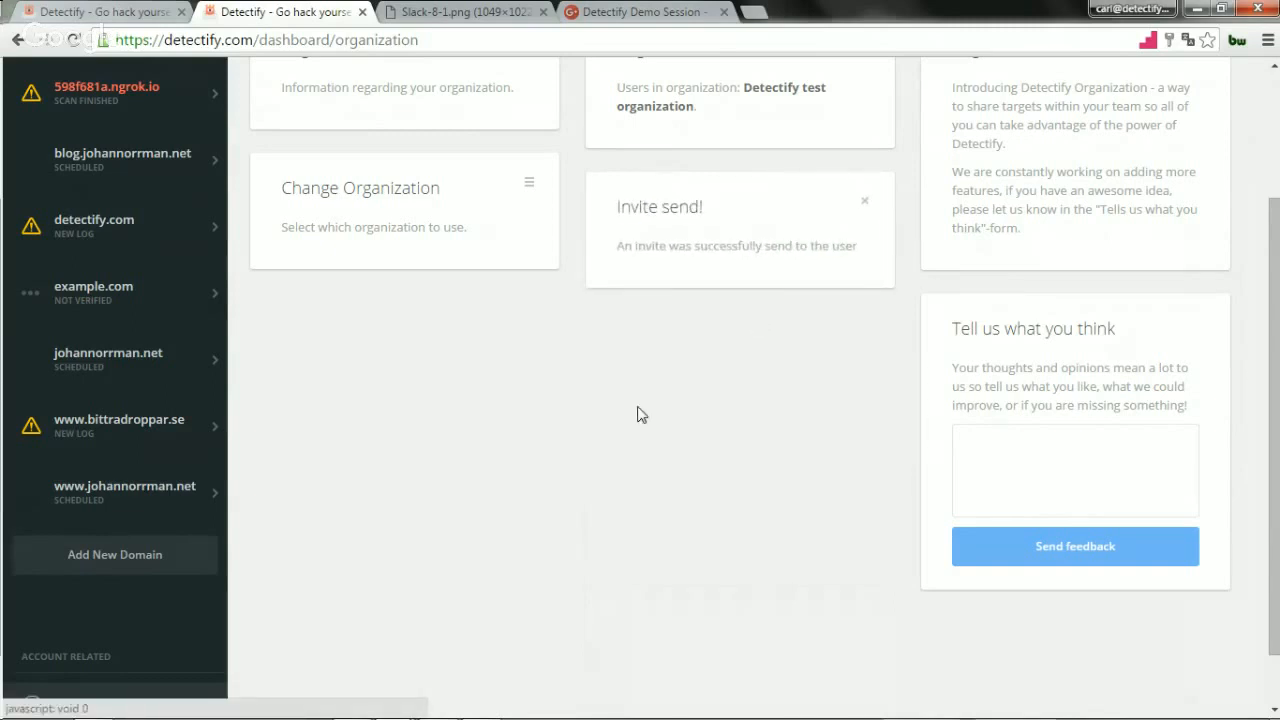
scroll(up, 3)
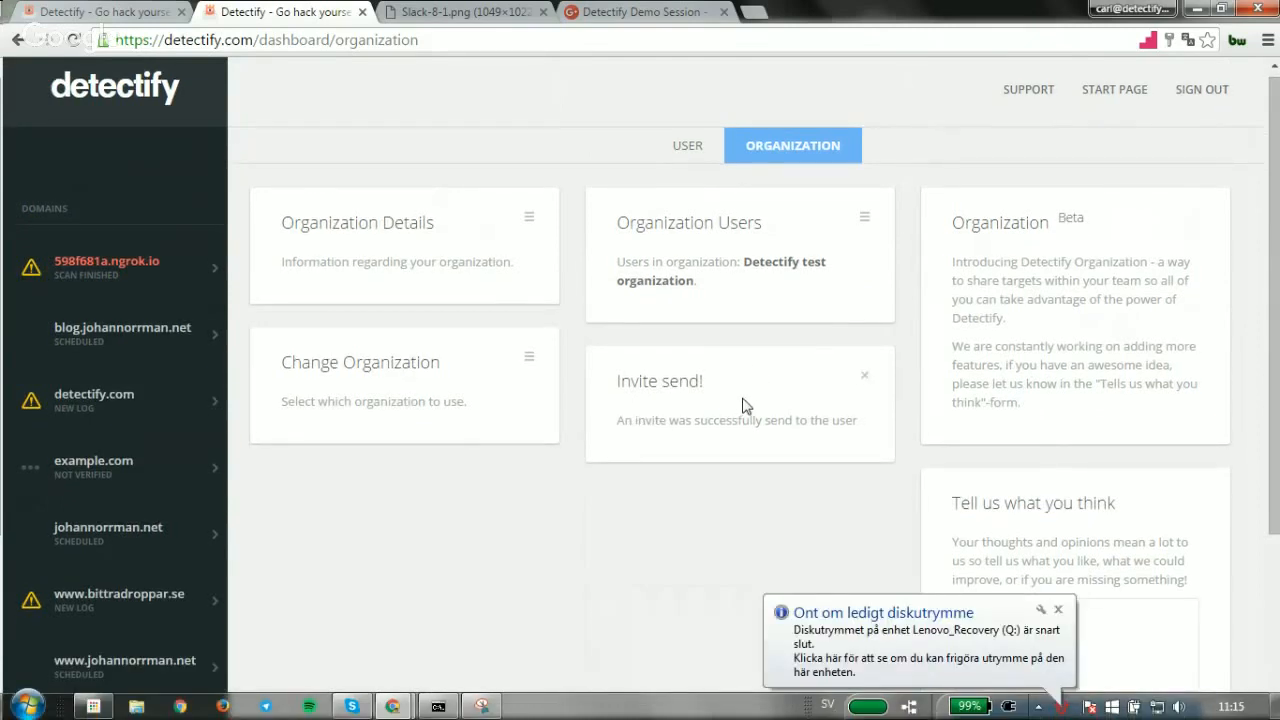
Step: Dismiss the invite-sent notice and collapse the Organization Users list
click(864, 378)
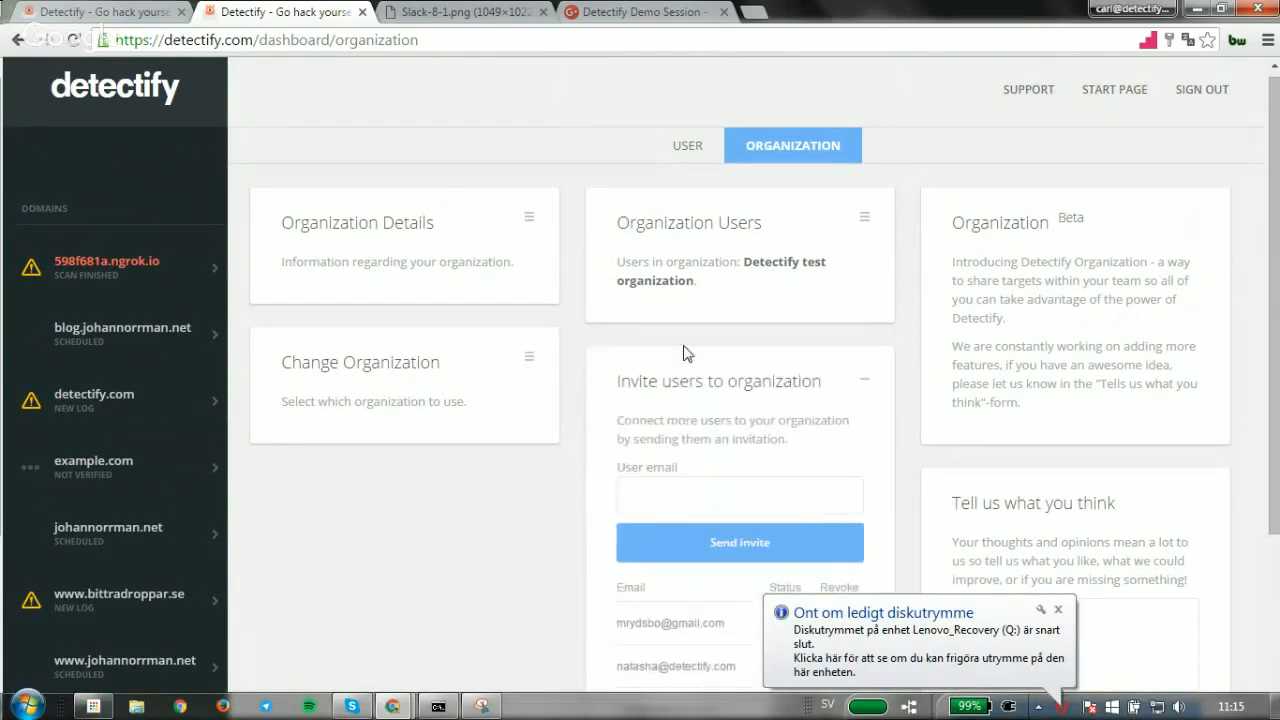
scroll(down, 3)
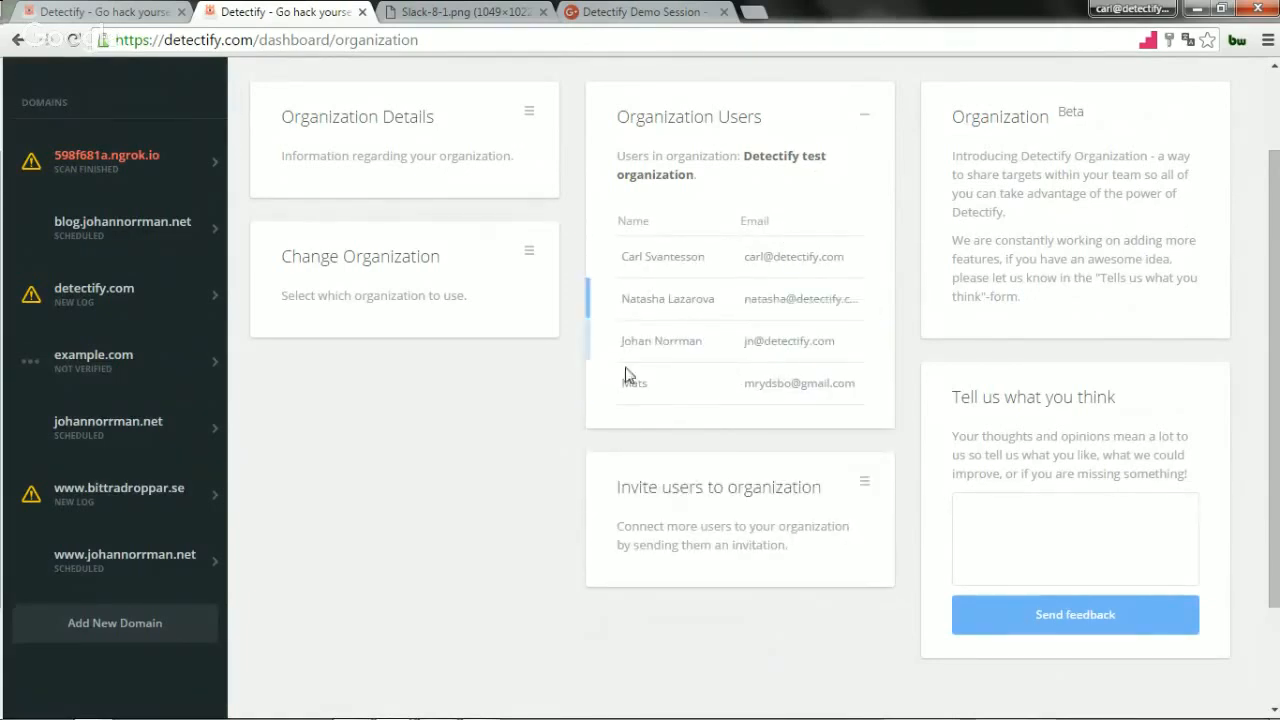
mouse_move(858, 112)
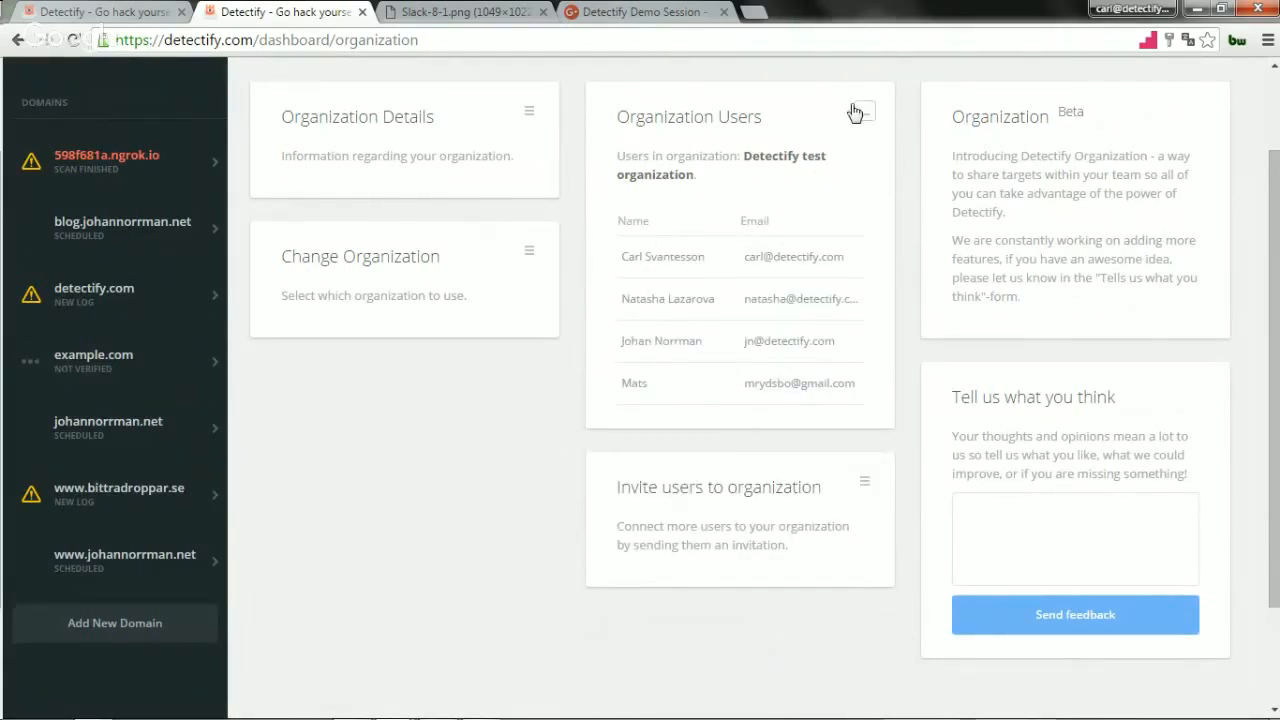
click(529, 251)
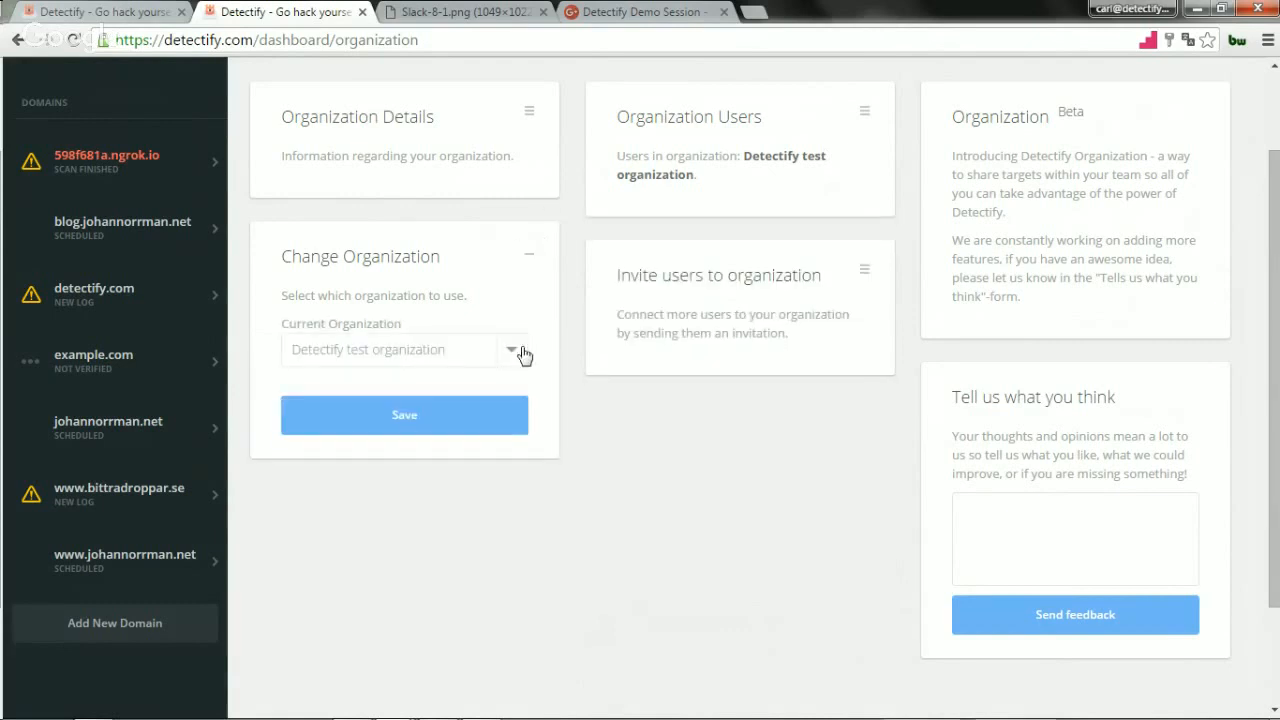
mouse_move(516, 356)
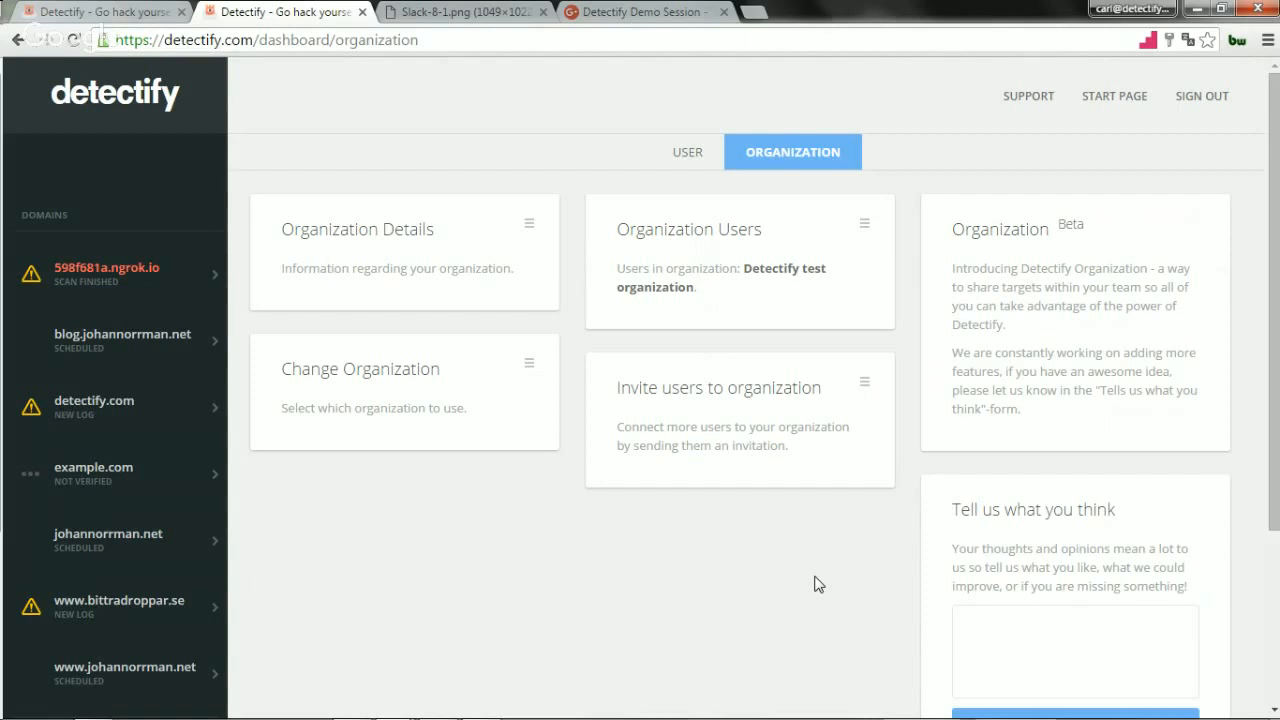
mouse_move(253, 438)
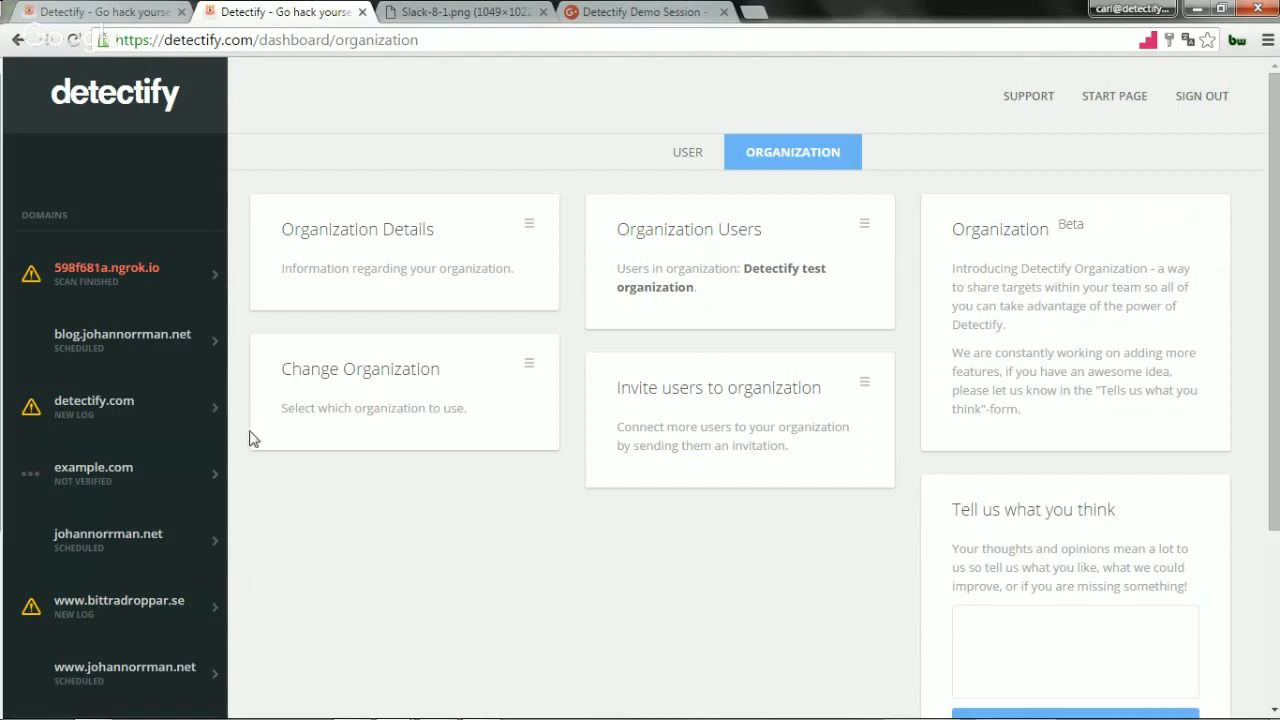
mouse_move(125, 474)
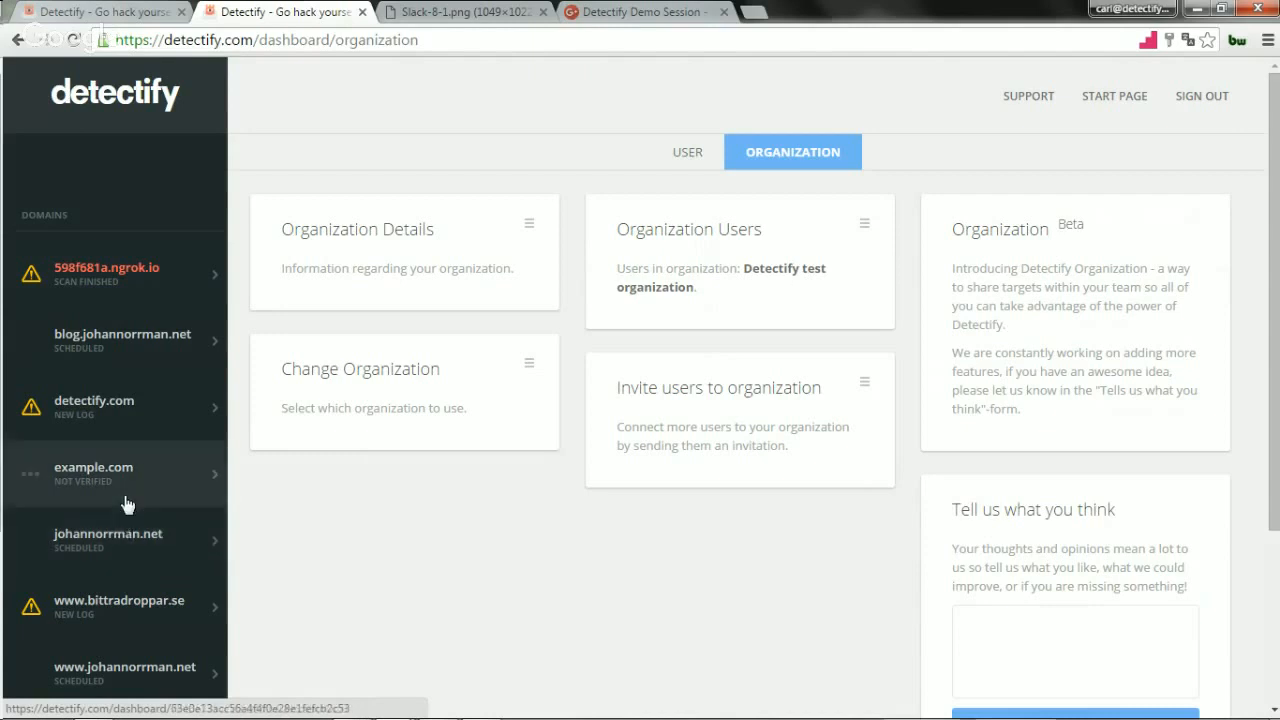
Step: Browse johannorrman.net and example.com, then open detectify.com's Settings tab
click(108, 540)
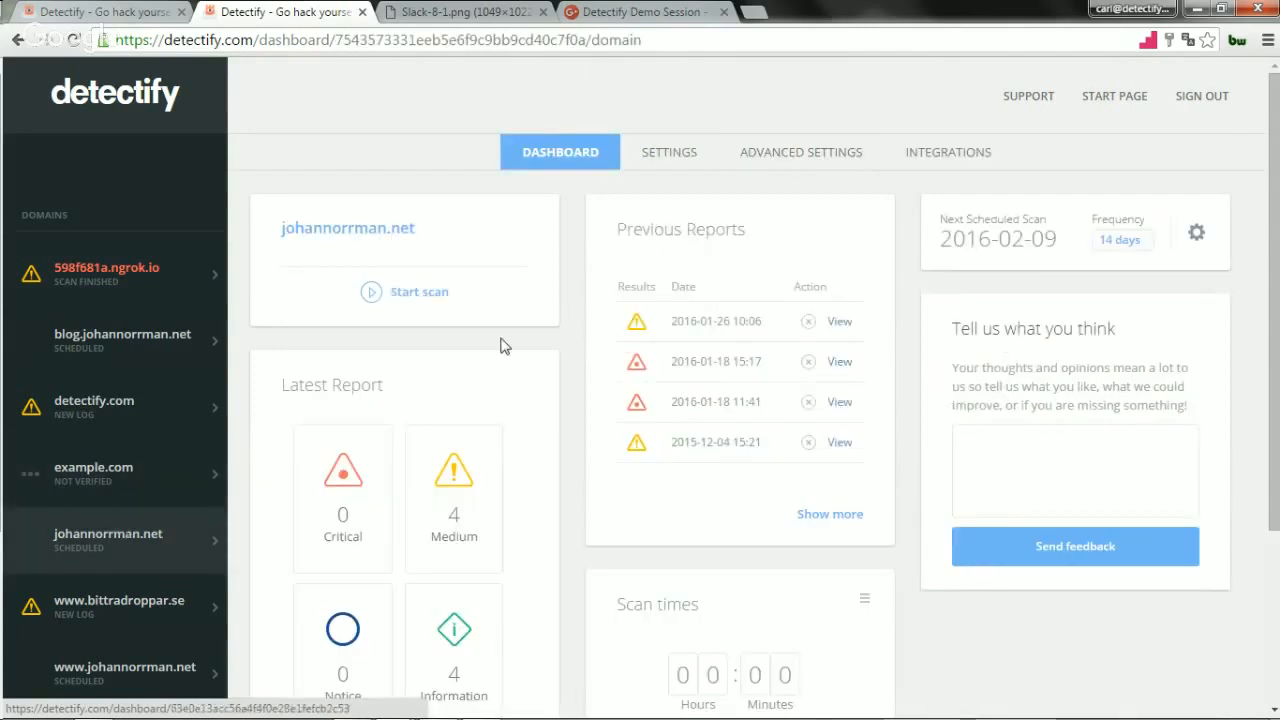
mouse_move(557, 340)
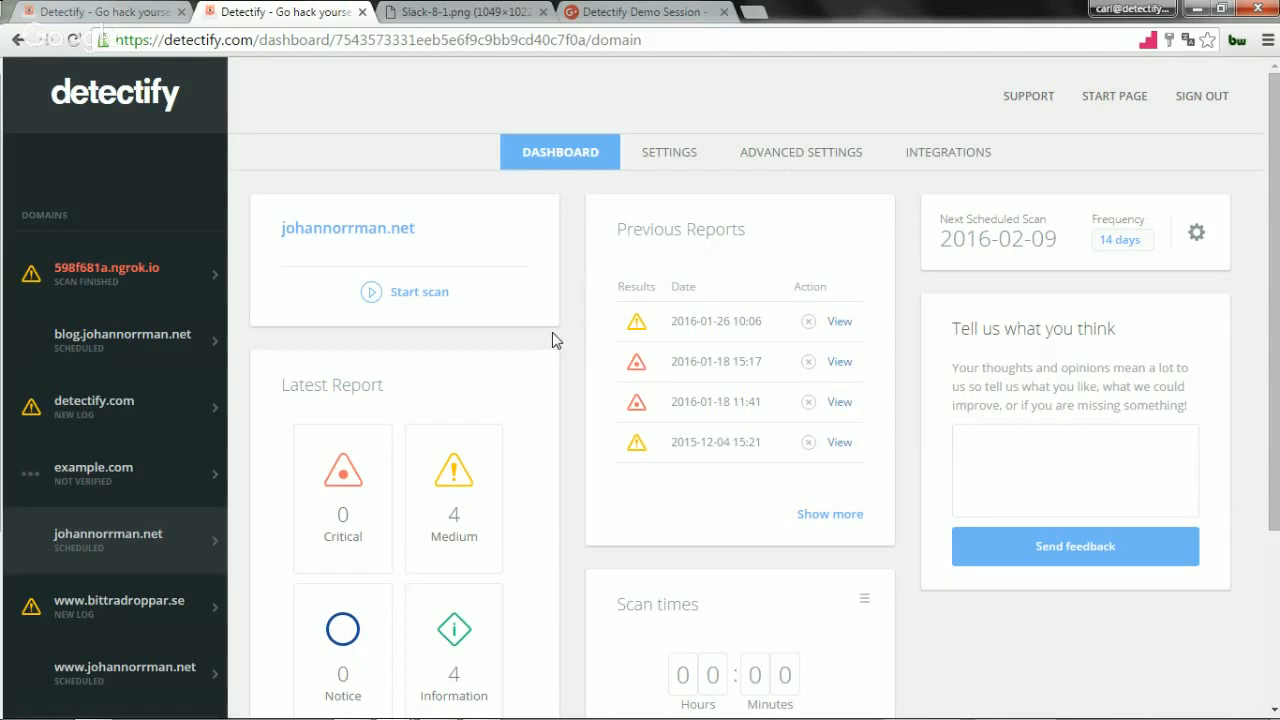
mouse_move(160, 454)
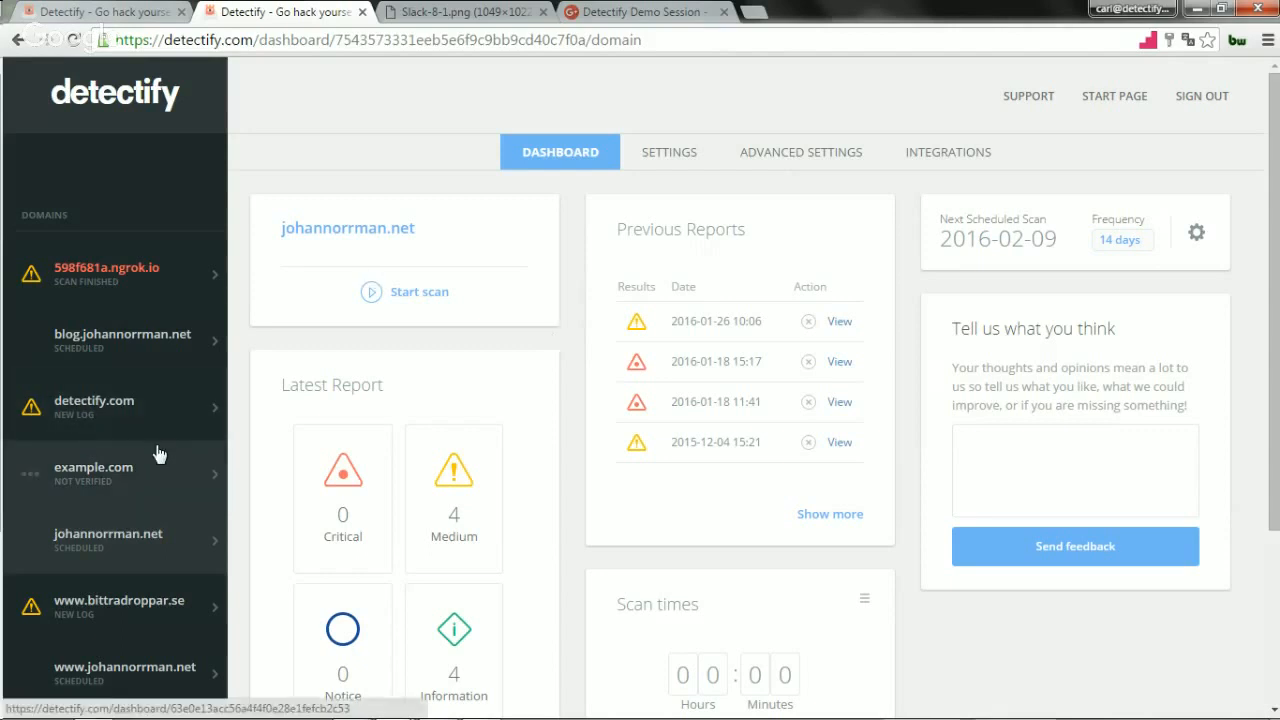
click(93, 474)
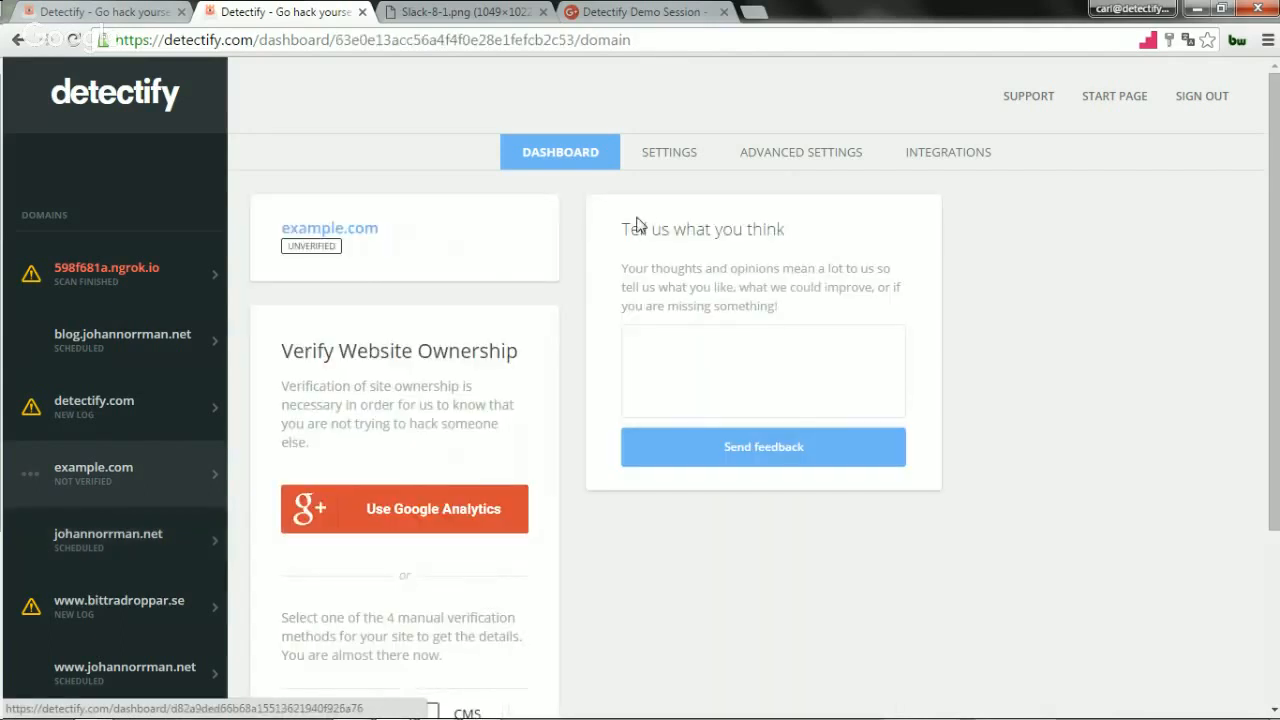
click(667, 152)
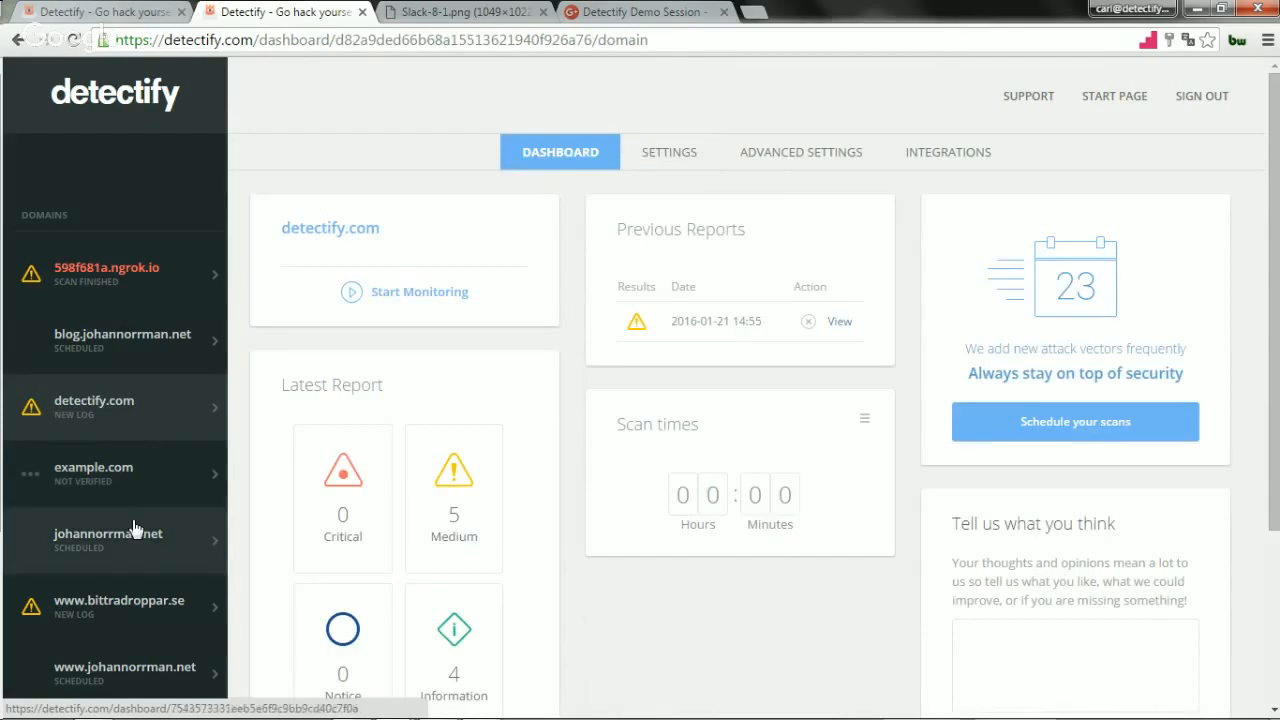
click(668, 151)
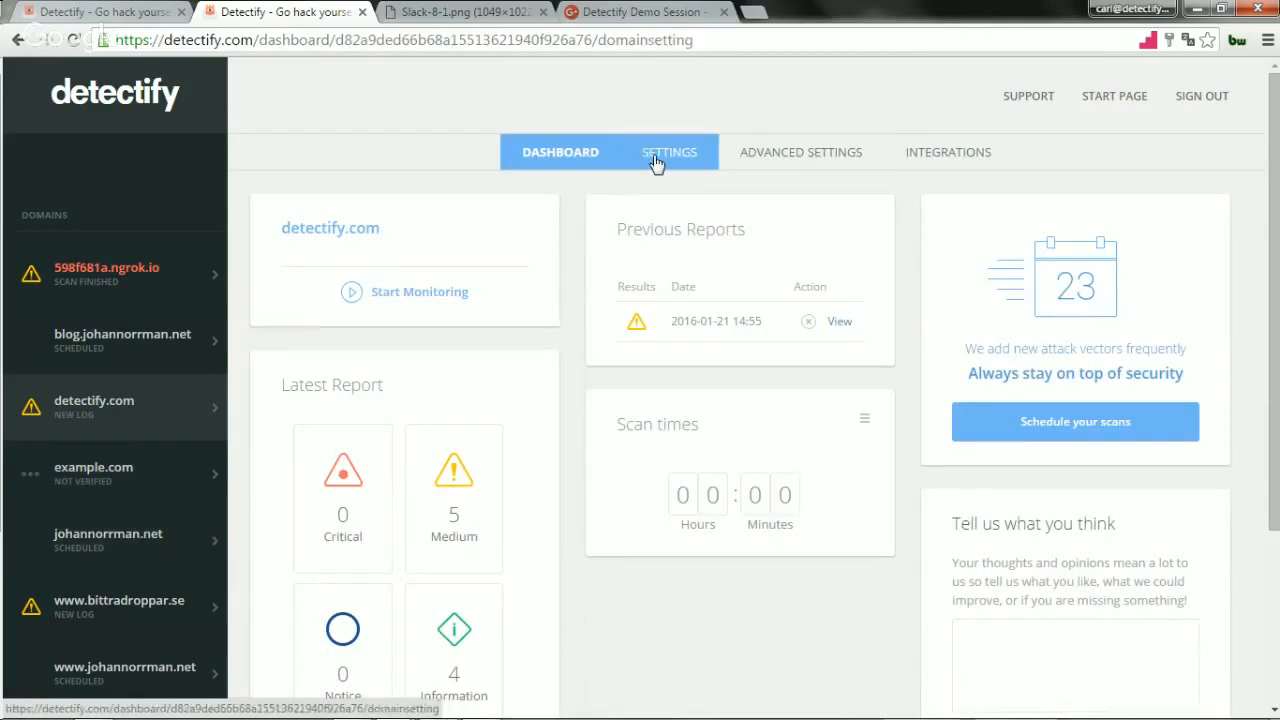
click(668, 152)
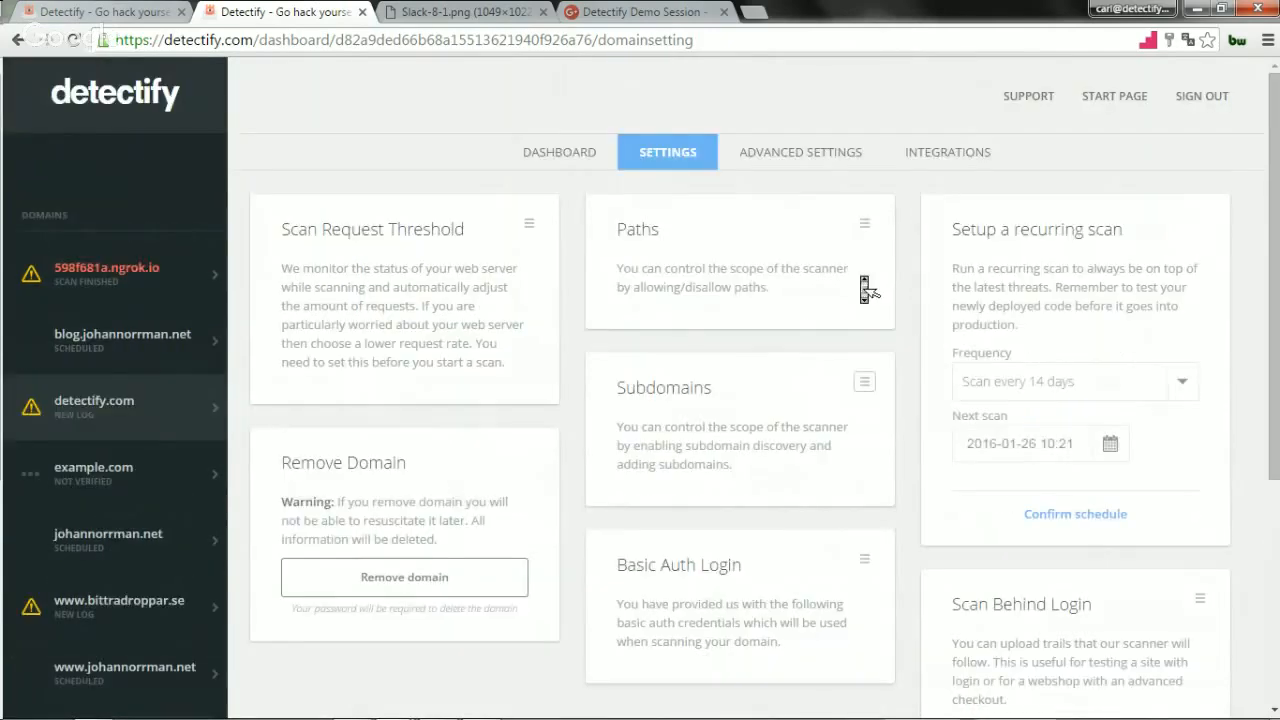
Step: Expand Scan as Device in detectify.com's Advanced Settings and select iPhone
click(800, 145)
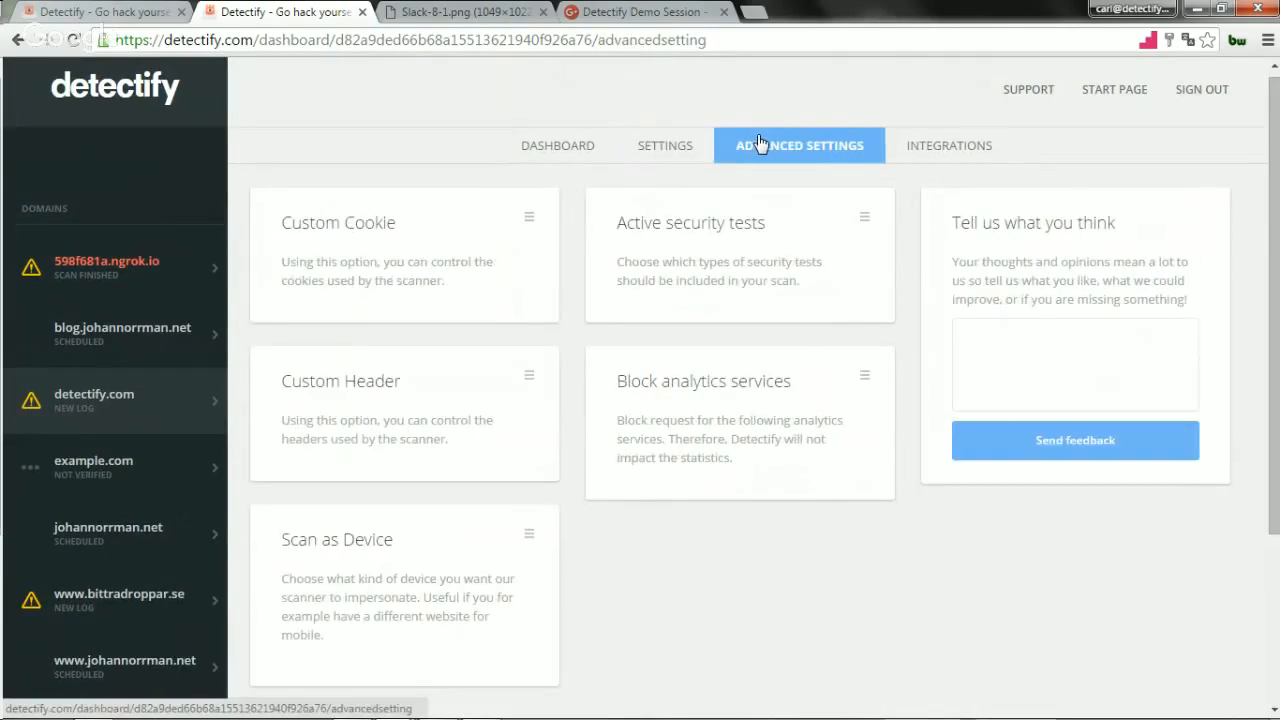
scroll(down, 3)
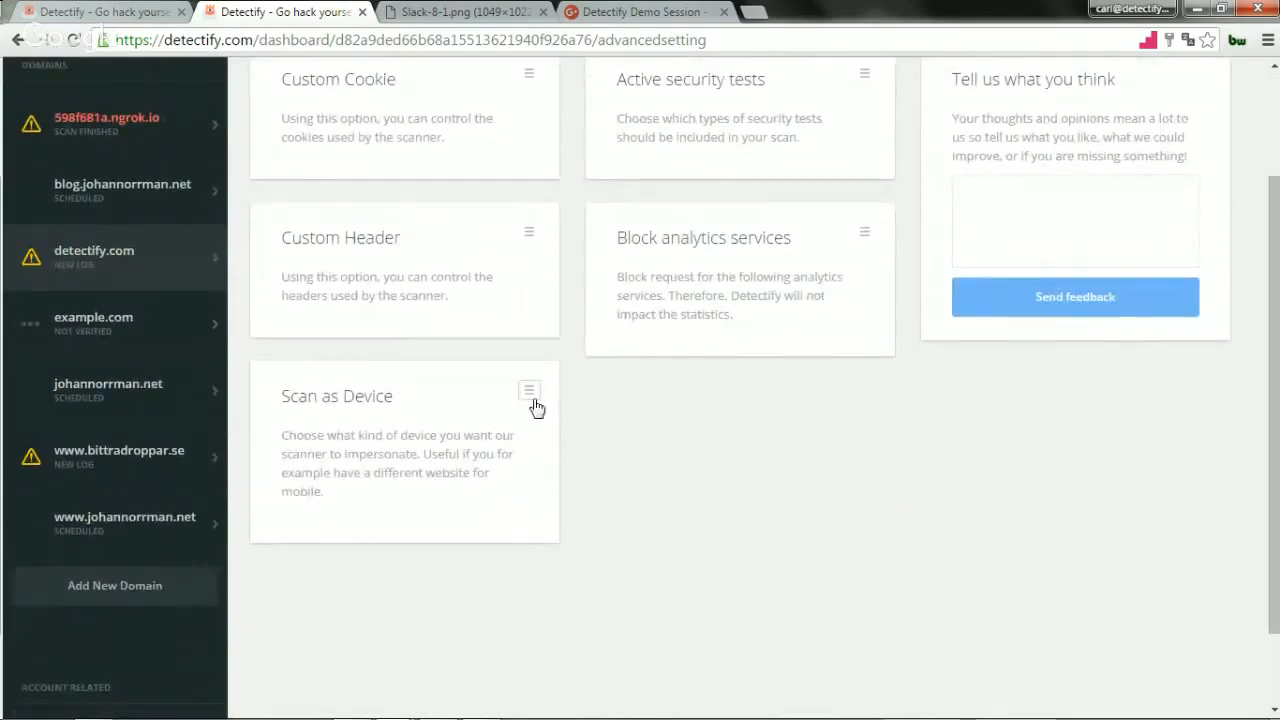
click(529, 391)
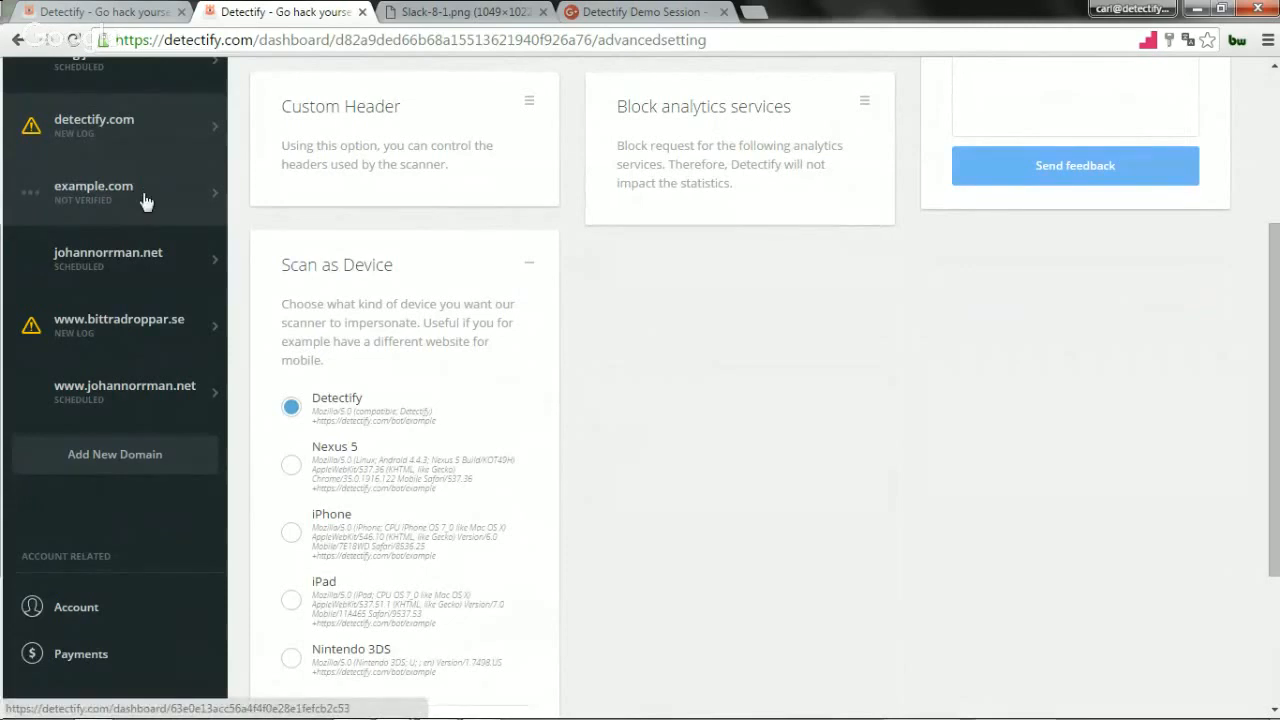
scroll(down, 3)
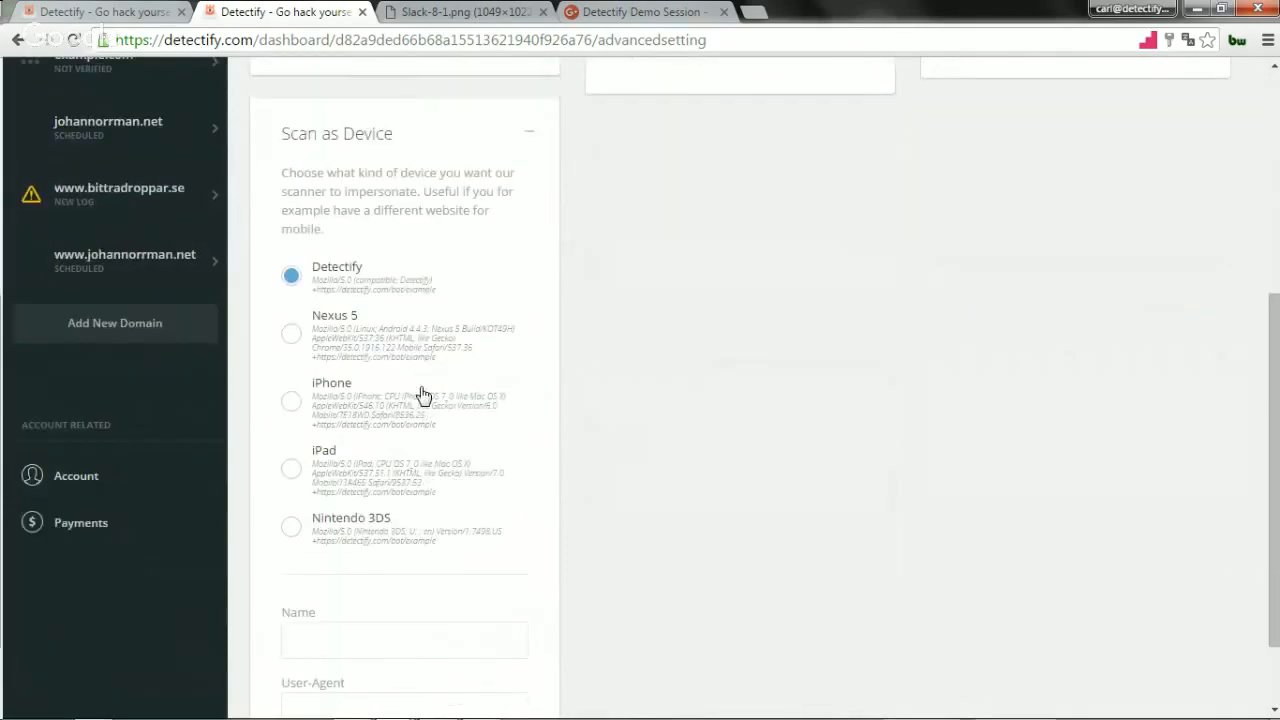
click(291, 400)
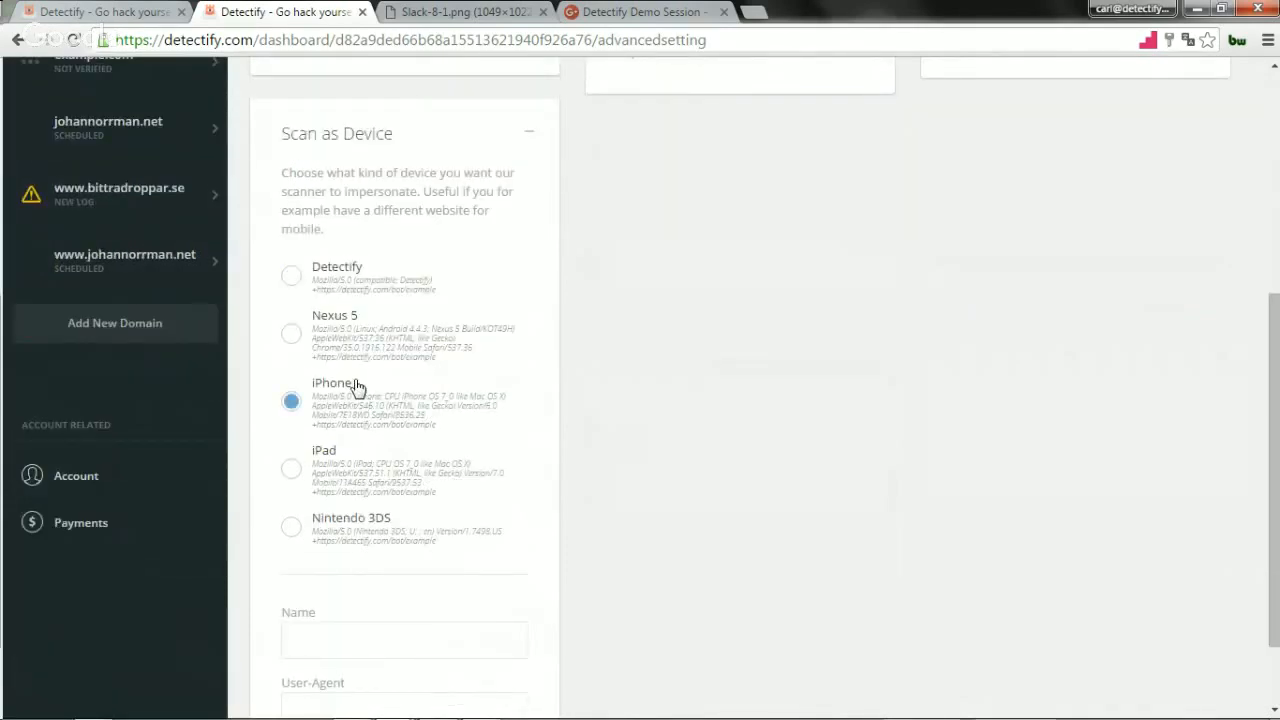
click(290, 275)
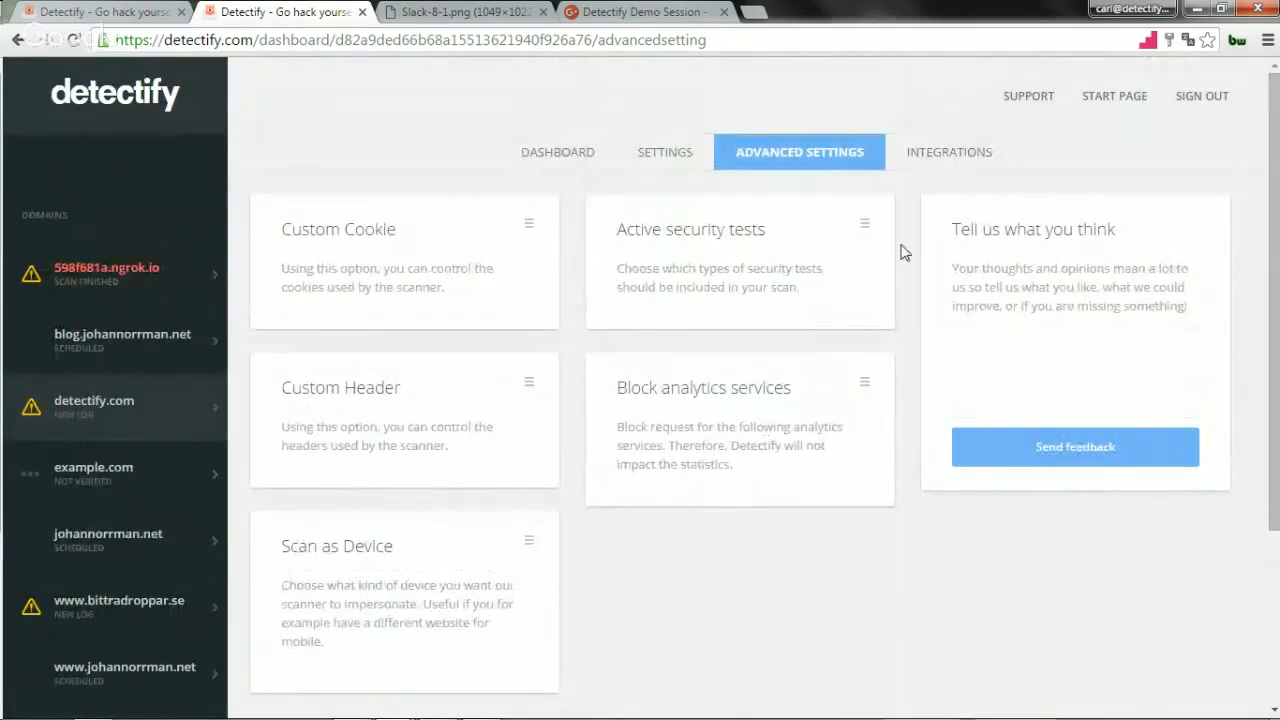
click(946, 152)
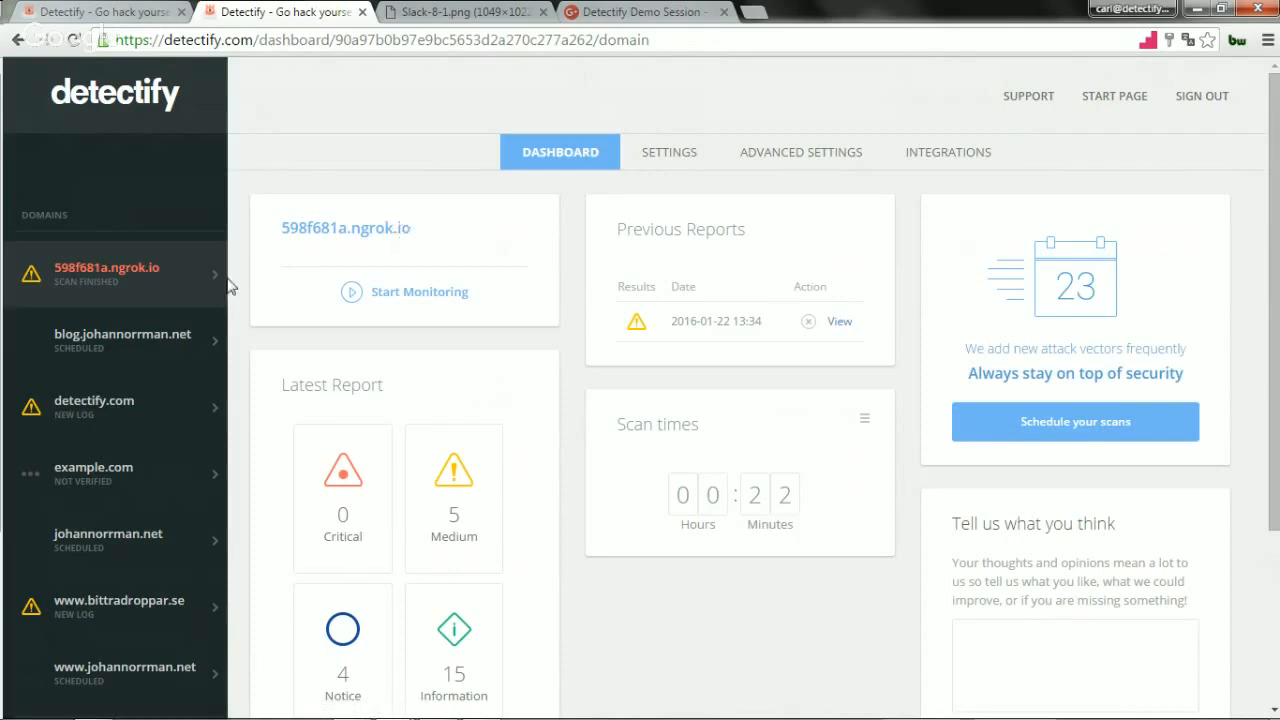
mouse_move(343, 163)
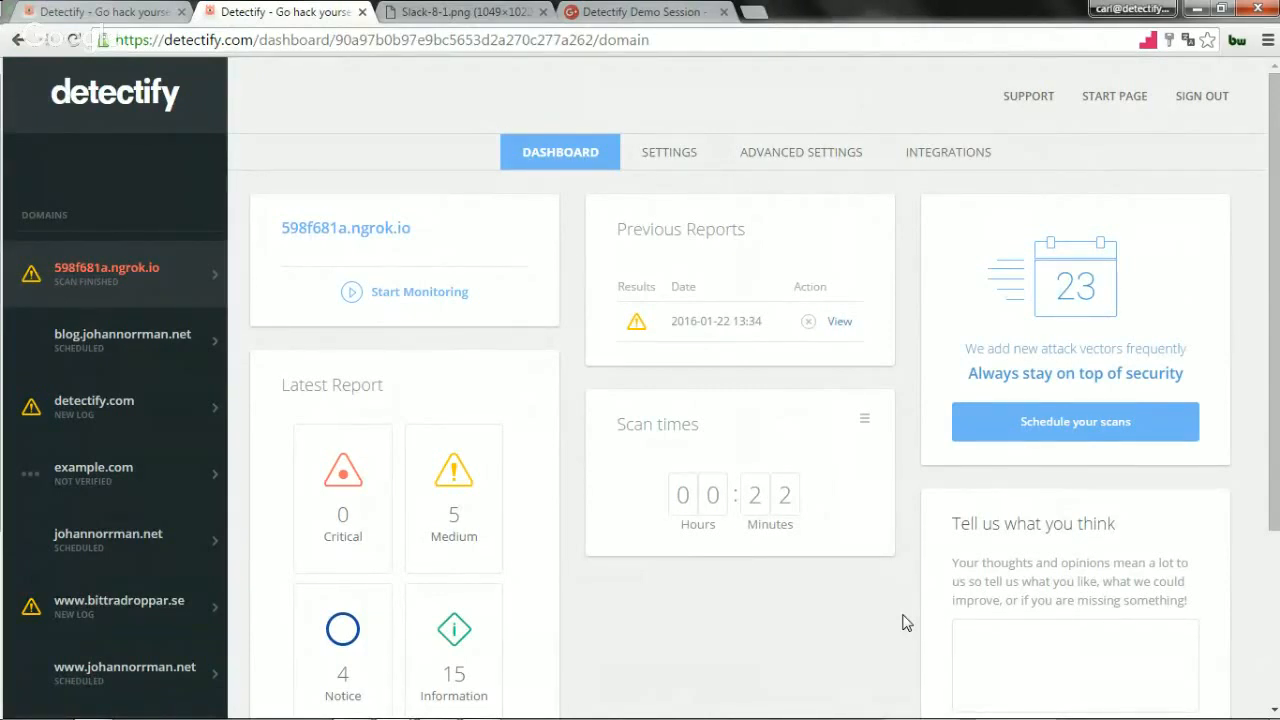
mouse_move(878, 540)
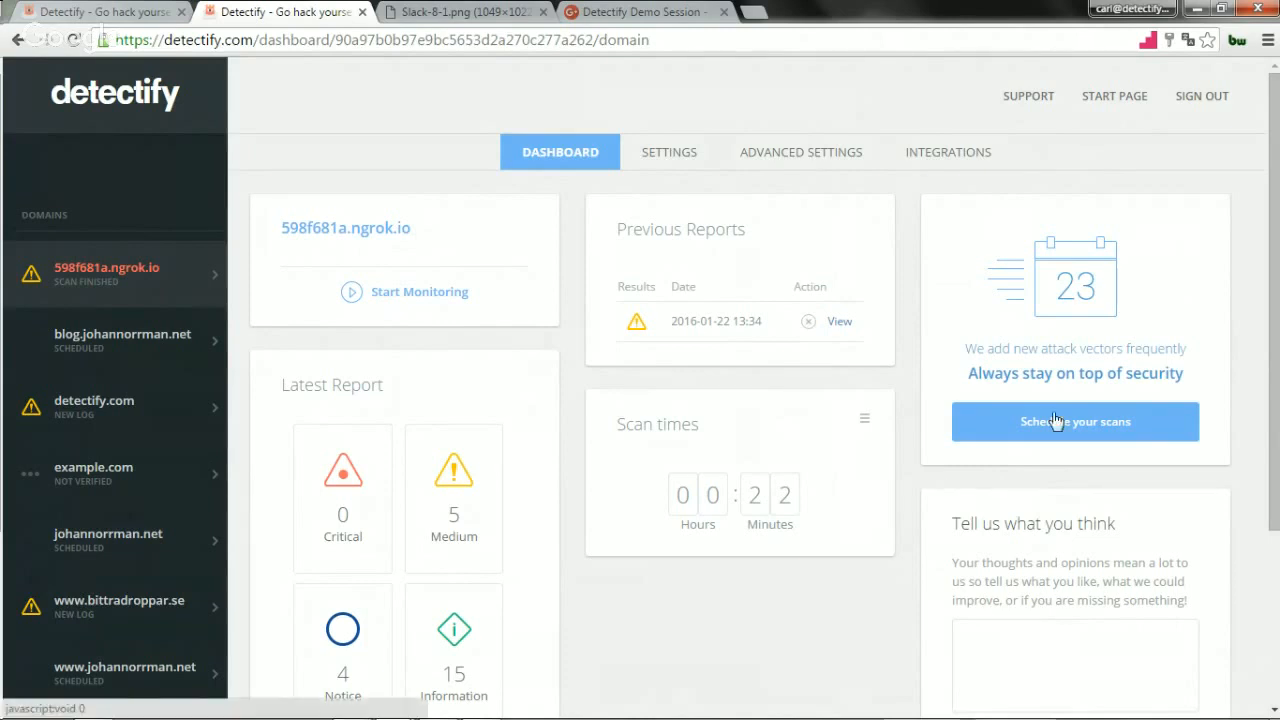
Step: Open the 14-day recurring scan setup for 598f681a.ngrok.io, then its integrations page
click(1075, 421)
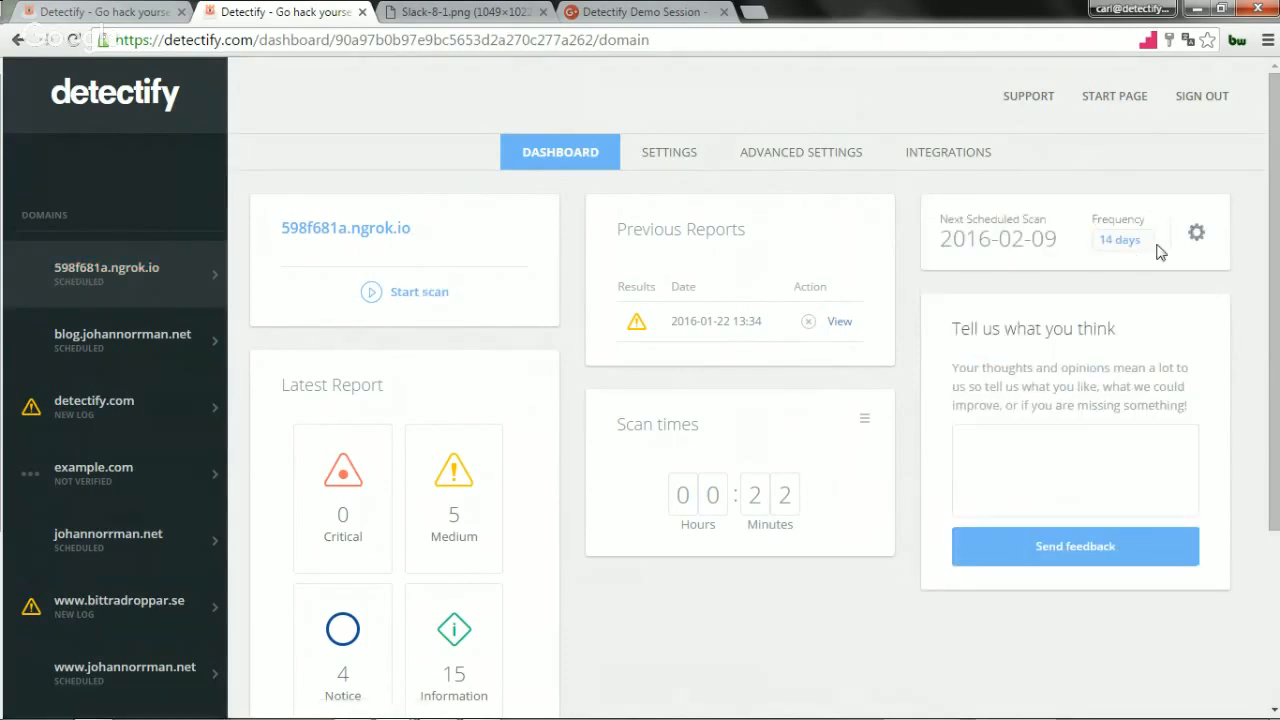
click(1196, 232)
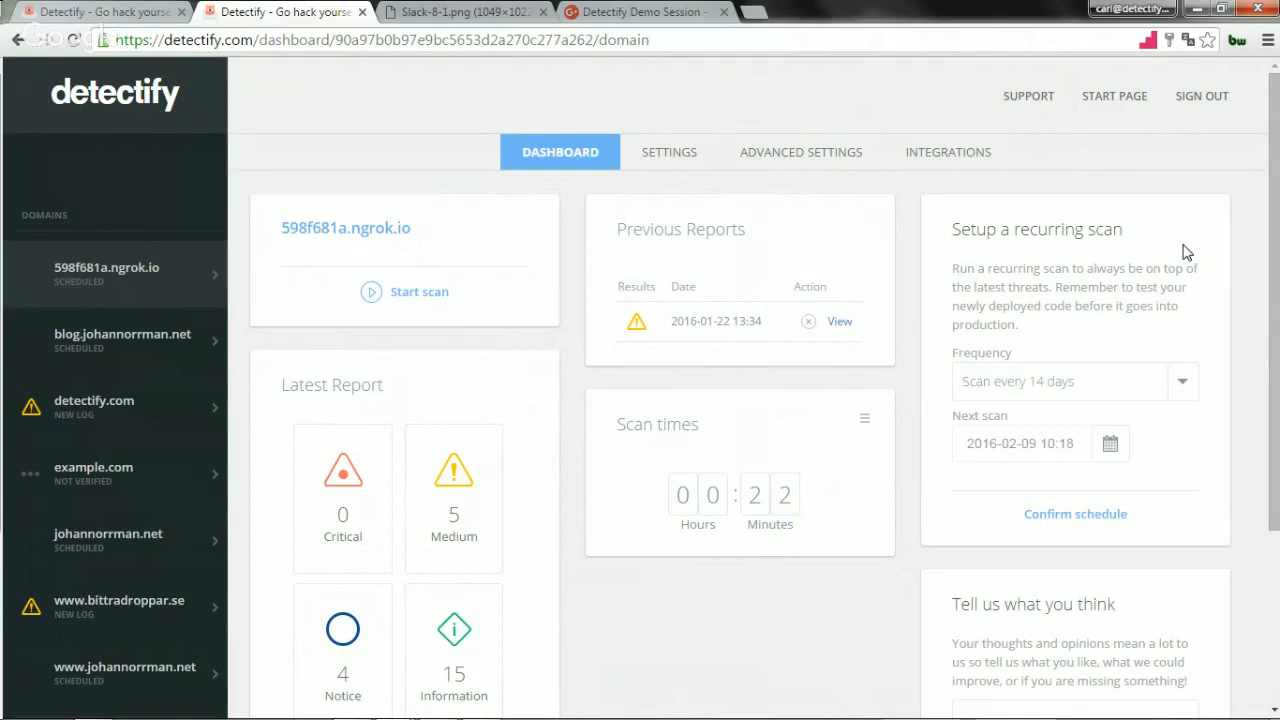
click(946, 152)
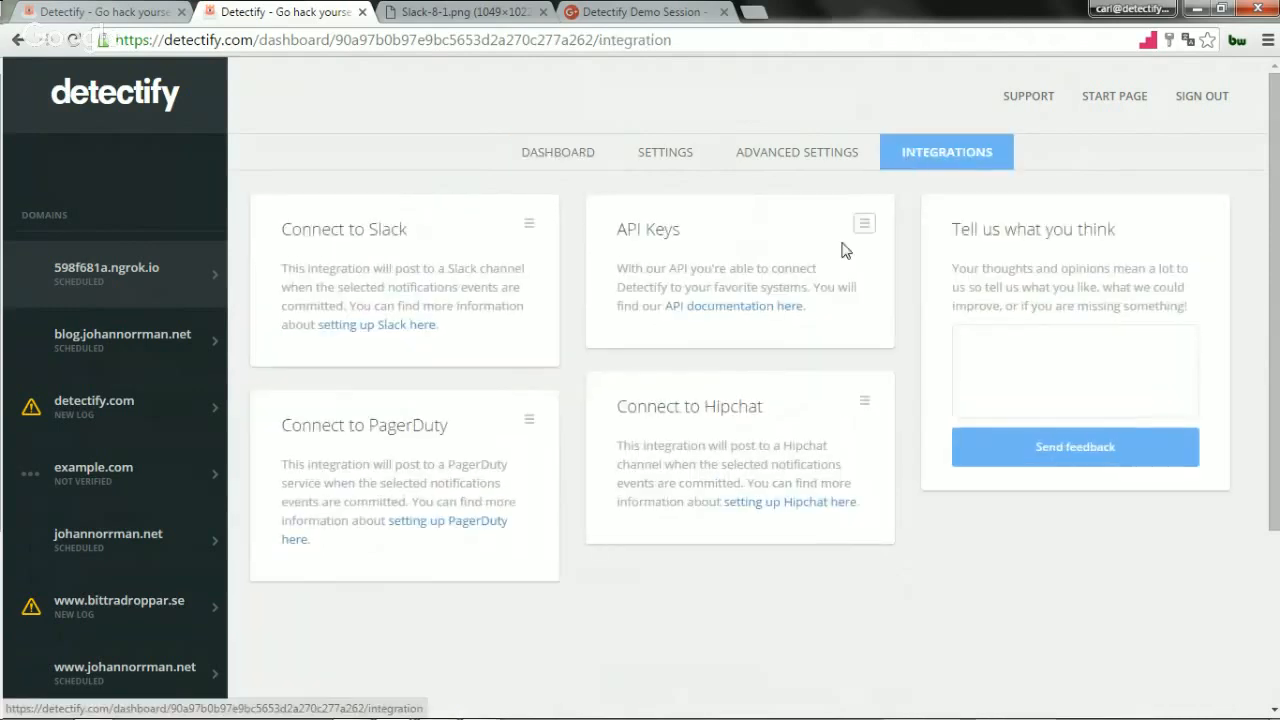
mouse_move(547, 425)
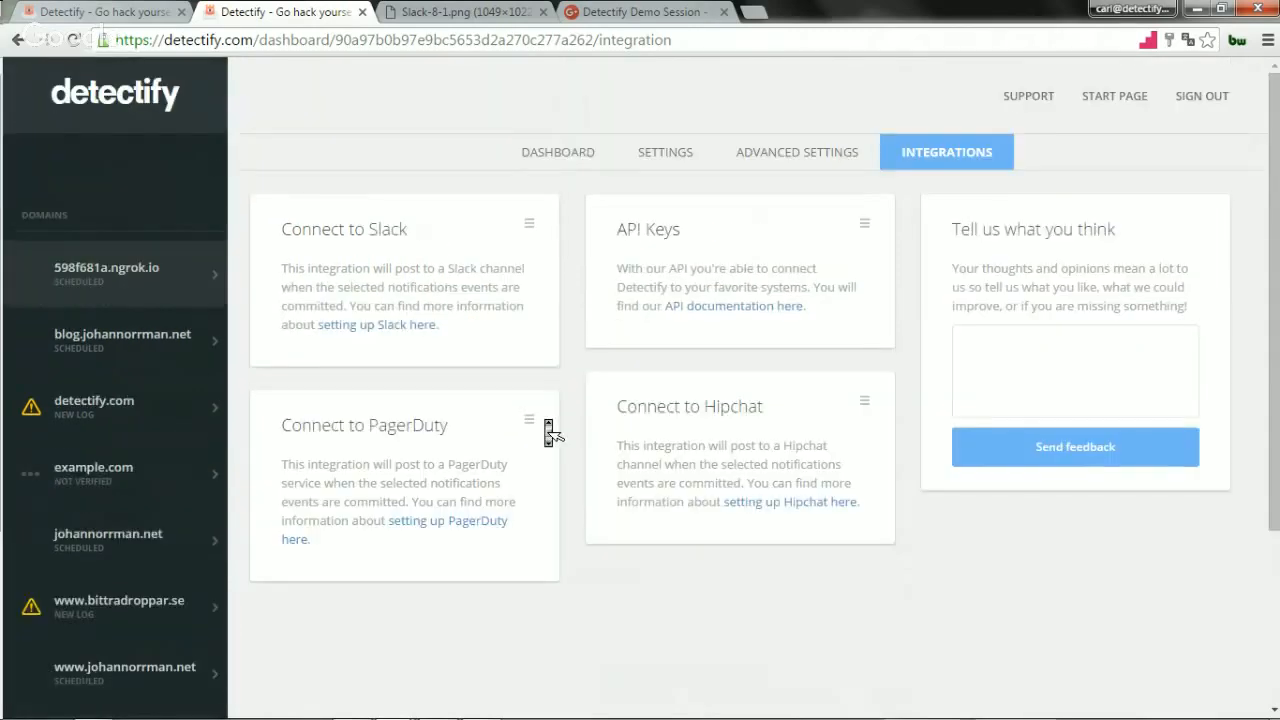
Step: Show the Account and Organization pages, then return to the live Hangouts broadcast
click(76, 639)
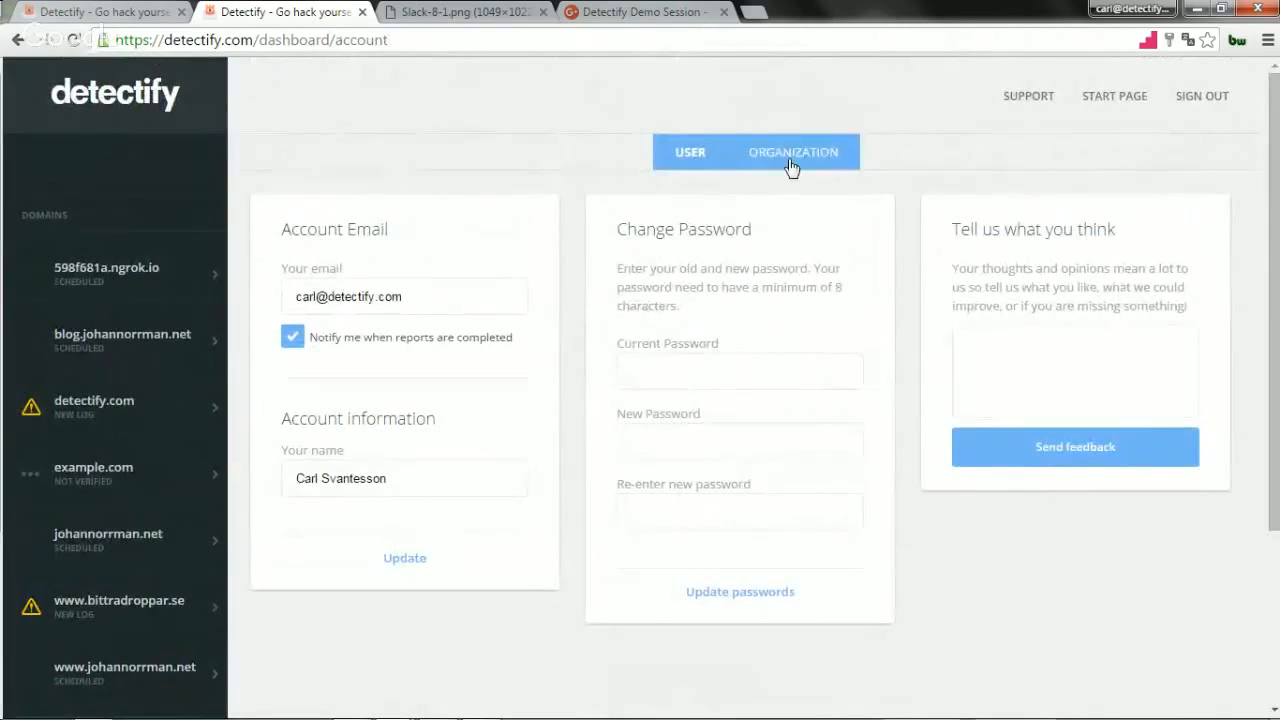
click(793, 152)
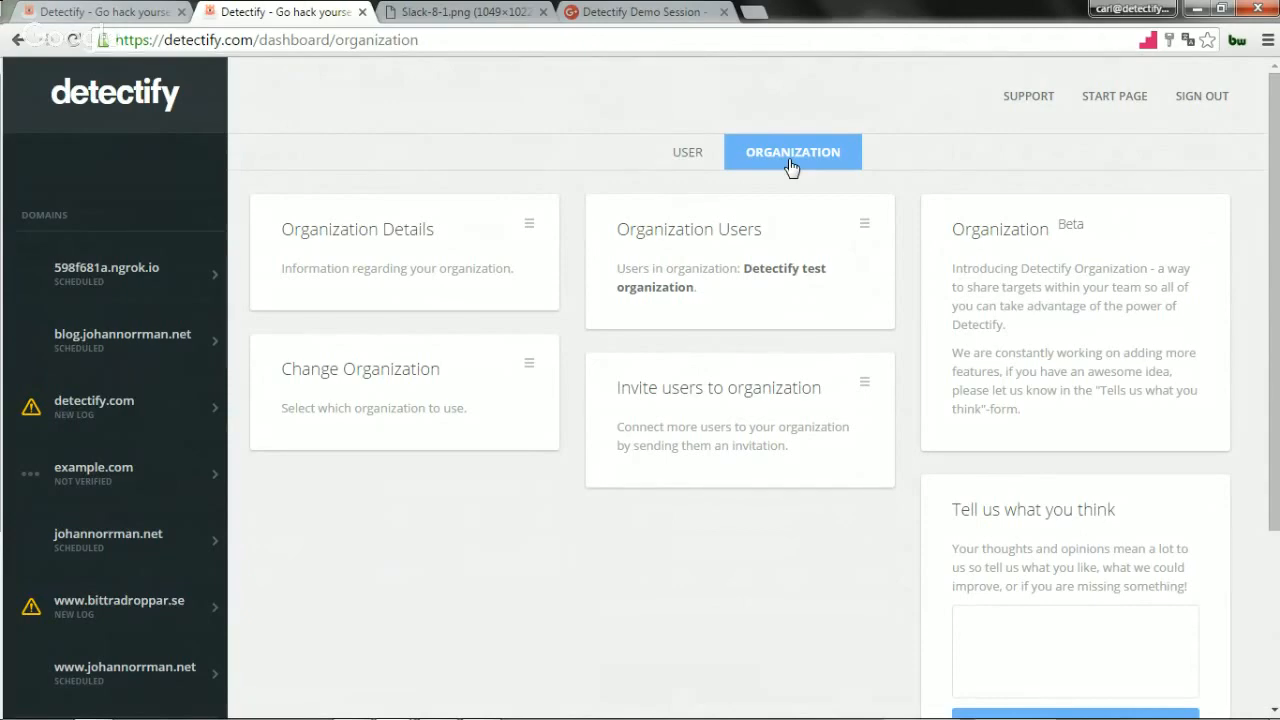
click(645, 11)
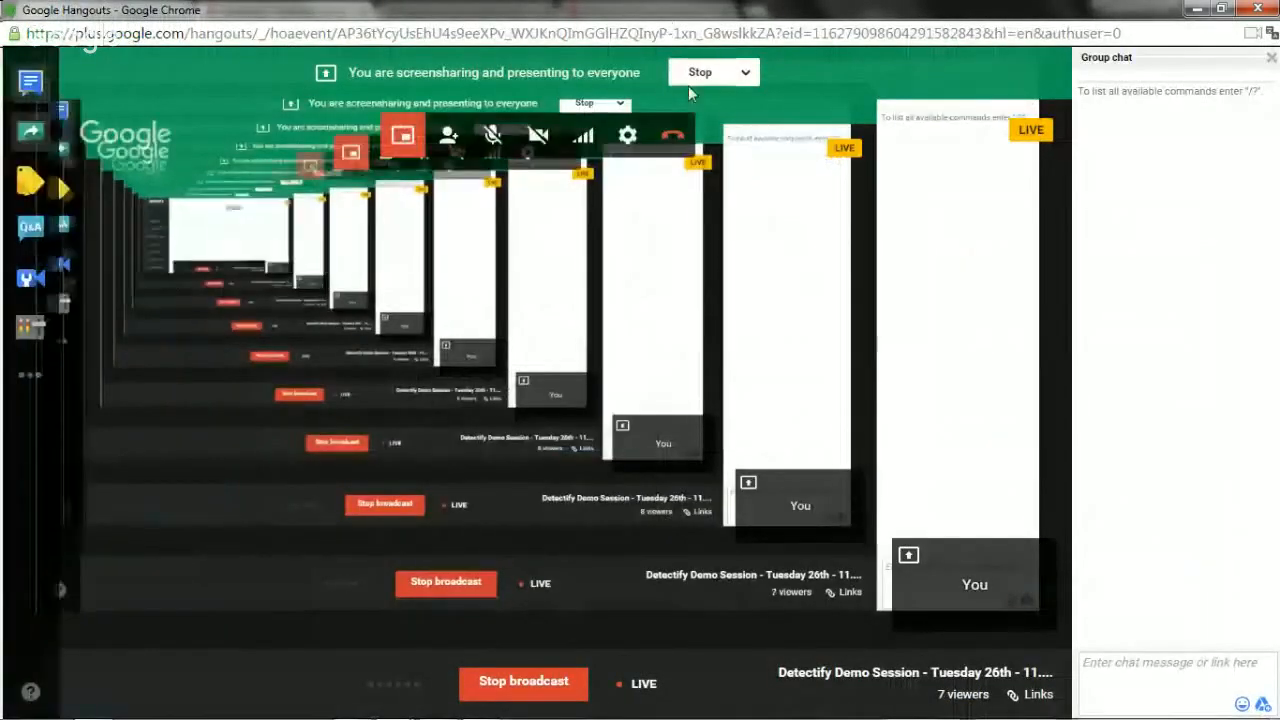